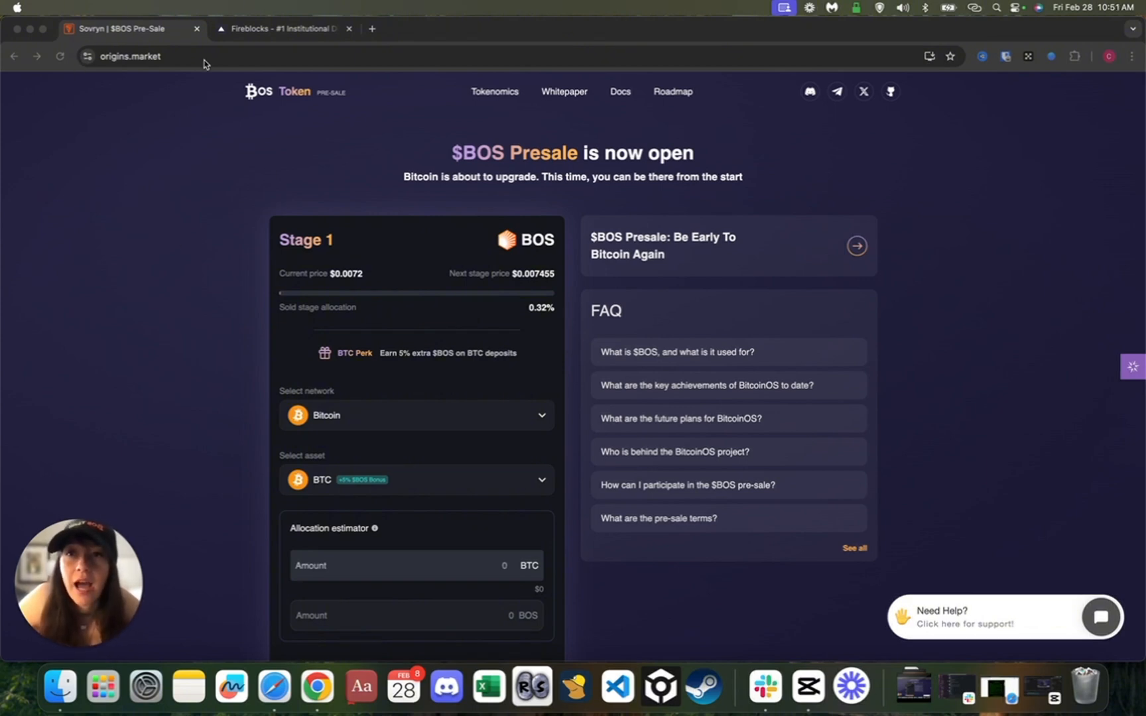
pyautogui.moveTo(176, 133)
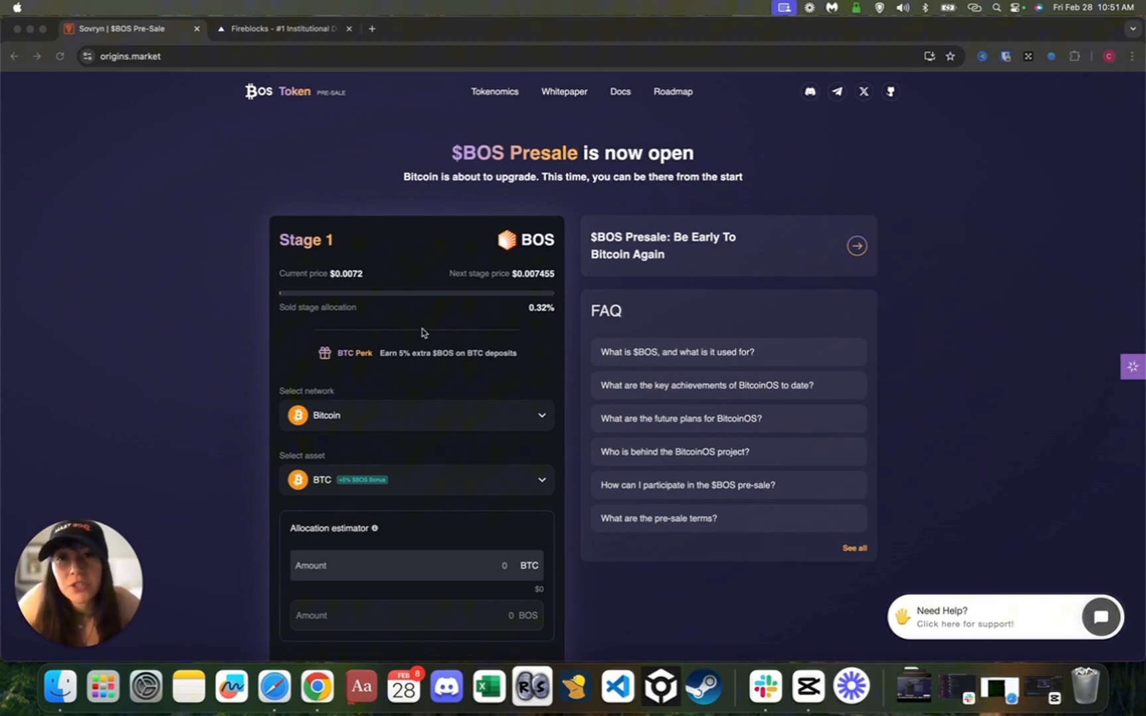
# Look over the presale's list of supported payment networks before leaving the page.
pyautogui.scroll(-3)
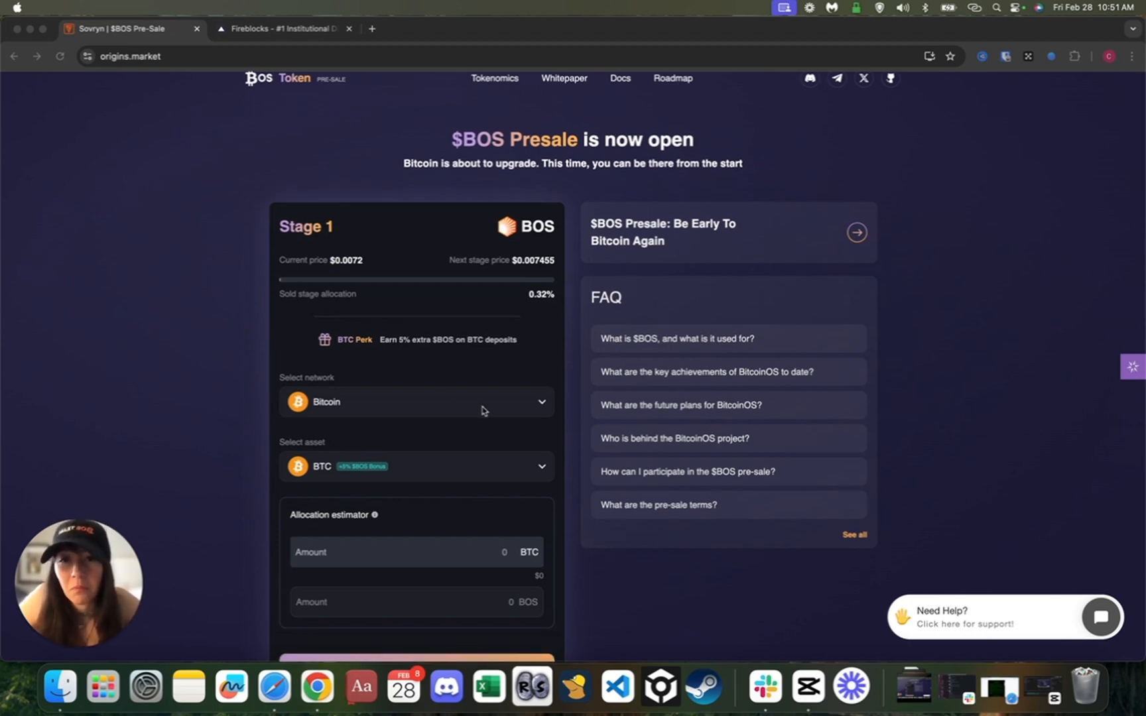
pyautogui.click(417, 402)
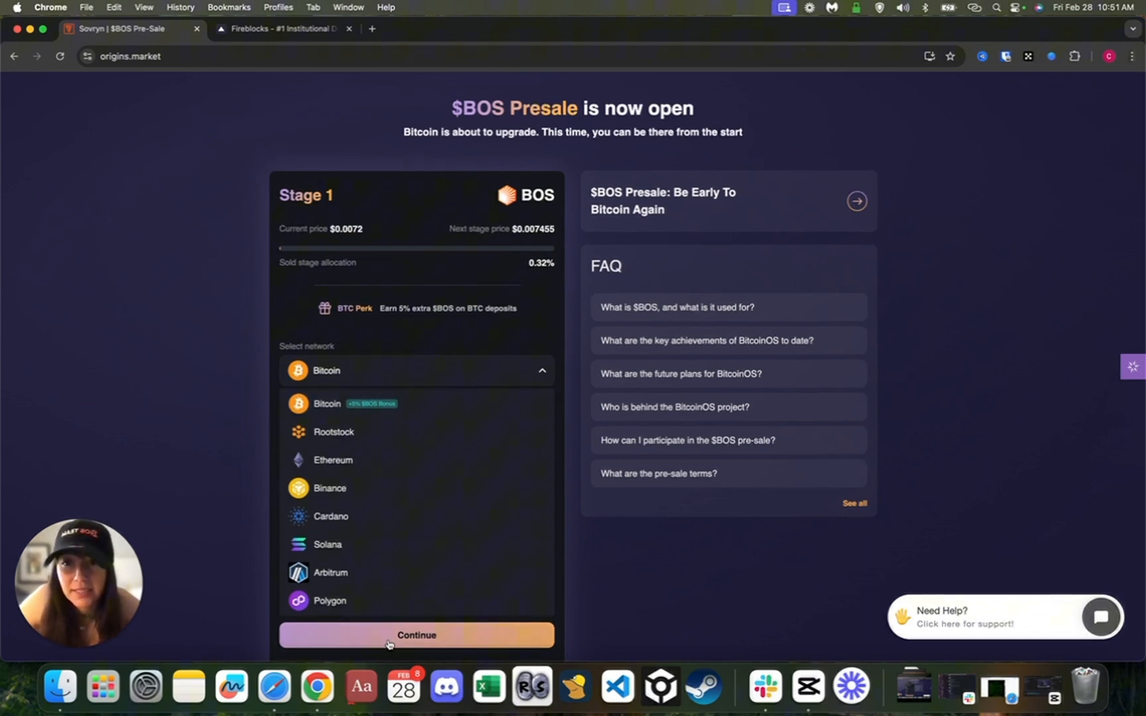
pyautogui.moveTo(363, 432)
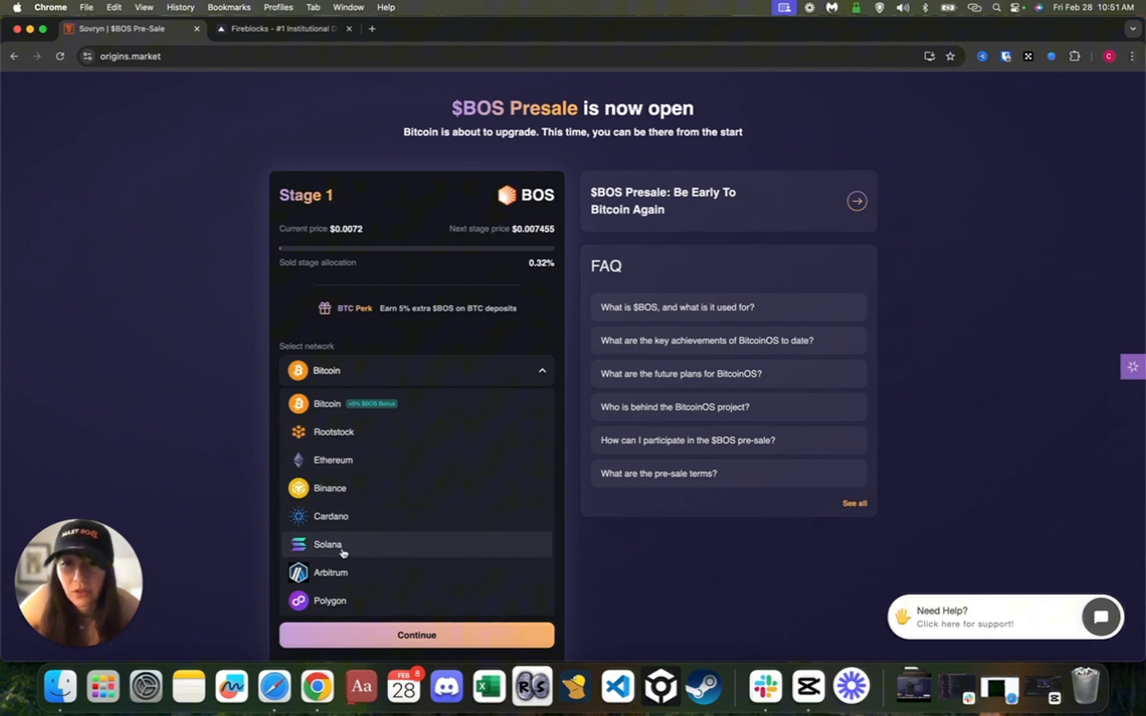
pyautogui.click(327, 404)
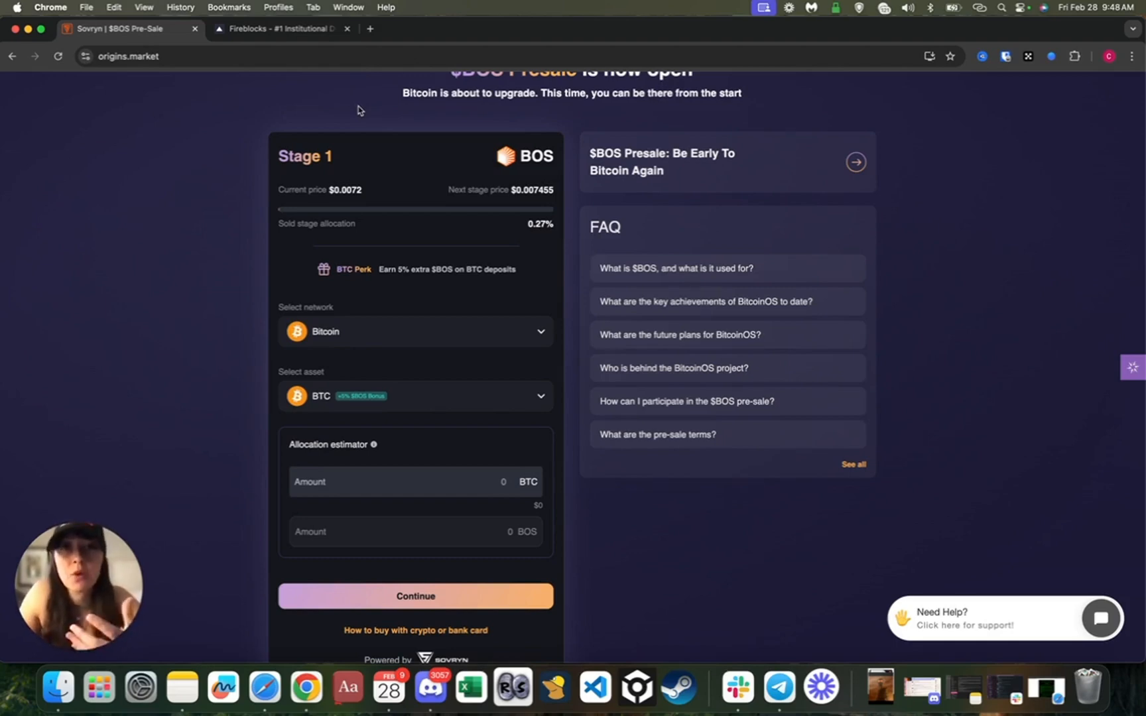
# Browse the Fireblocks homepage down through its $7T+ transactions, 250M+ wallets and trusted clients.
pyautogui.click(277, 29)
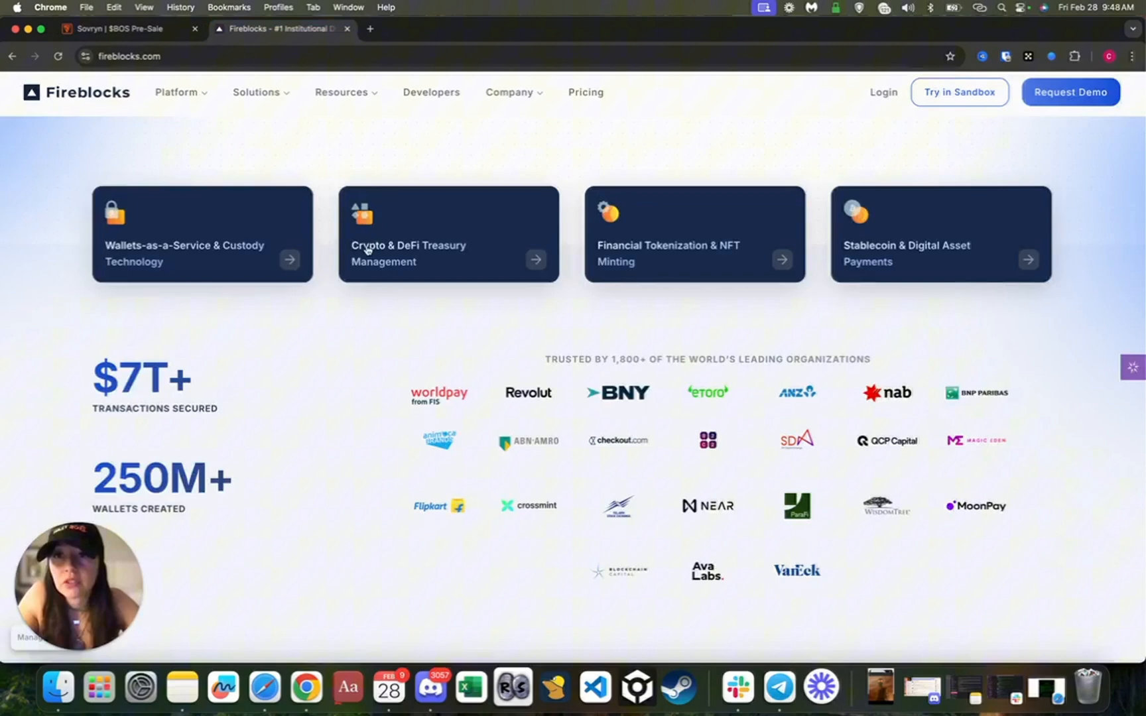
pyautogui.moveTo(90, 207)
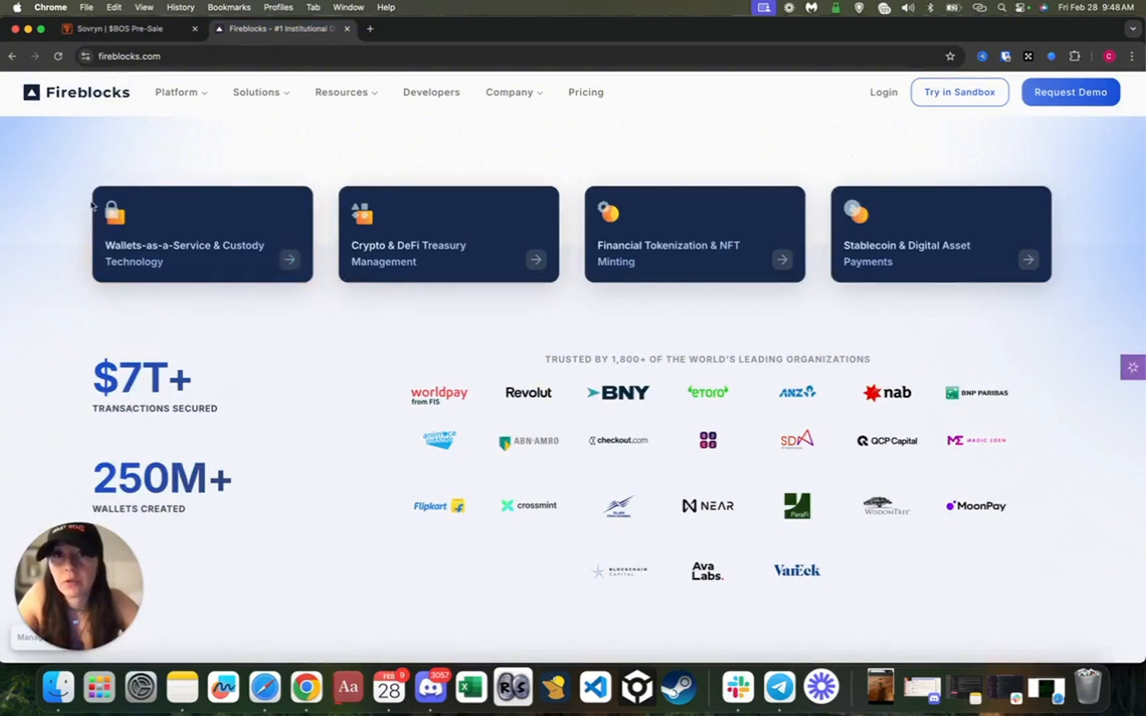
pyautogui.moveTo(92, 289)
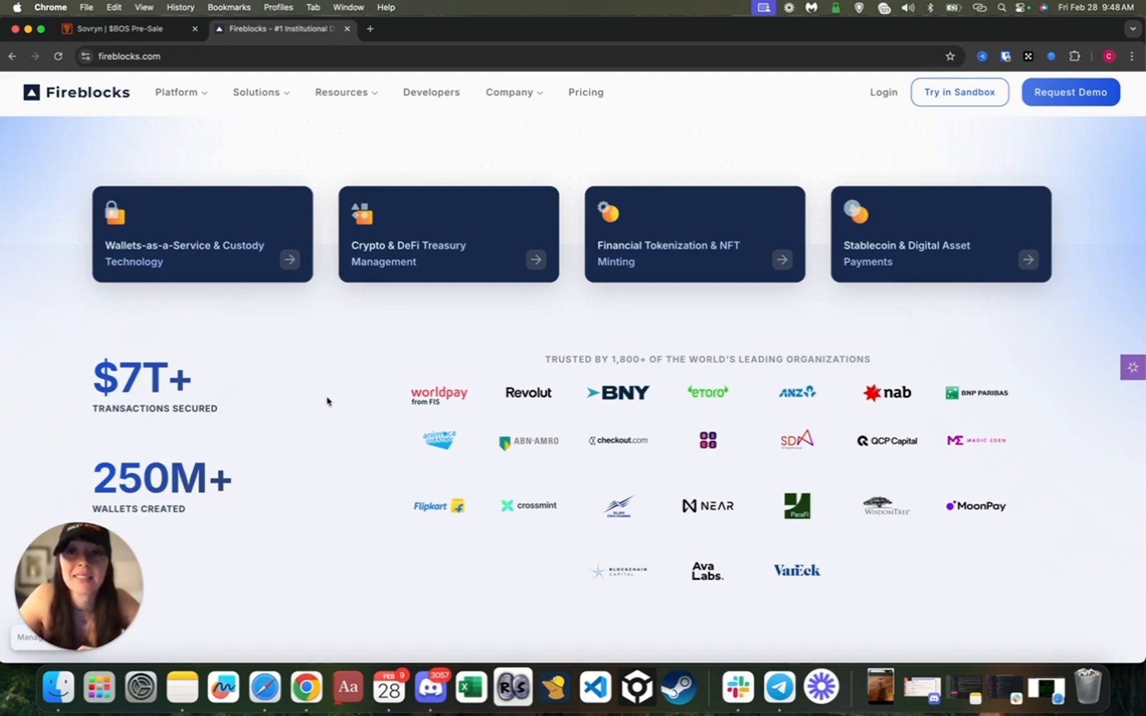
pyautogui.scroll(-3)
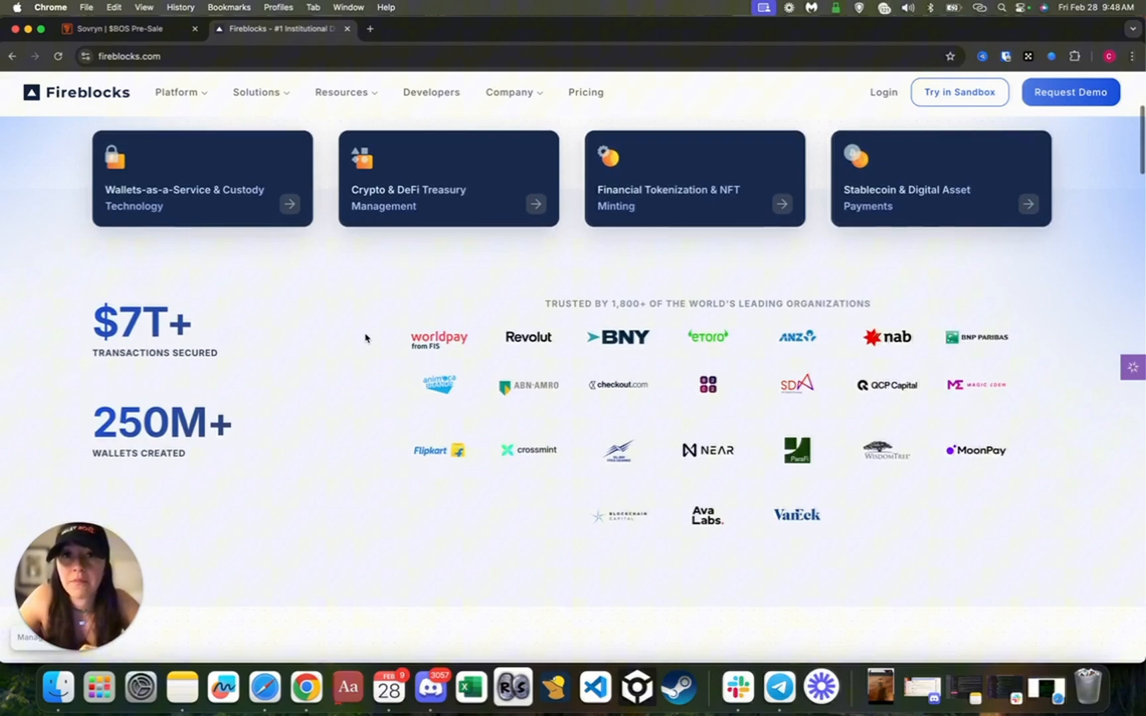
pyautogui.scroll(3)
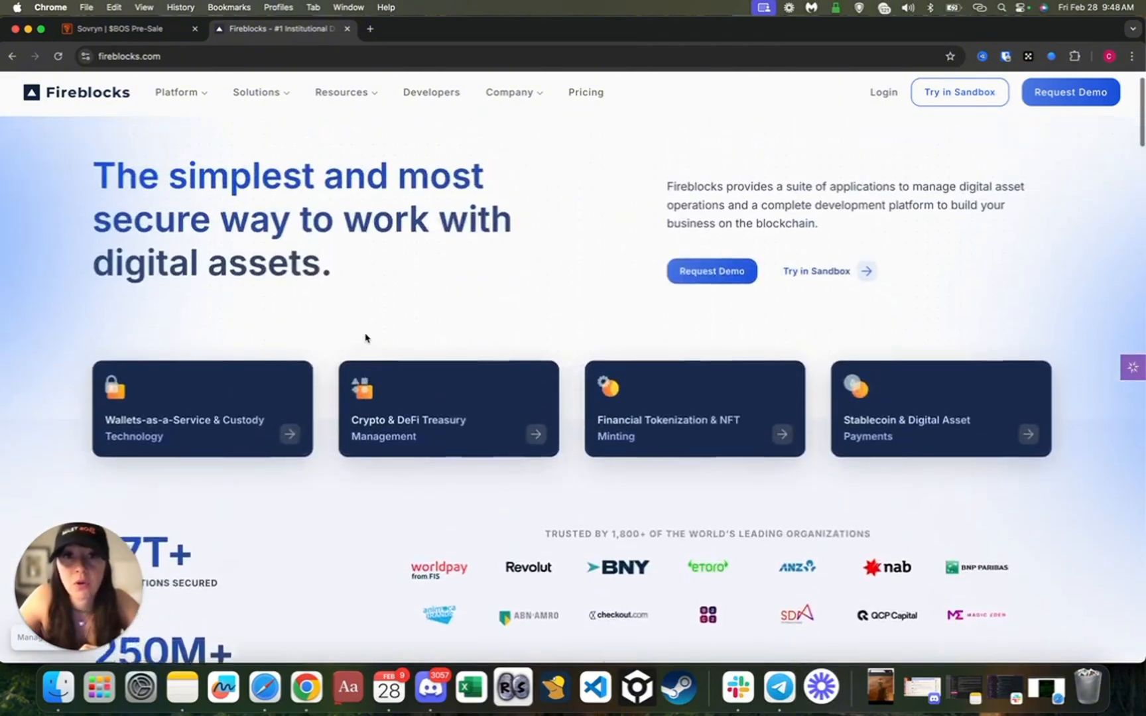
pyautogui.scroll(-3)
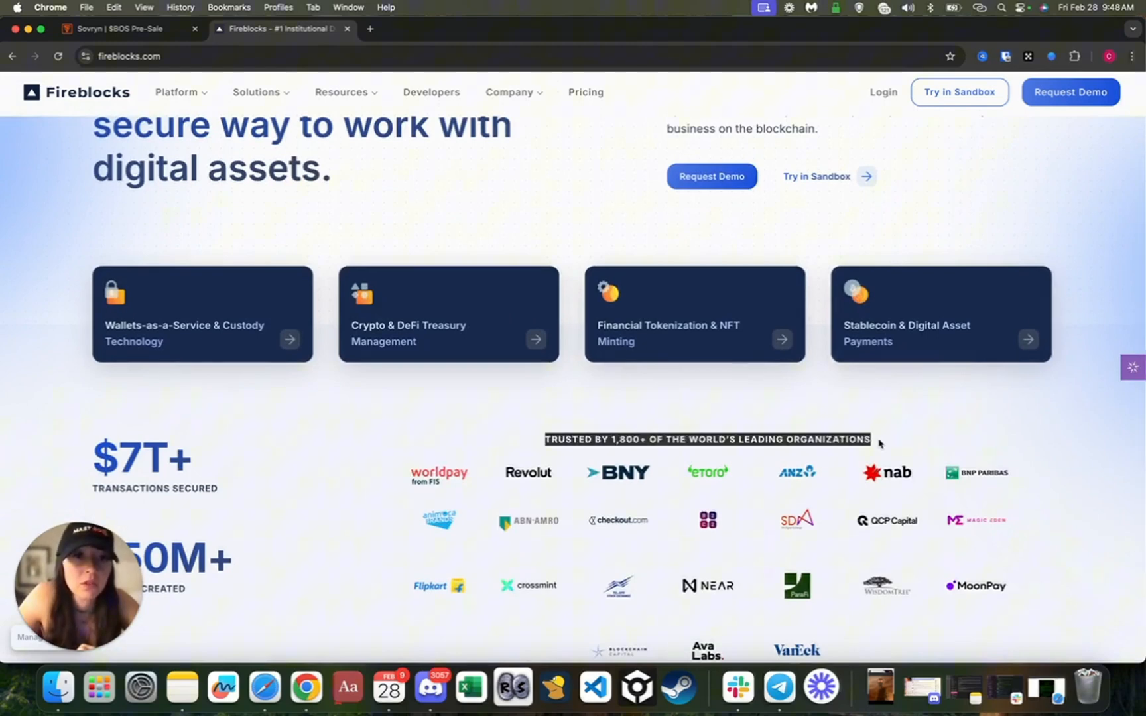
pyautogui.scroll(-3)
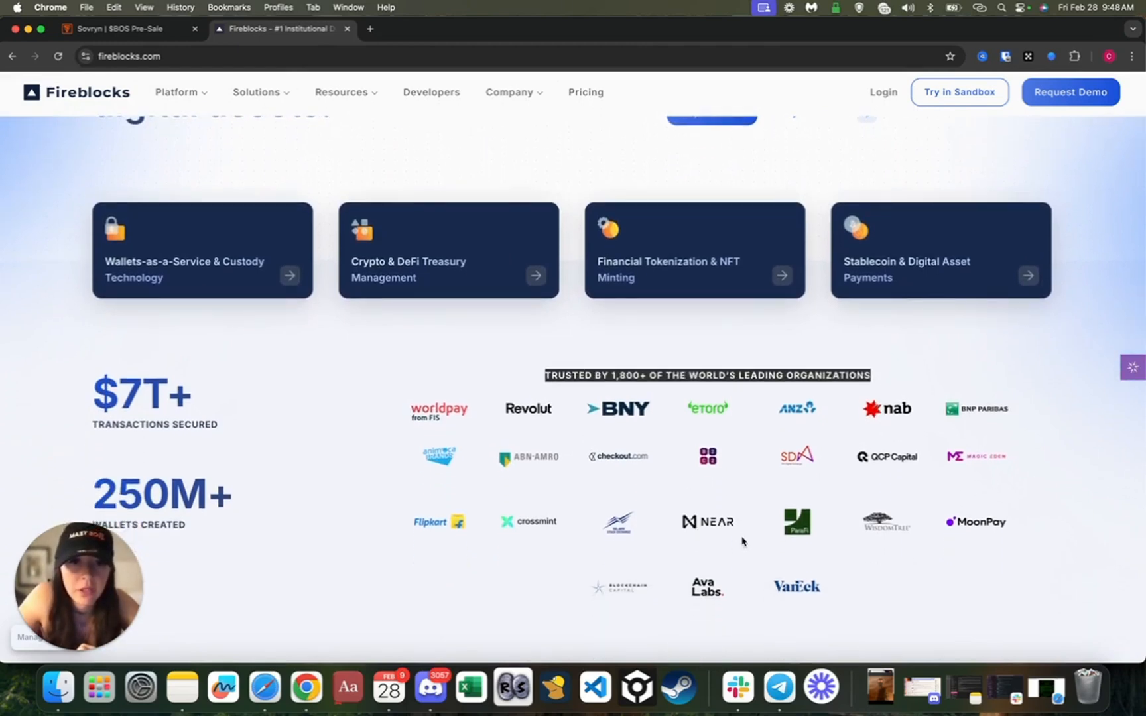
pyautogui.scroll(-3)
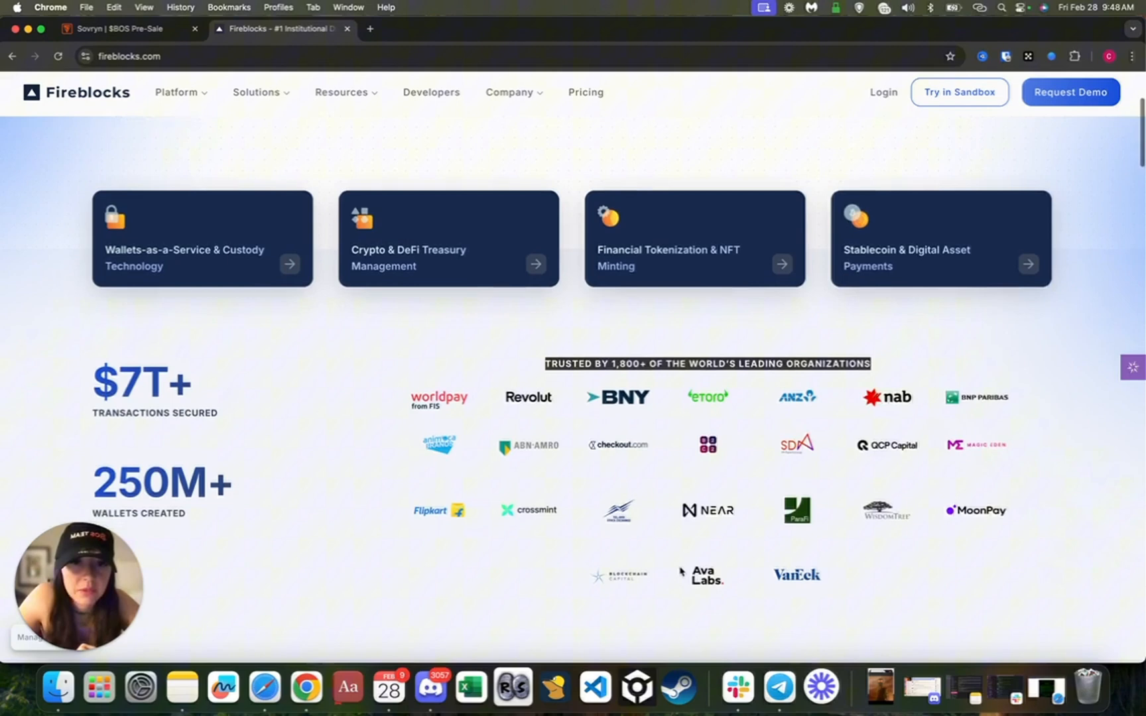
pyautogui.scroll(-3)
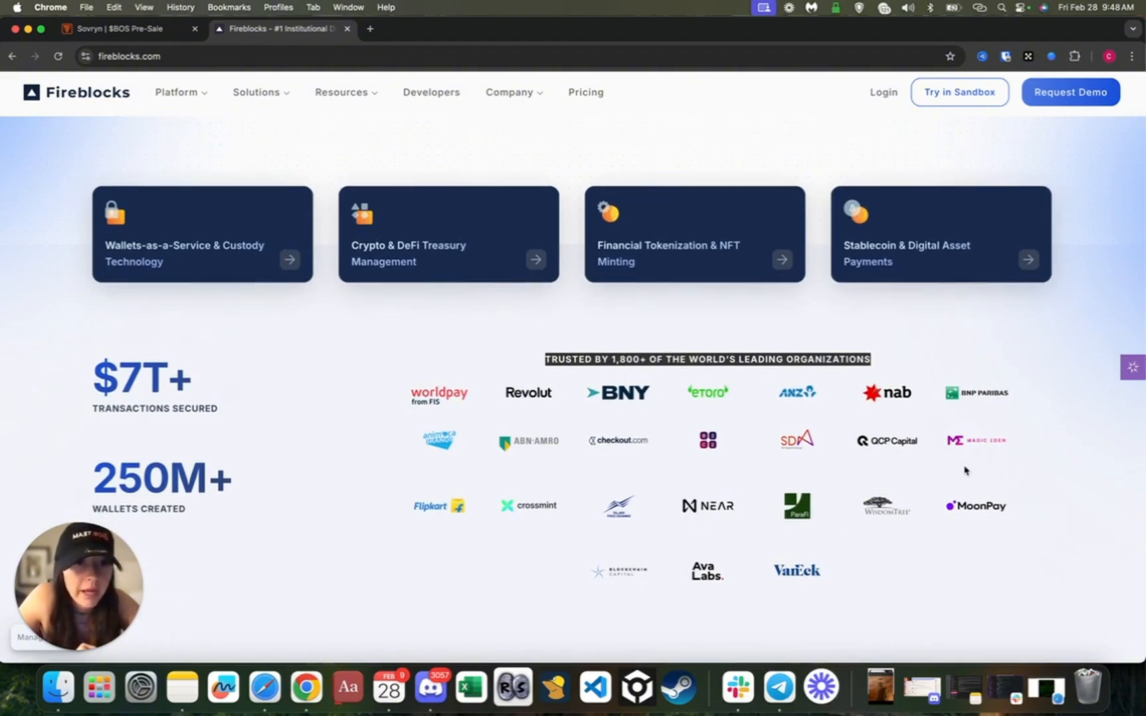
pyautogui.click(130, 30)
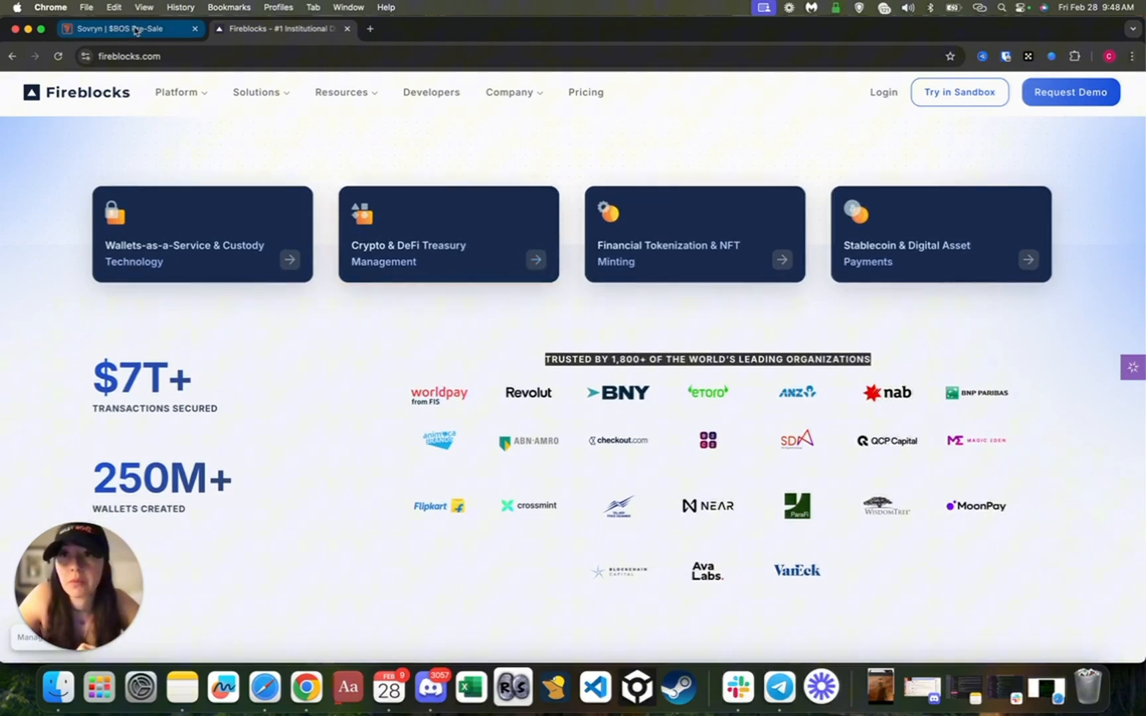
# Show the presale's network choices: Bitcoin, Rootstock, Ethereum, Binance, Cardano, Solana, Arbitrum and Polygon.
pyautogui.click(126, 29)
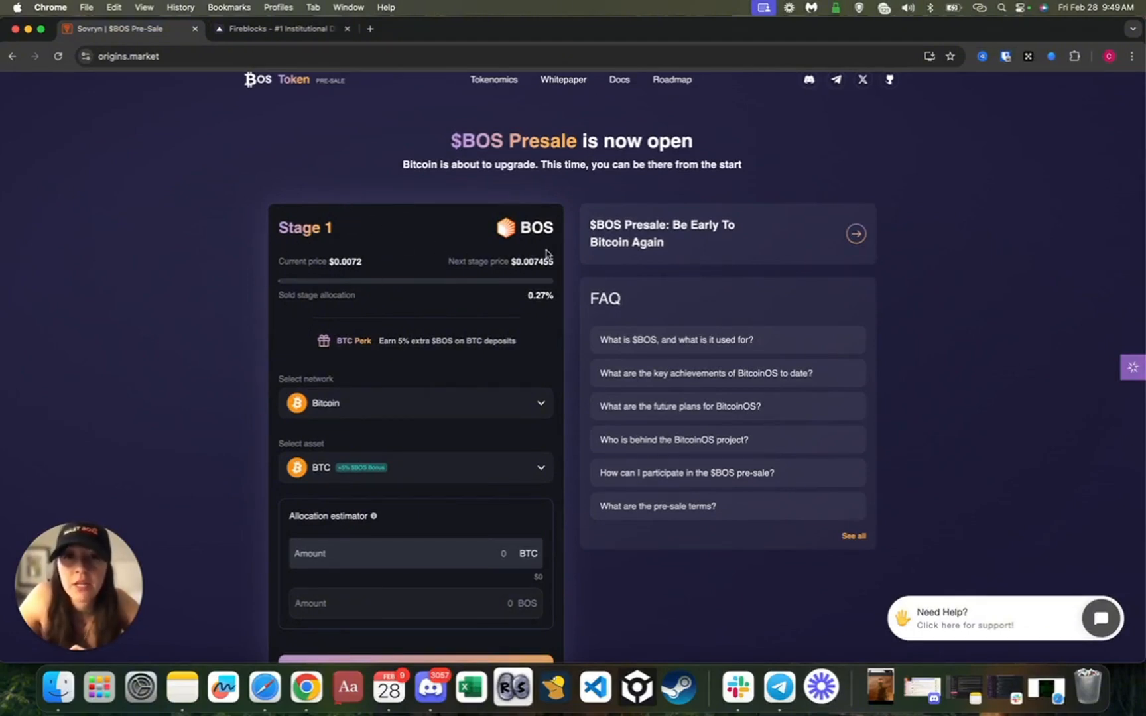
pyautogui.moveTo(531, 273)
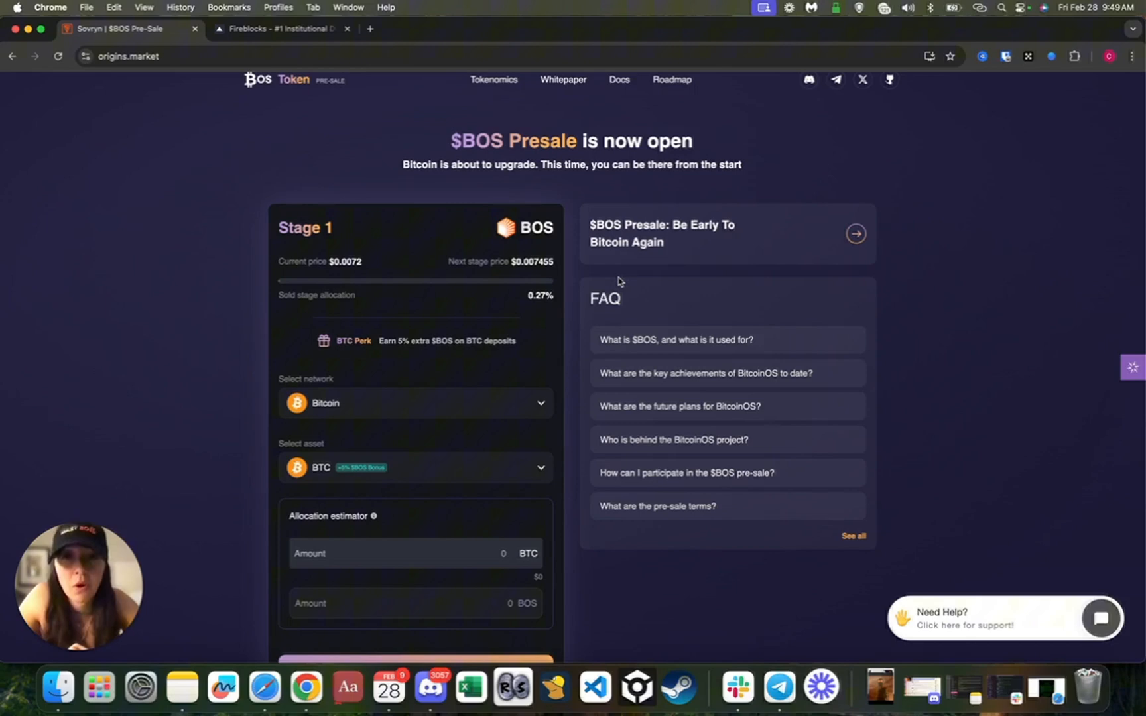
pyautogui.moveTo(272, 289)
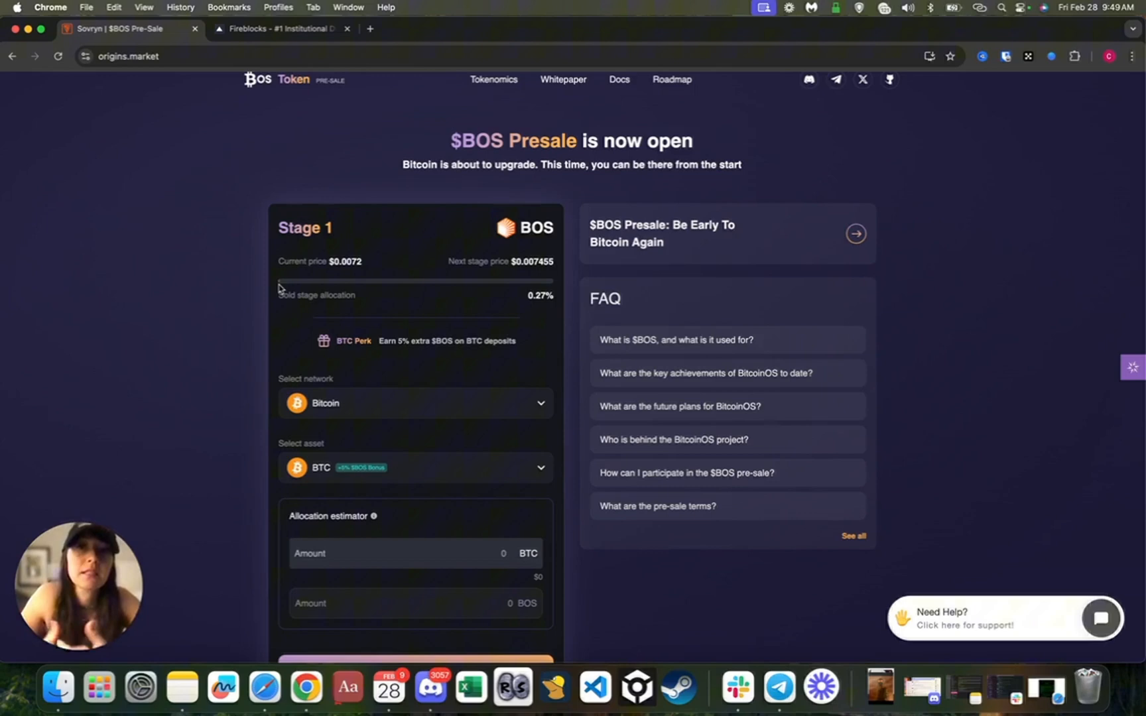
pyautogui.moveTo(550, 281)
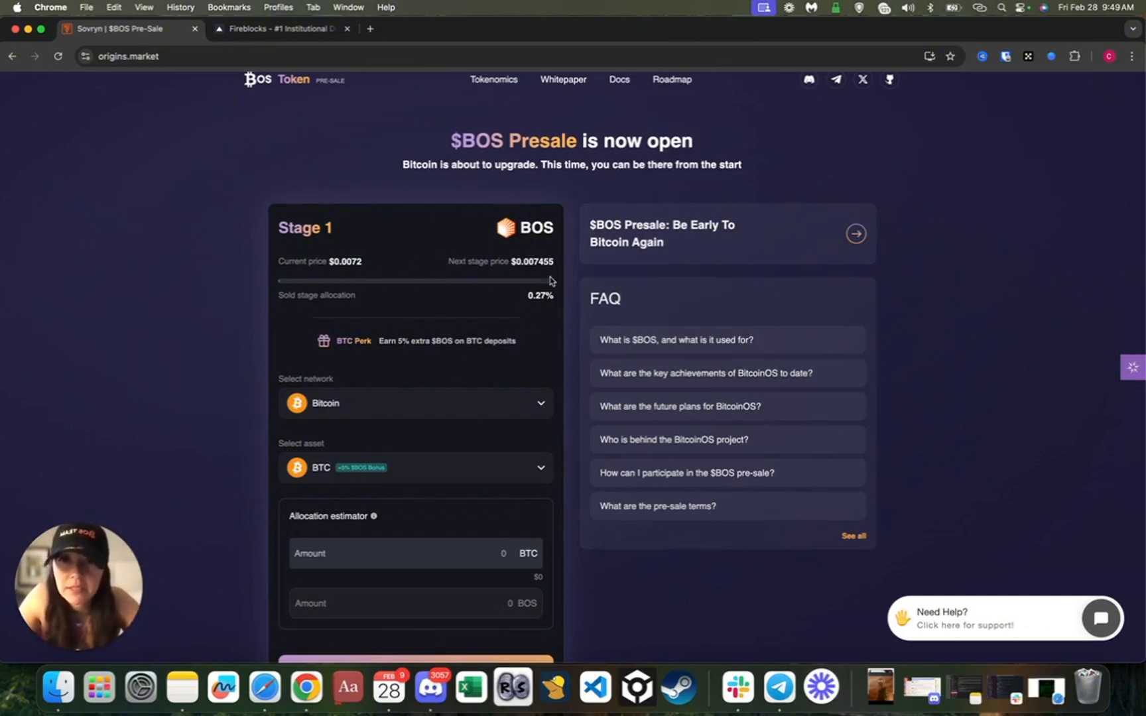
pyautogui.scroll(-3)
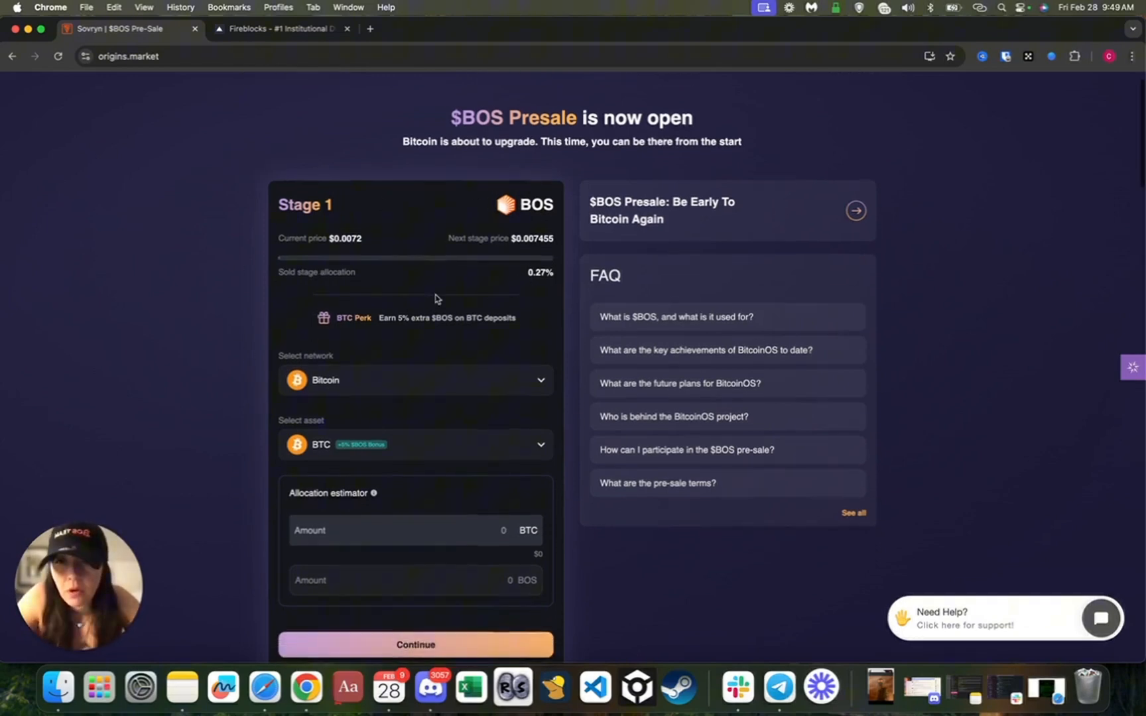
pyautogui.click(415, 380)
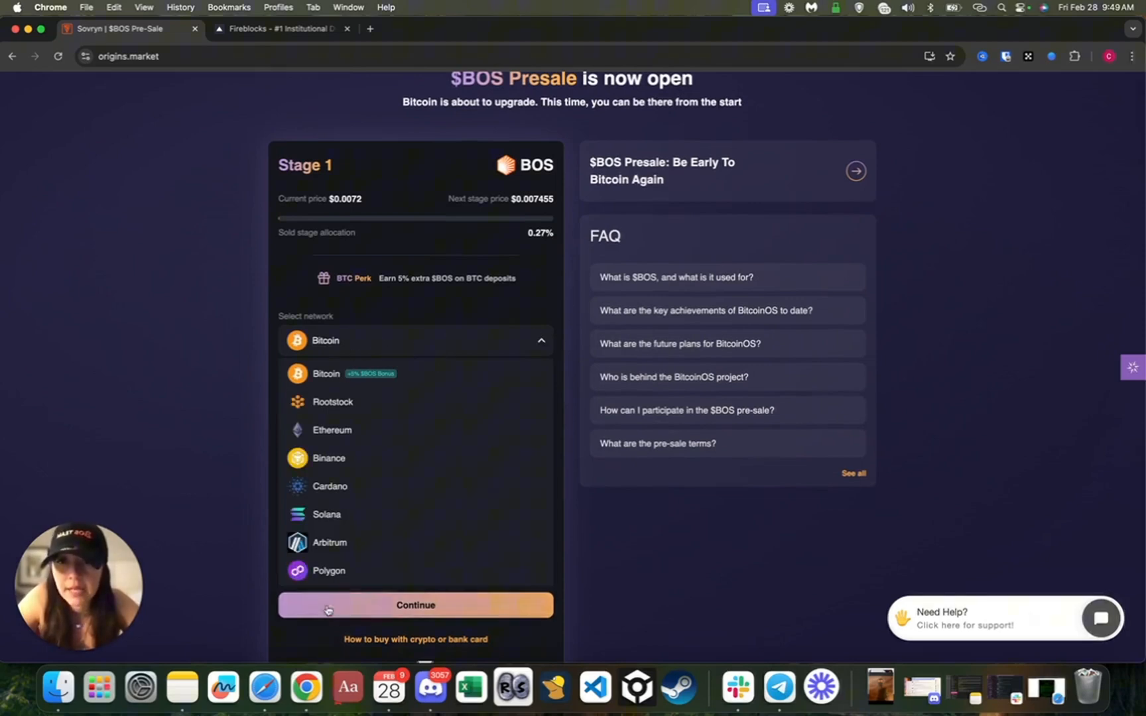
pyautogui.moveTo(384, 459)
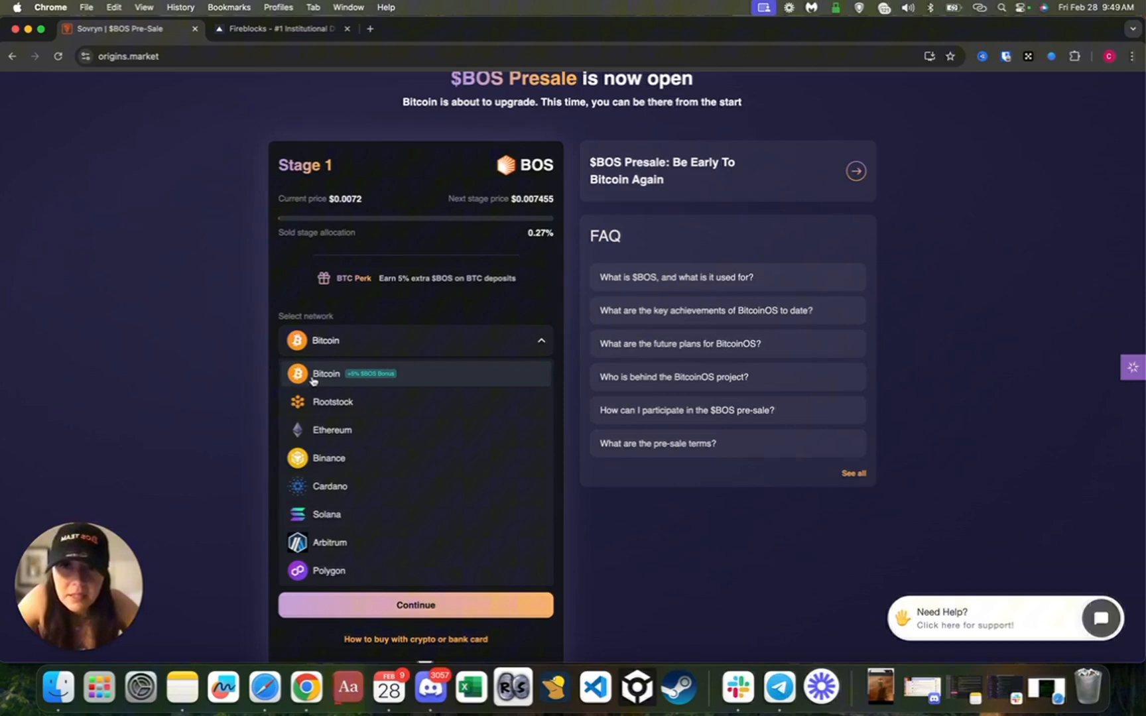
pyautogui.moveTo(367, 379)
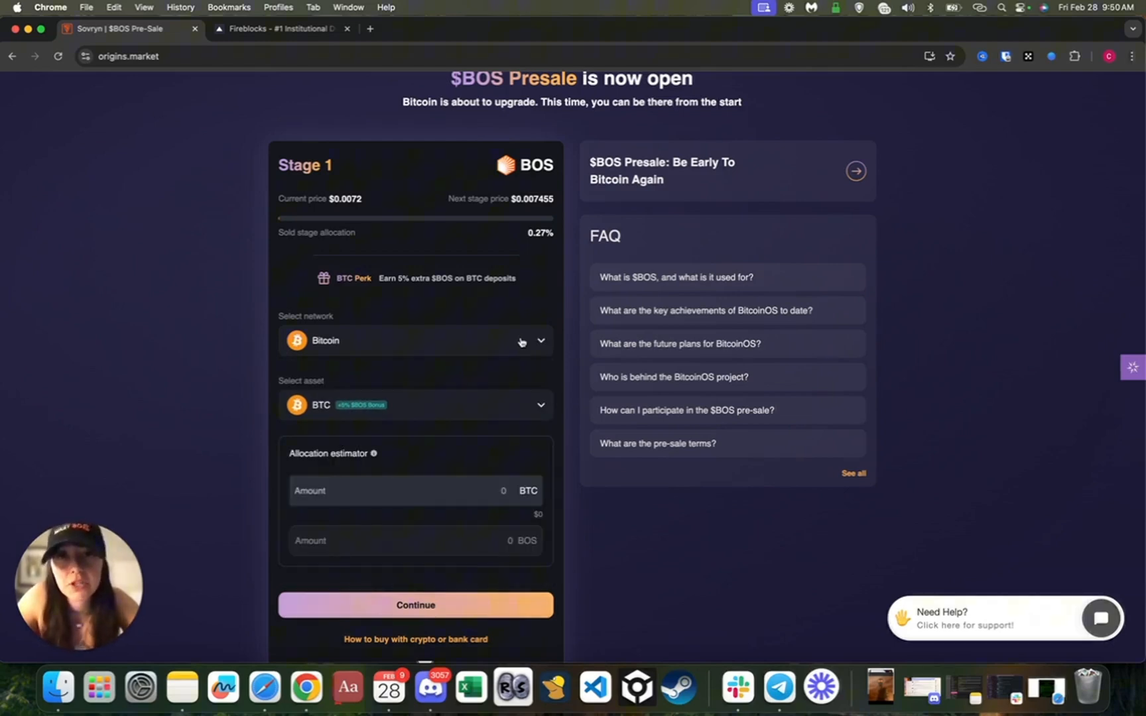
# Choose Ethereum as the payment network and USDC as the payment asset.
pyautogui.click(415, 339)
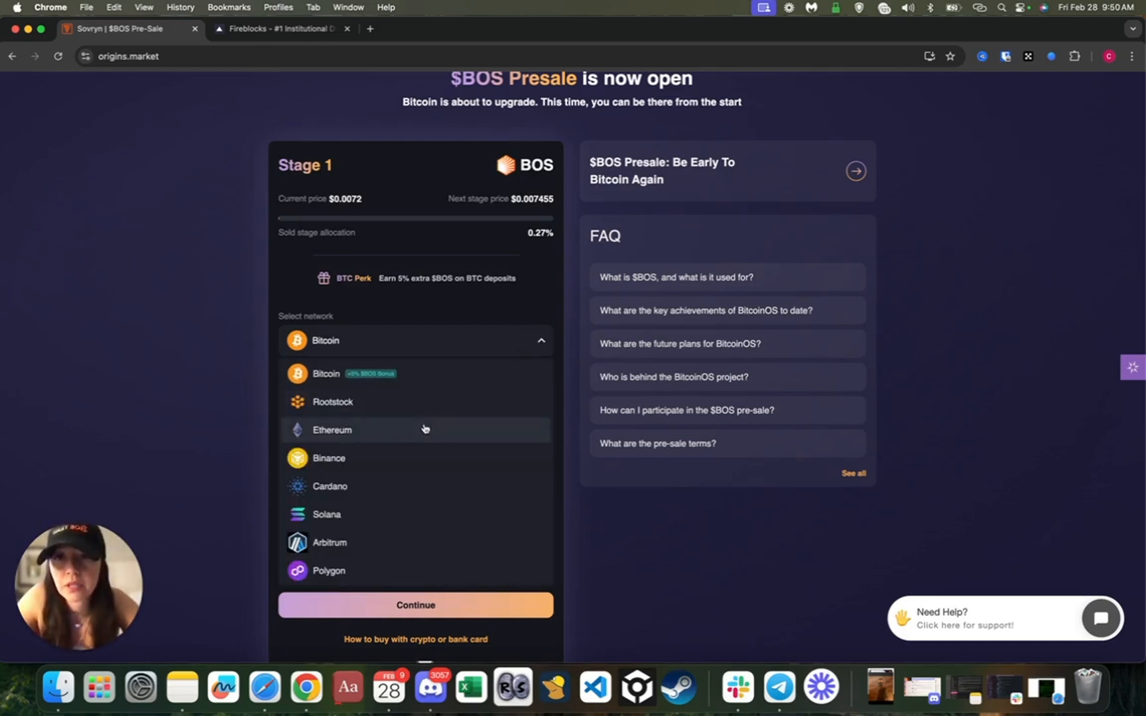
pyautogui.click(331, 430)
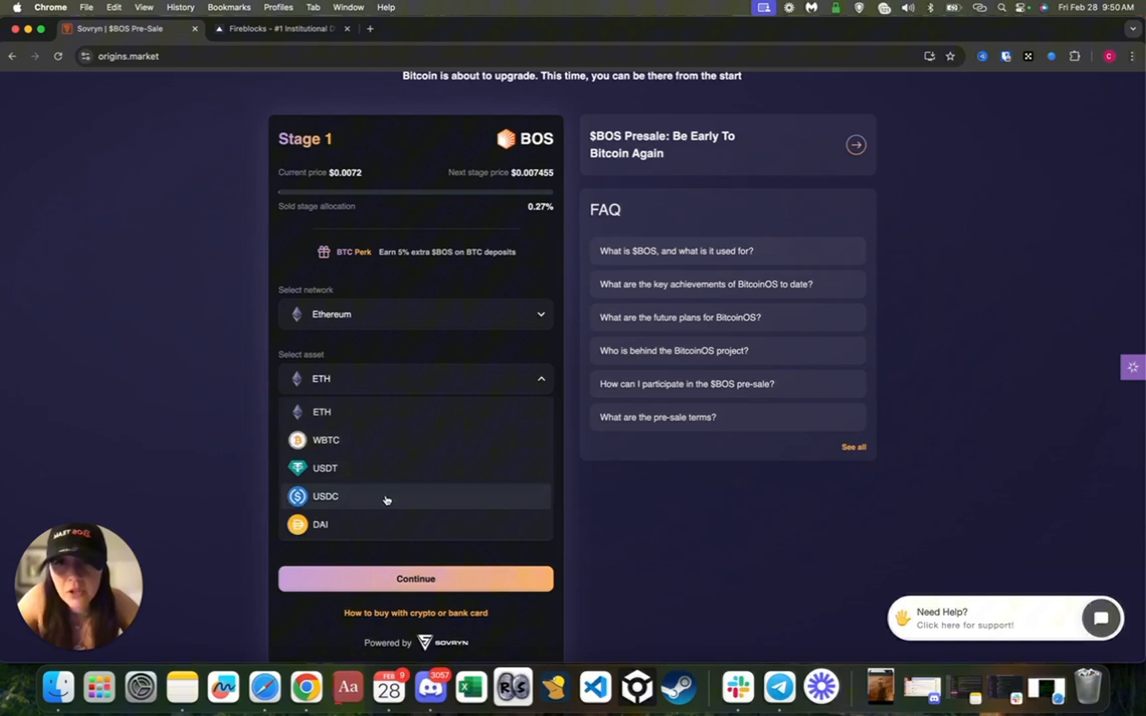
pyautogui.click(387, 497)
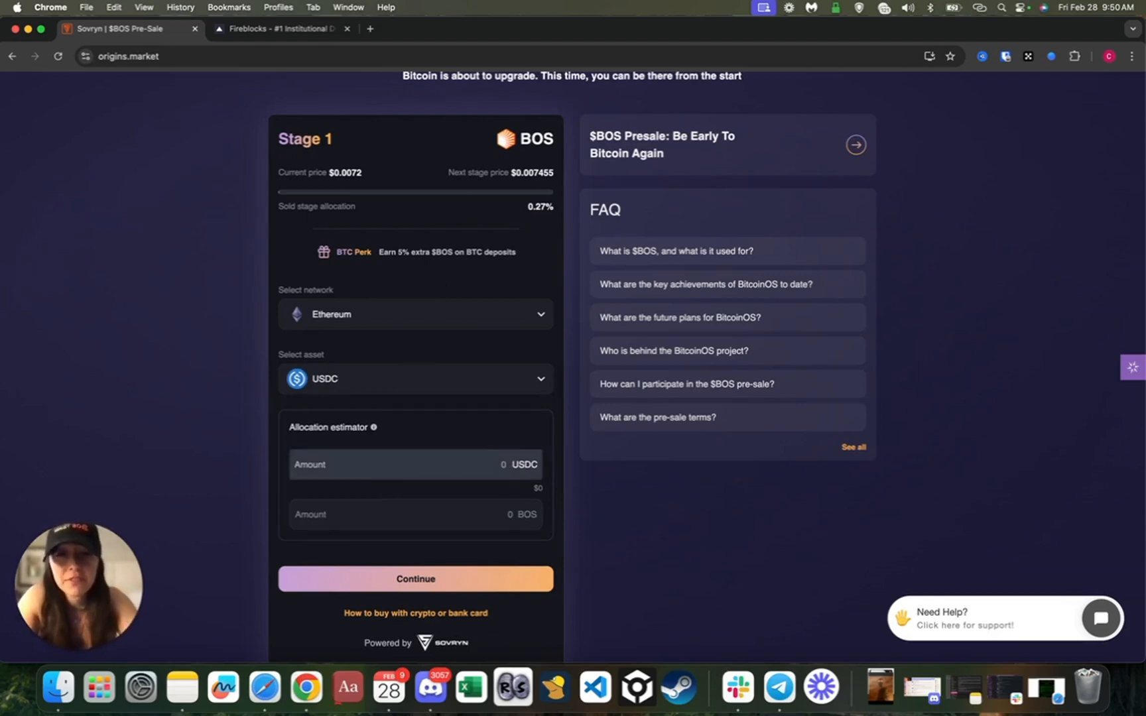
# Enter 51 USDC in the estimator, yielding about $50.995 and roughly 7,082.64 BOS.
pyautogui.write('5')
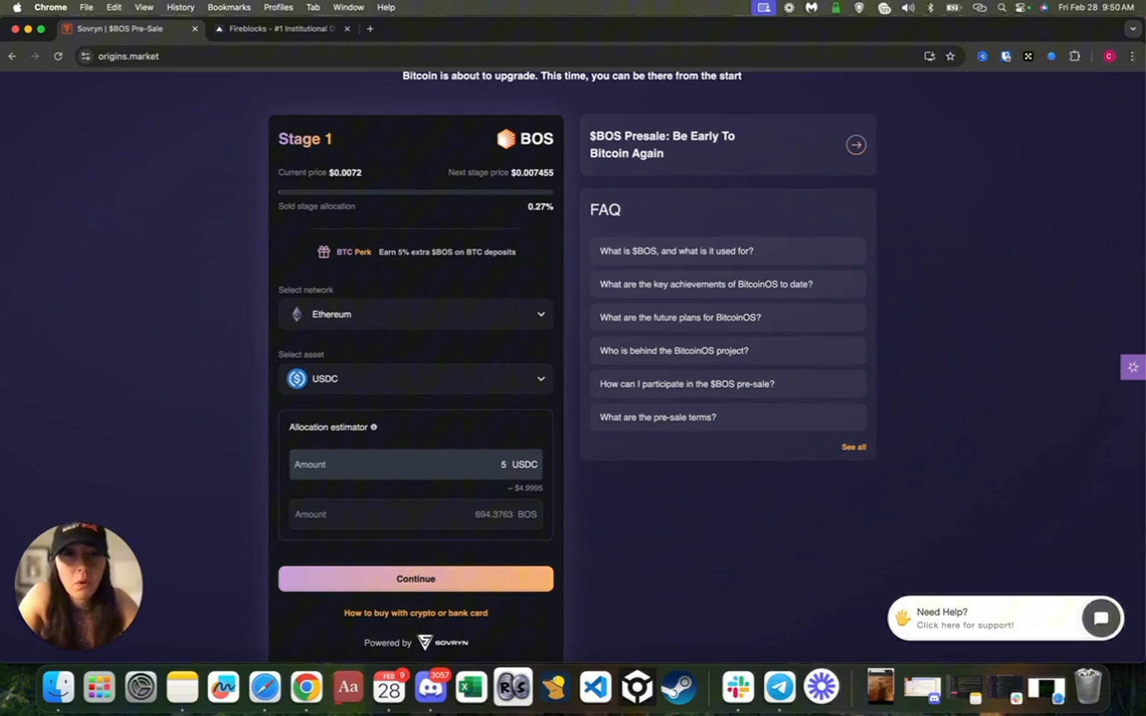
pyautogui.write('1')
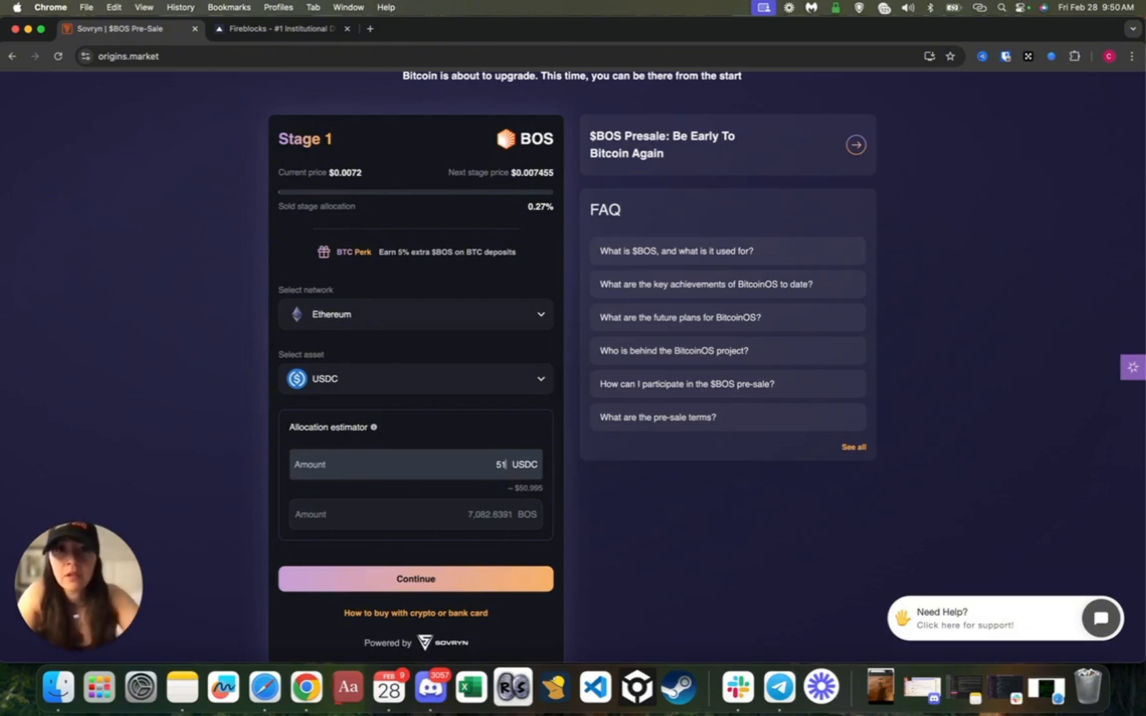
pyautogui.scroll(-3)
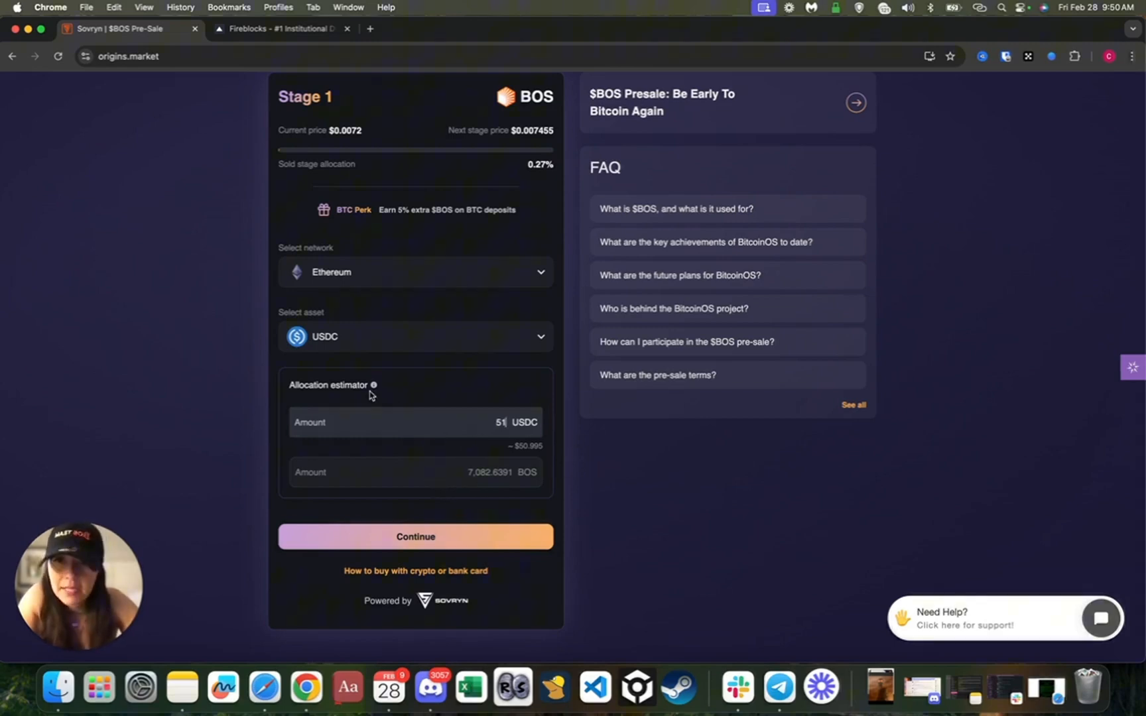
pyautogui.moveTo(374, 386)
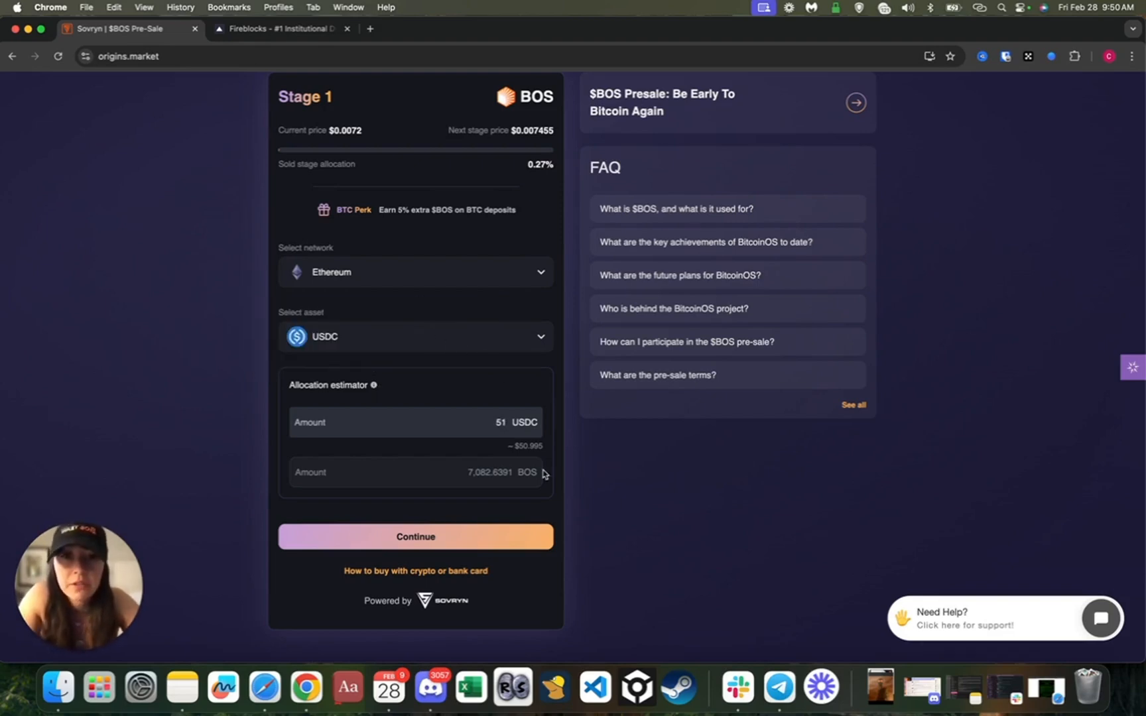
pyautogui.click(434, 423)
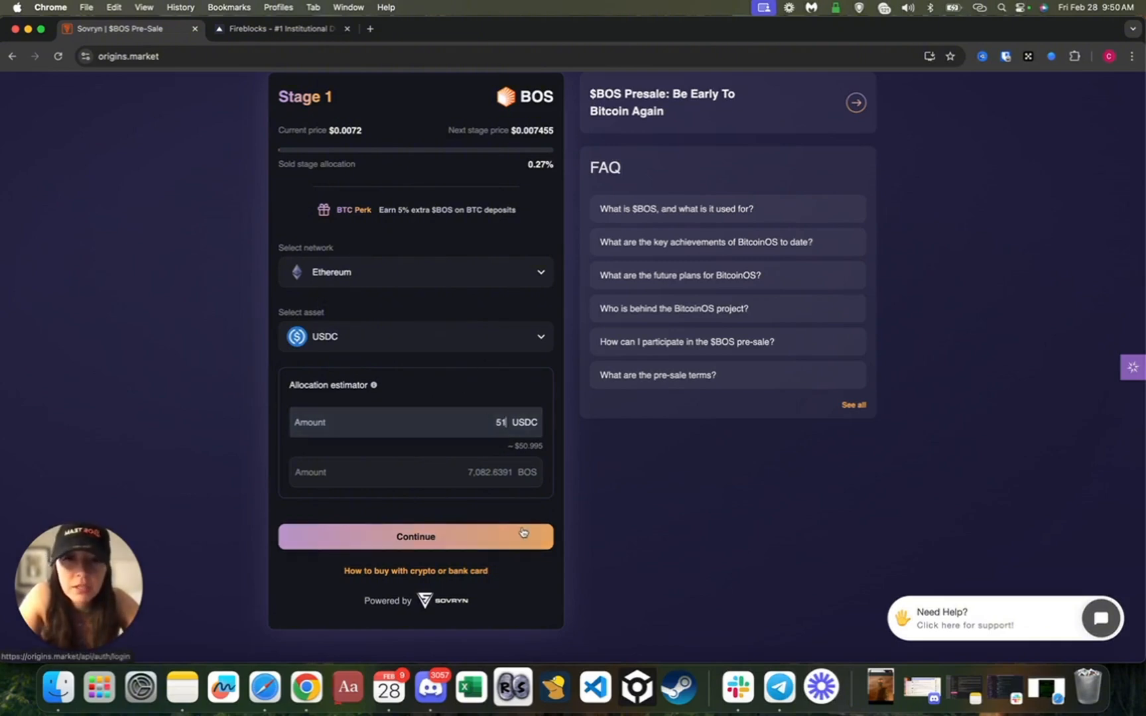
pyautogui.moveTo(455, 535)
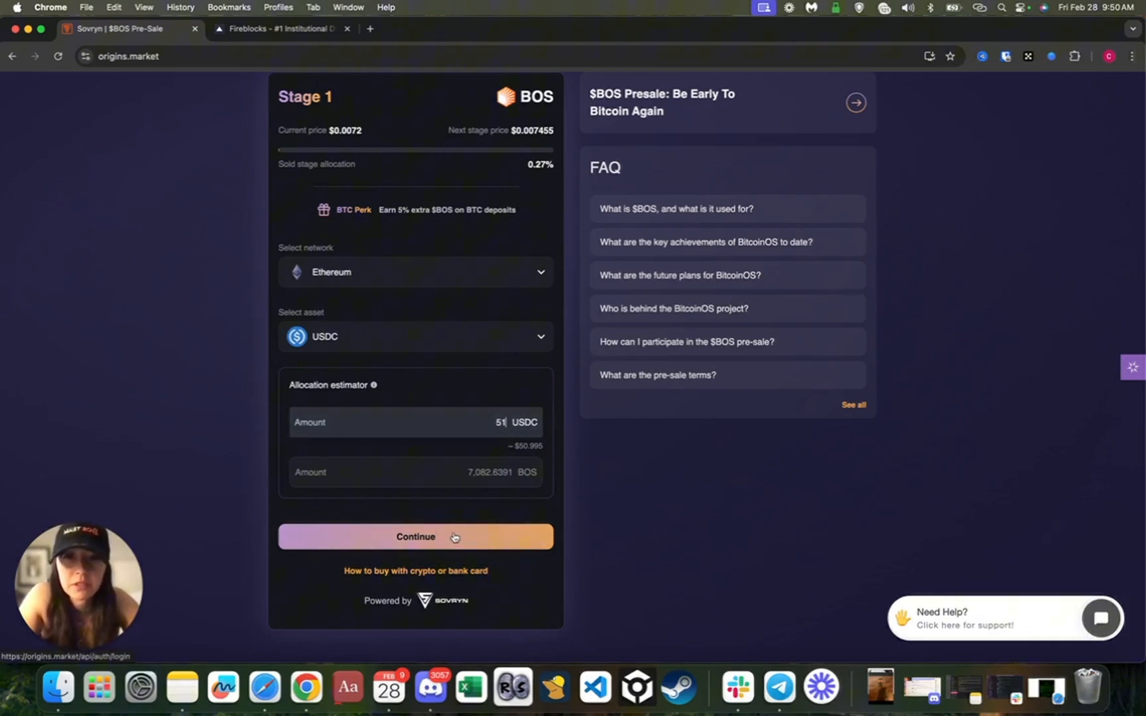
pyautogui.scroll(-3)
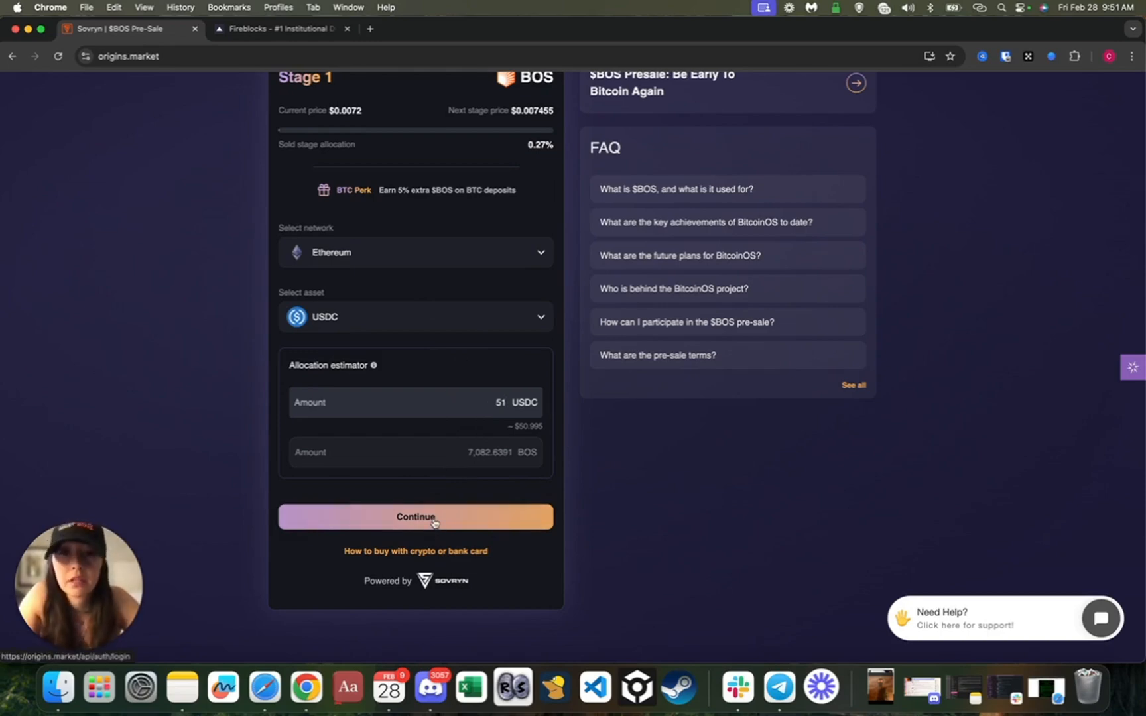
# Continue from the estimator to the Origins login page asking for an email.
pyautogui.click(417, 517)
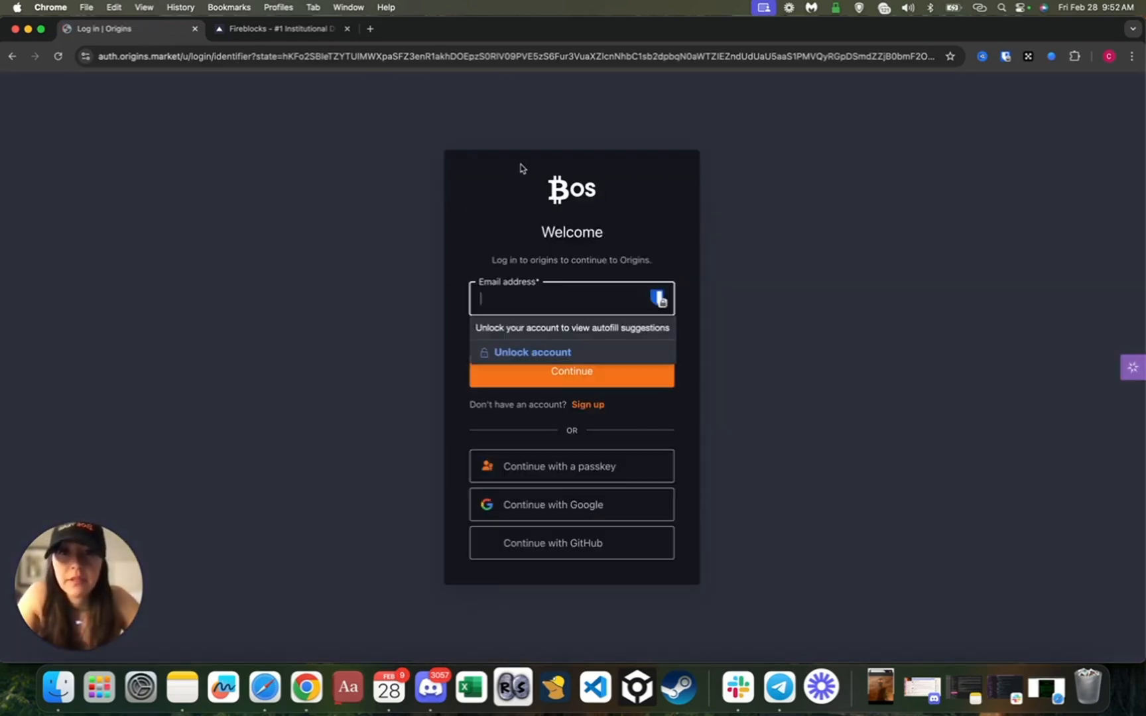
pyautogui.moveTo(669, 172)
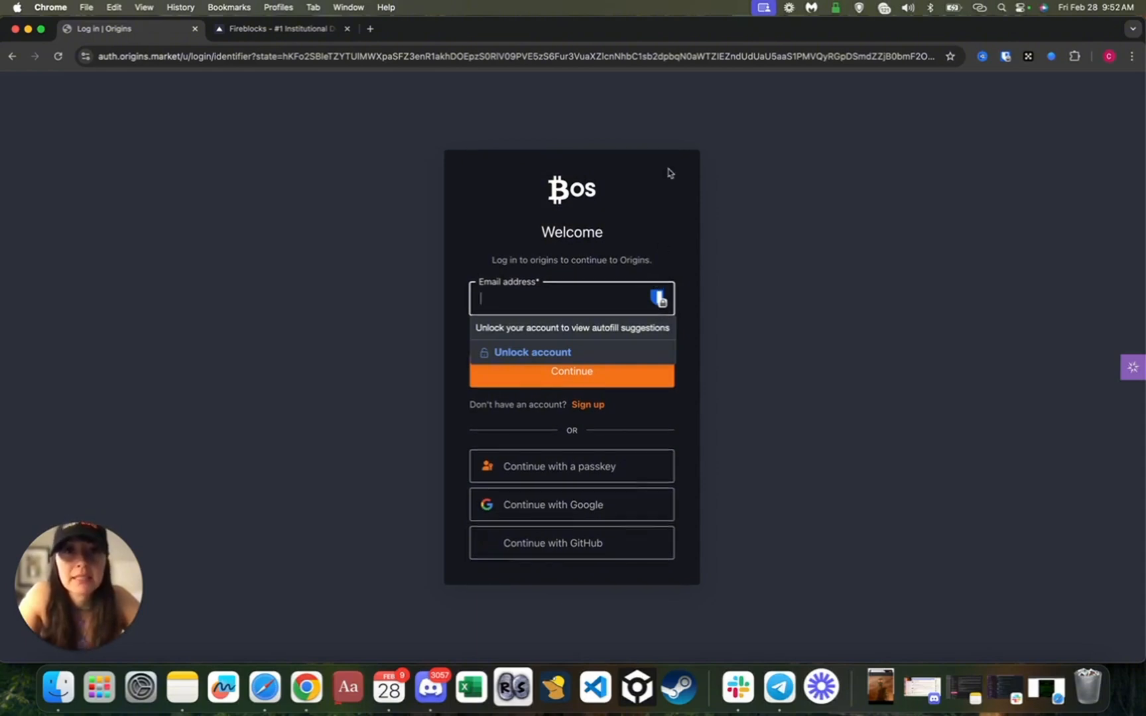
pyautogui.moveTo(674, 155)
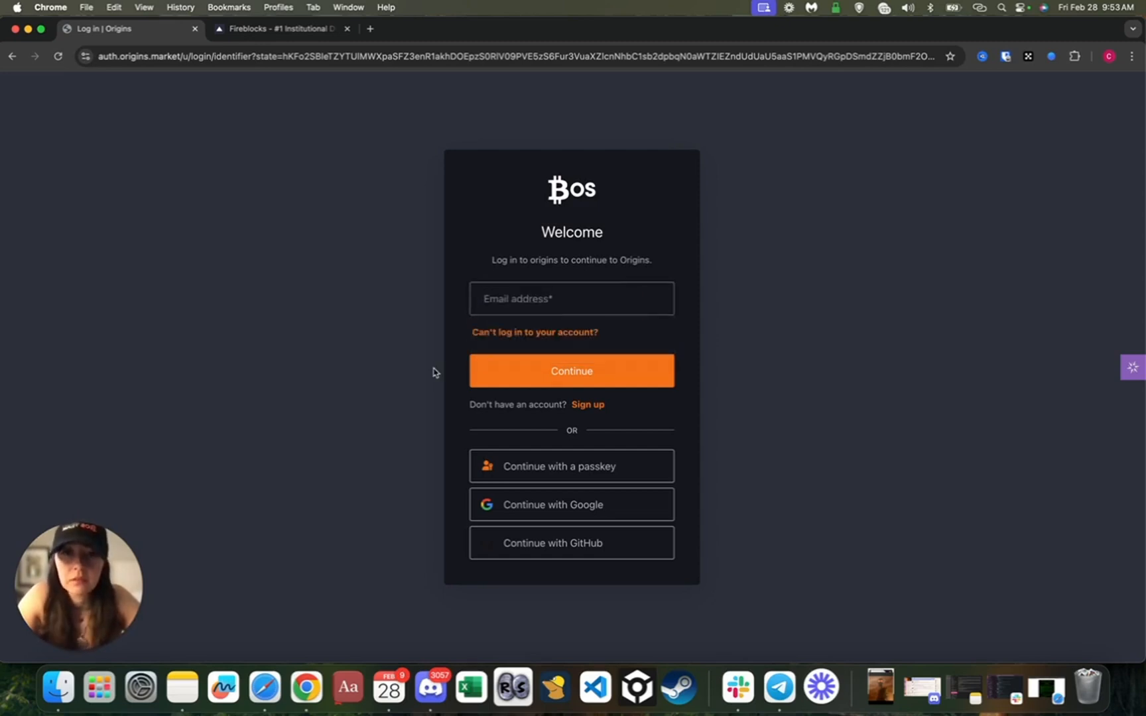
# Switch from the login screen to the account Sign up page.
pyautogui.click(589, 405)
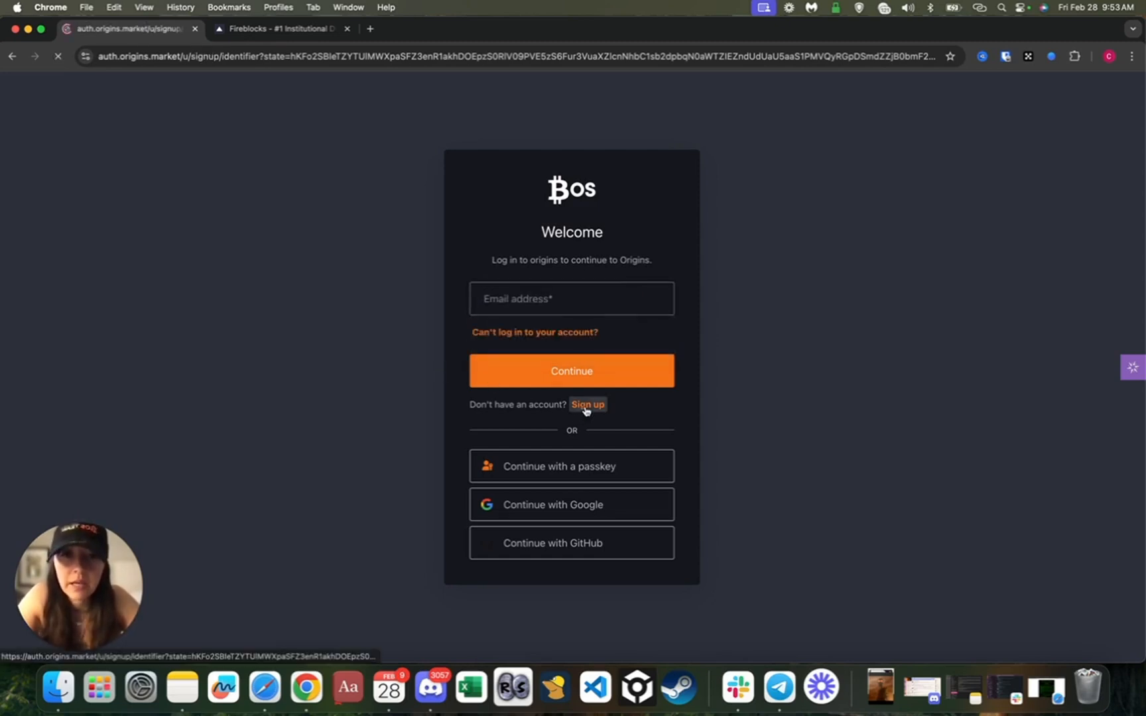
# Fill the sign-up email from the saved autofill entry and submit it.
pyautogui.click(588, 404)
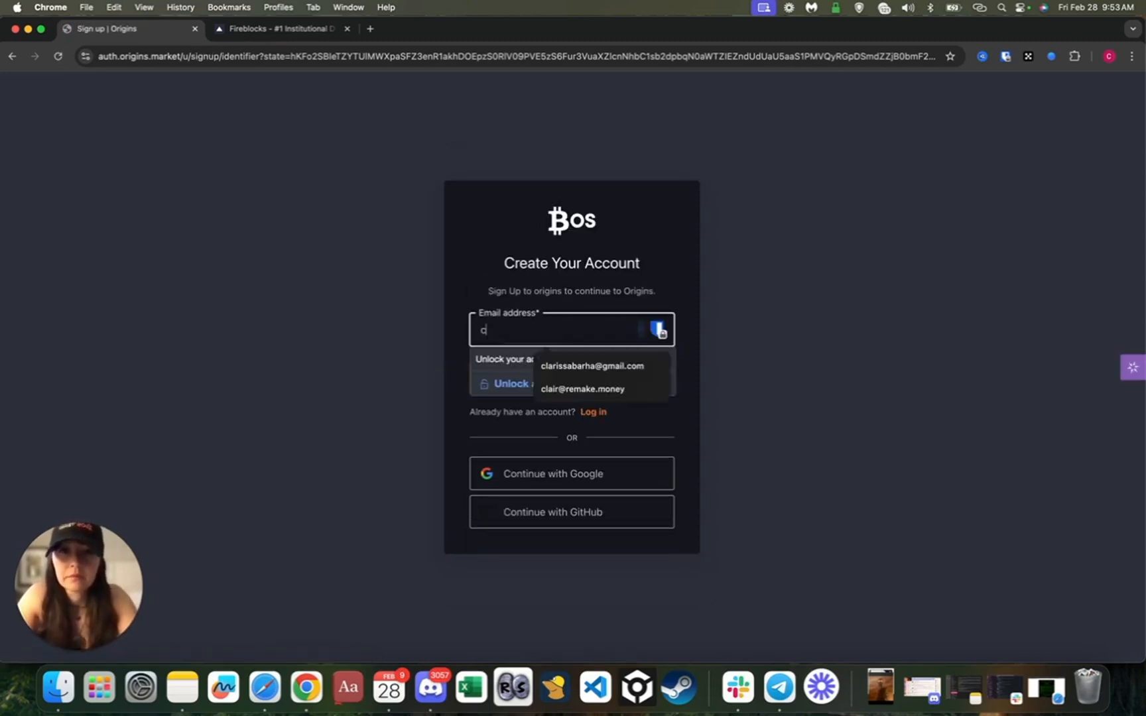
pyautogui.click(587, 389)
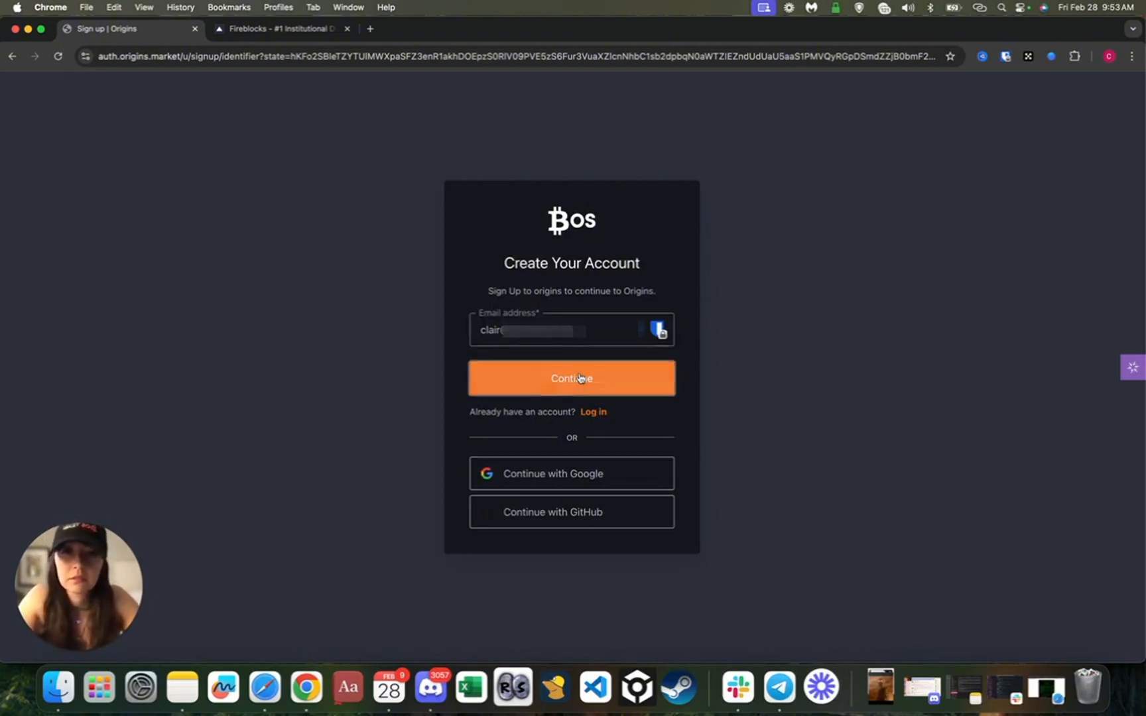
pyautogui.click(572, 378)
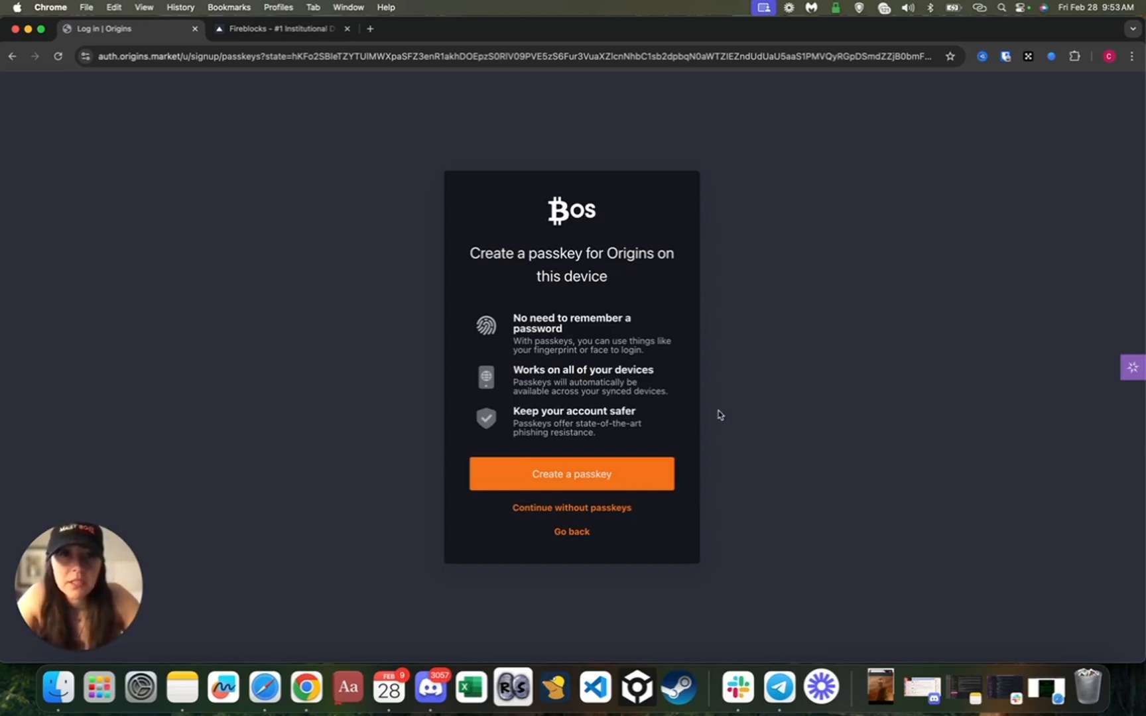
pyautogui.moveTo(476, 413)
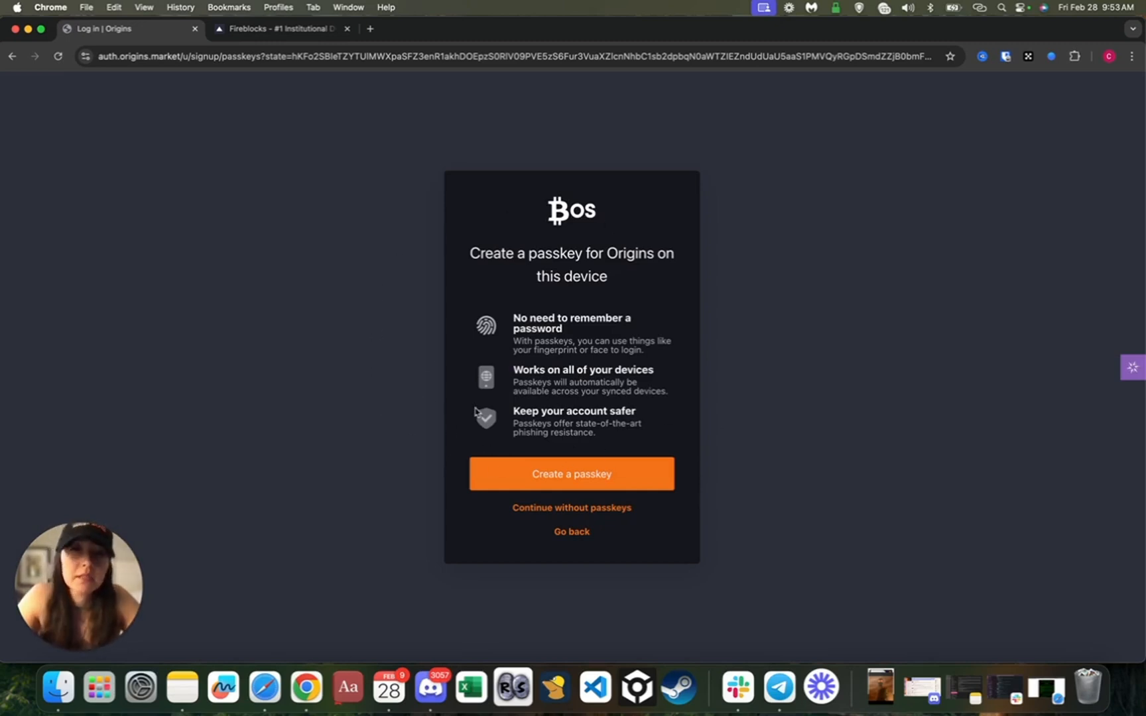
pyautogui.moveTo(464, 348)
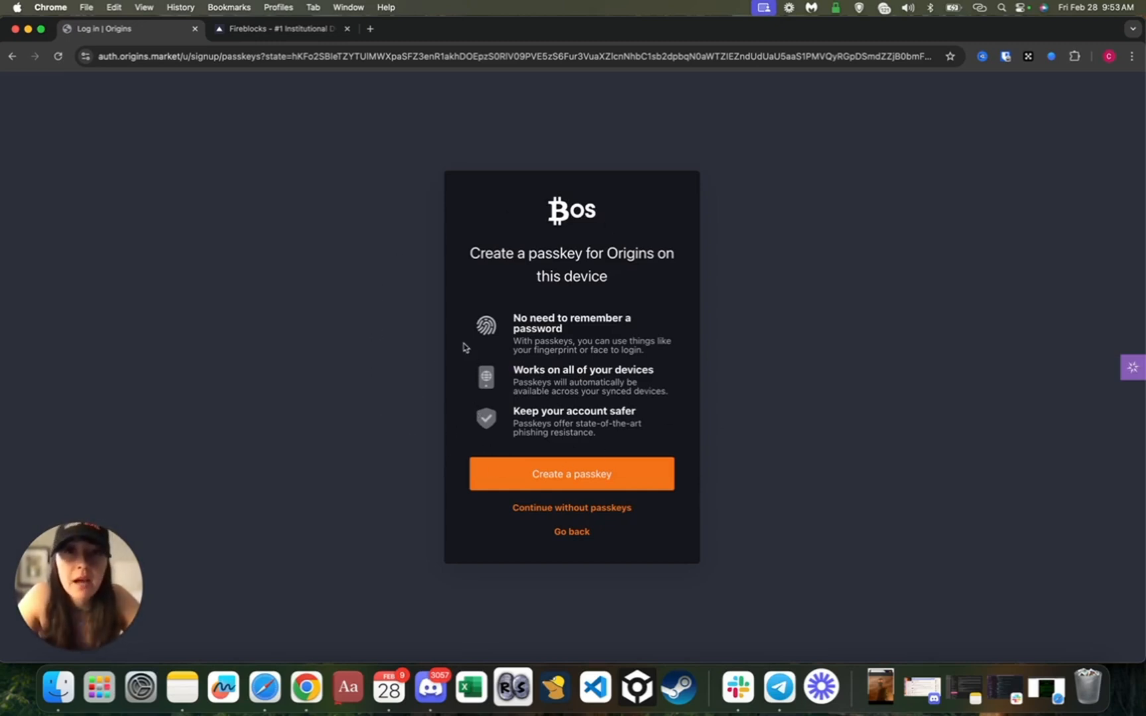
pyautogui.moveTo(540, 536)
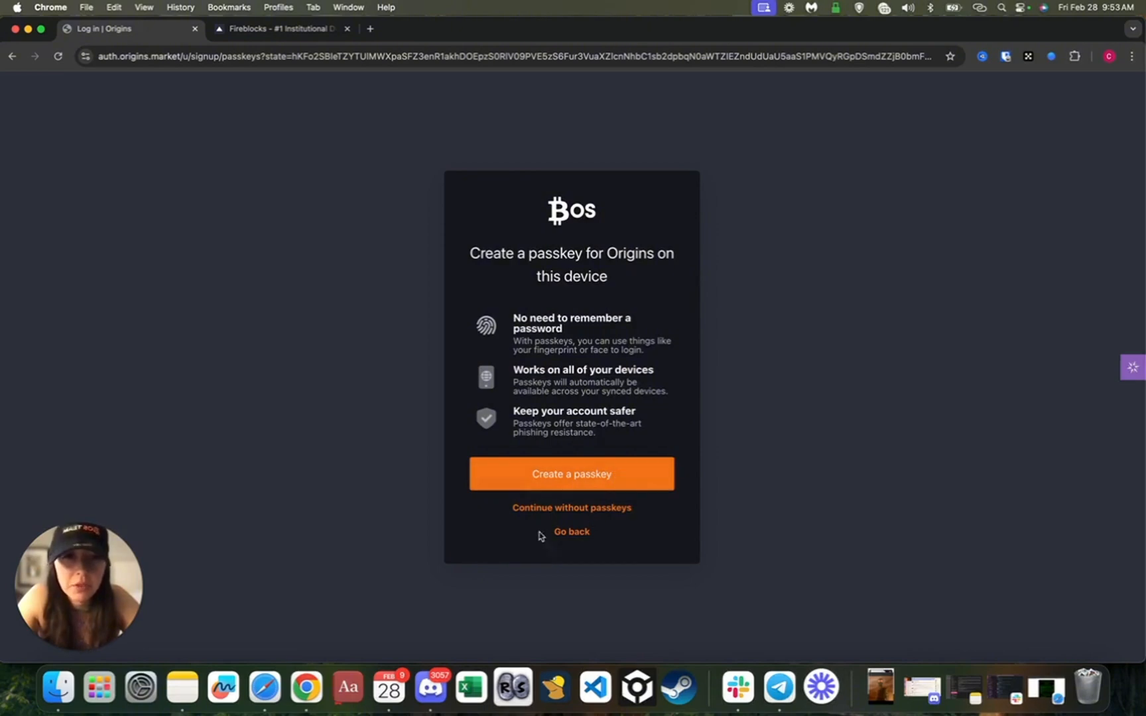
# Continue without passkeys and move into the Password field.
pyautogui.click(570, 508)
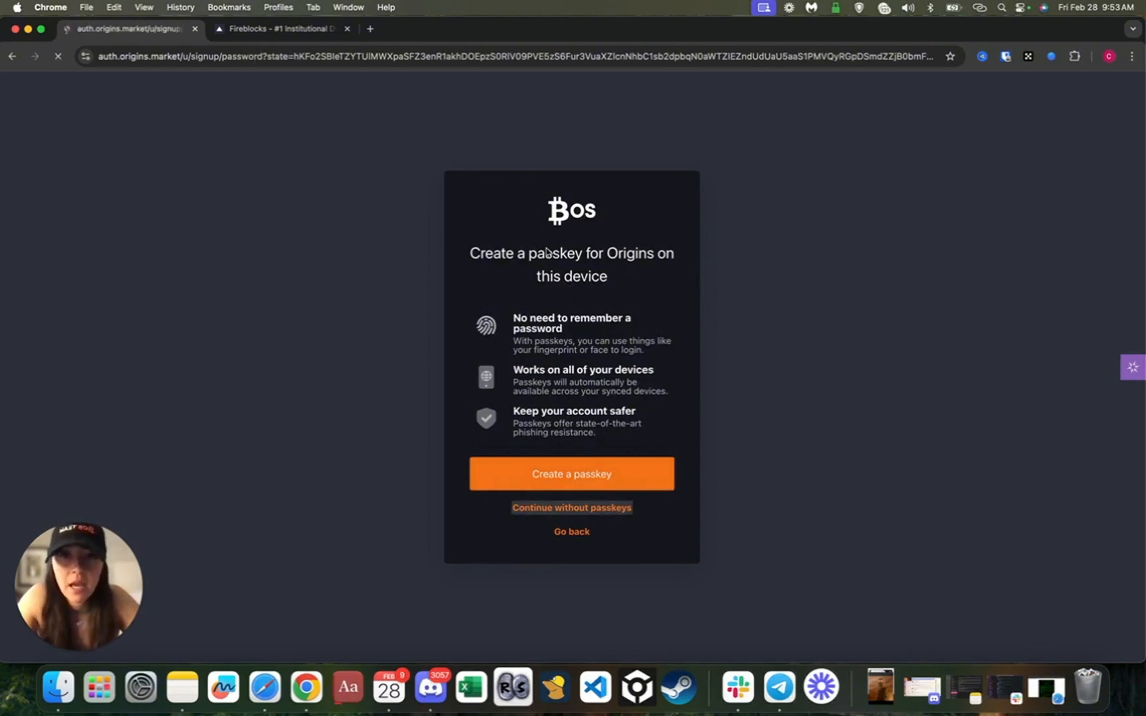
pyautogui.click(572, 507)
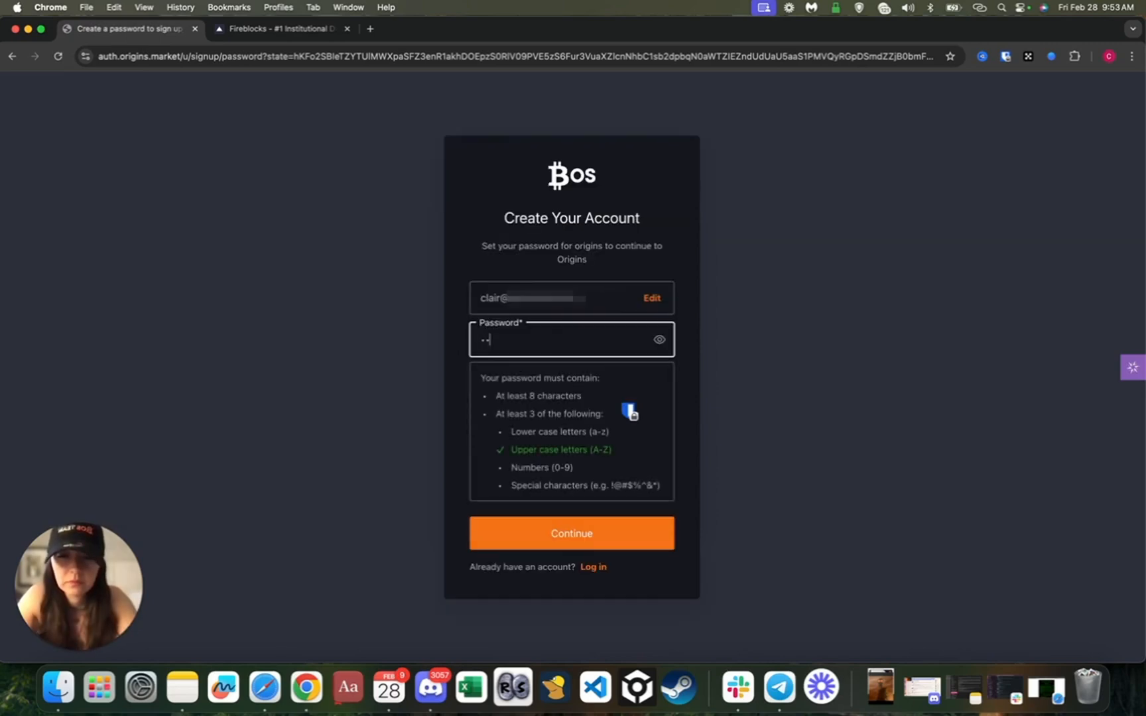
# Enter a password meeting all listed rules and submit it to finish sign-up.
pyautogui.write('#')
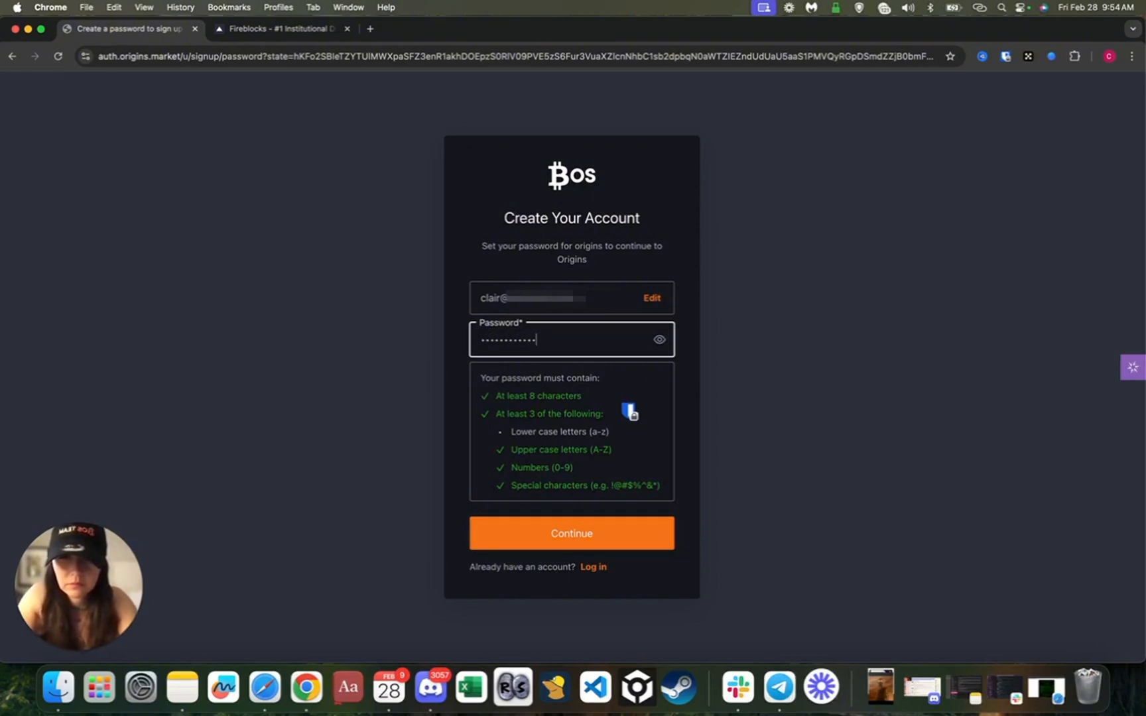
pyautogui.moveTo(567, 543)
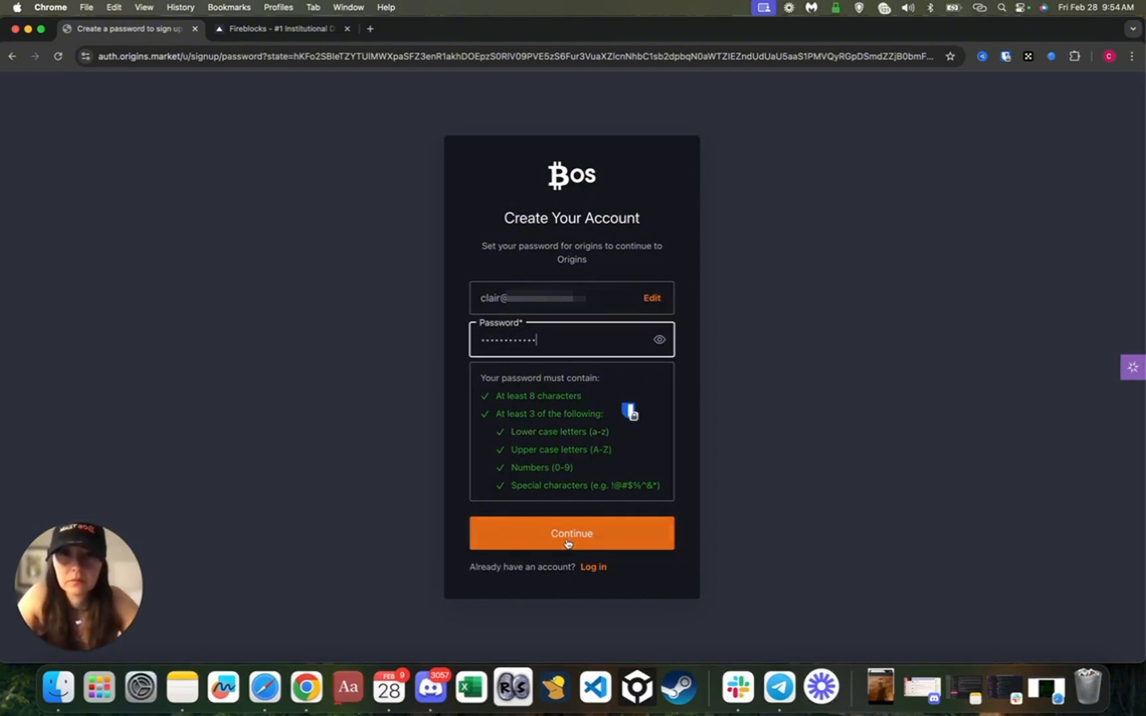
pyautogui.click(570, 533)
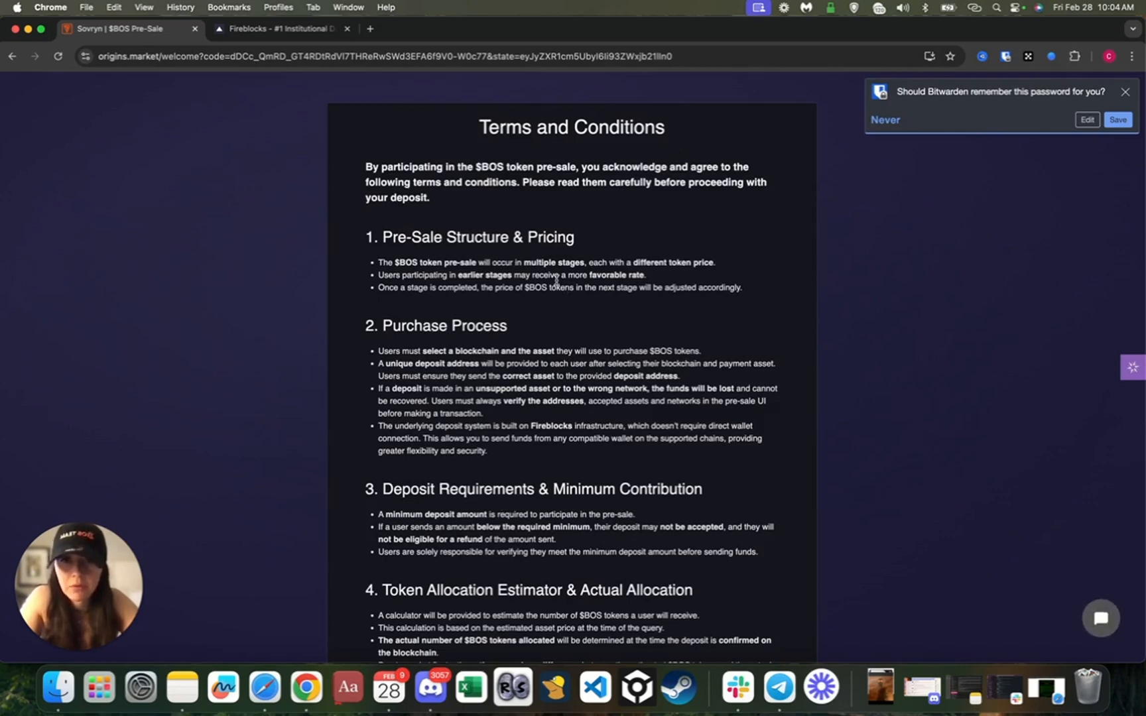
# Read through the $BOS pre-sale terms, tick 'I agree' and continue to the Add information form.
pyautogui.scroll(-3)
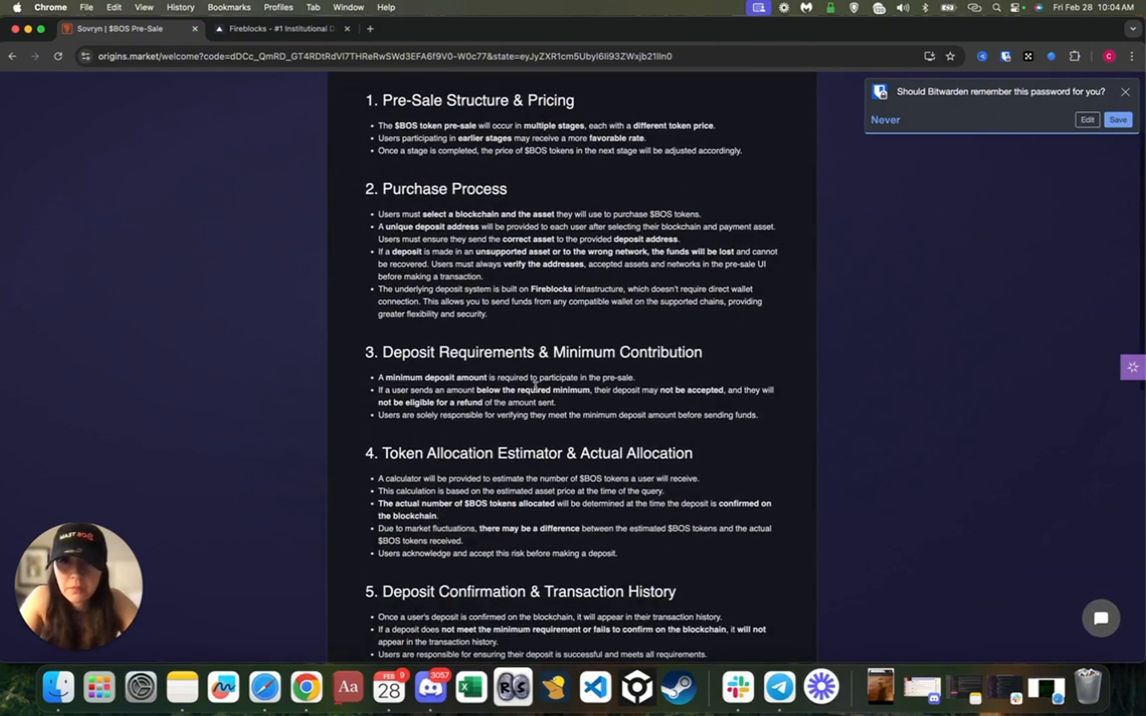
pyautogui.scroll(-3)
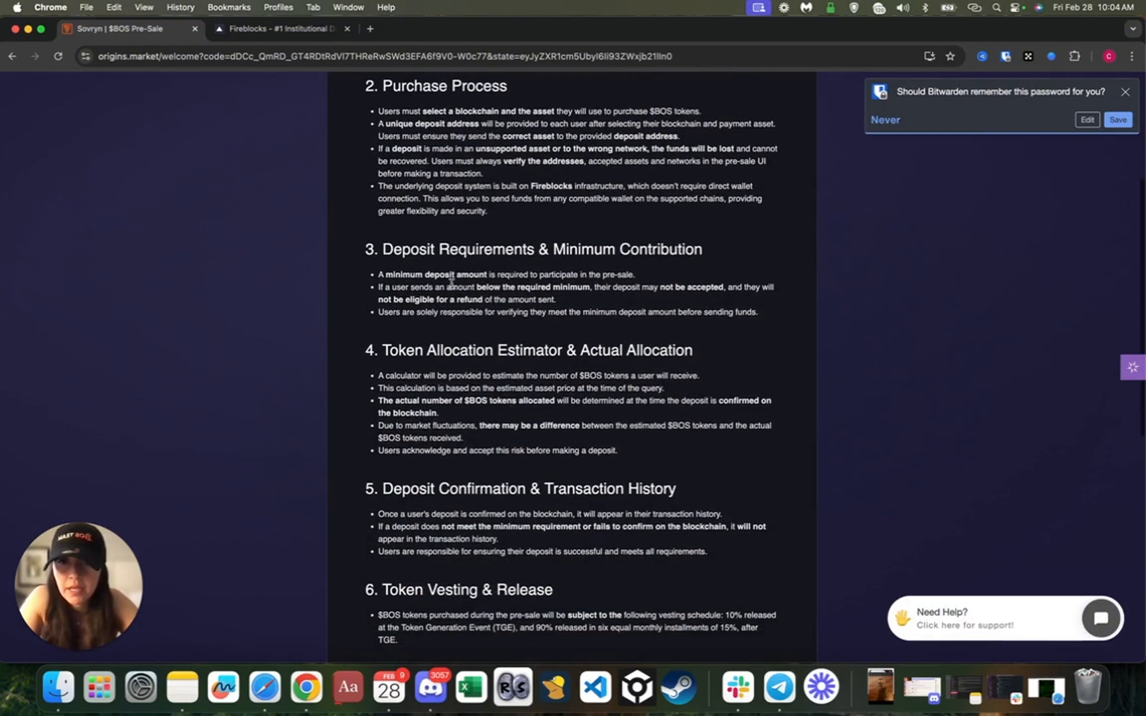
pyautogui.moveTo(533, 275)
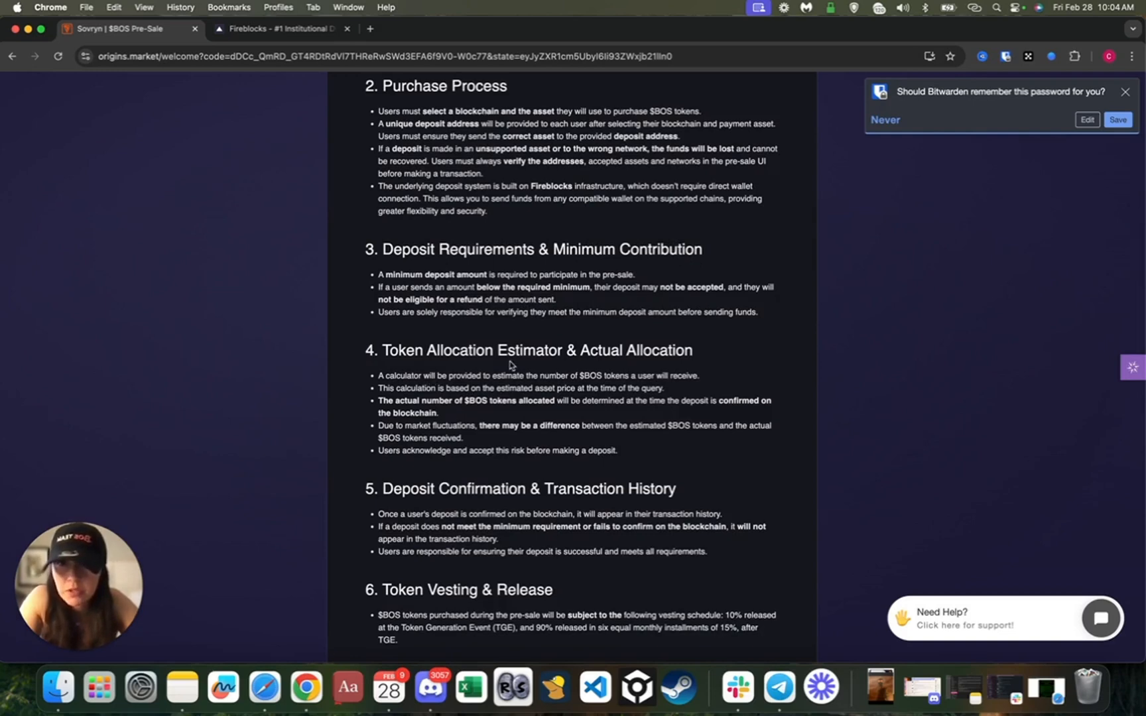
pyautogui.scroll(-3)
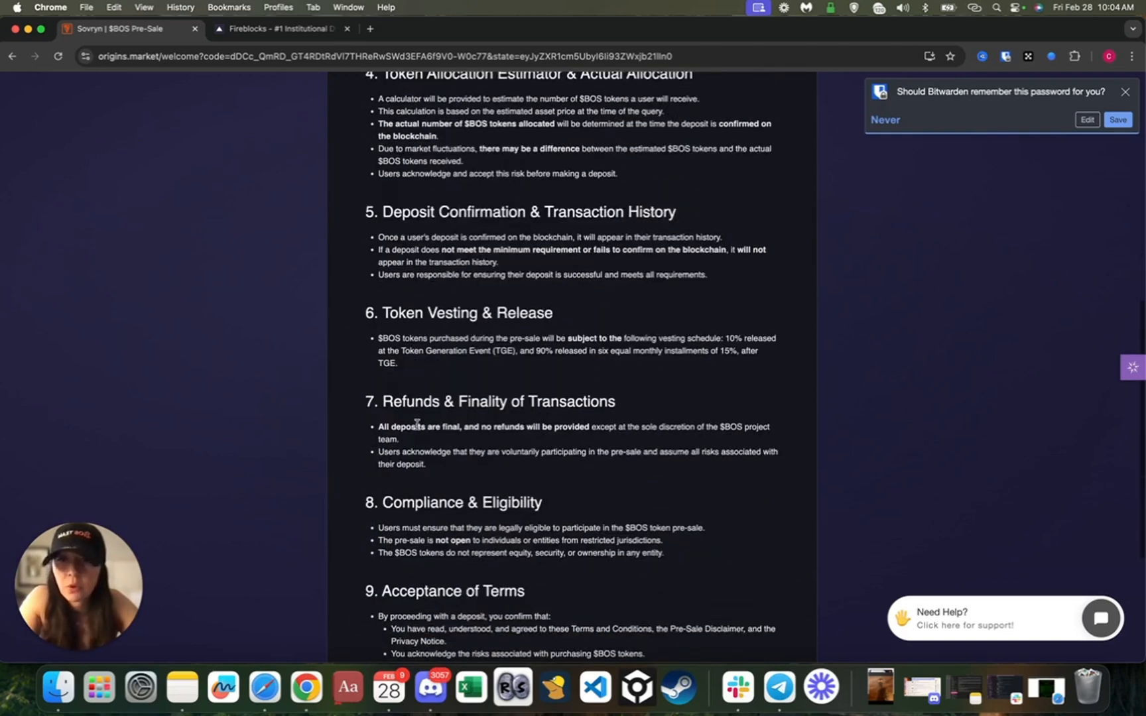
pyautogui.scroll(-3)
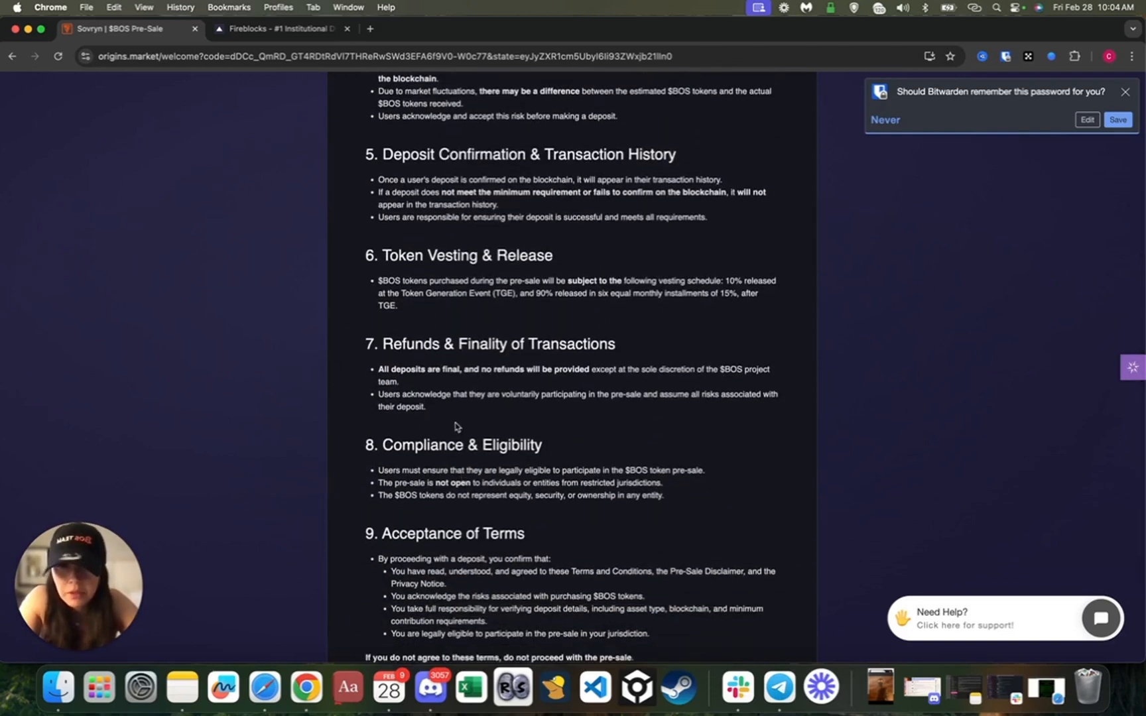
pyautogui.scroll(-3)
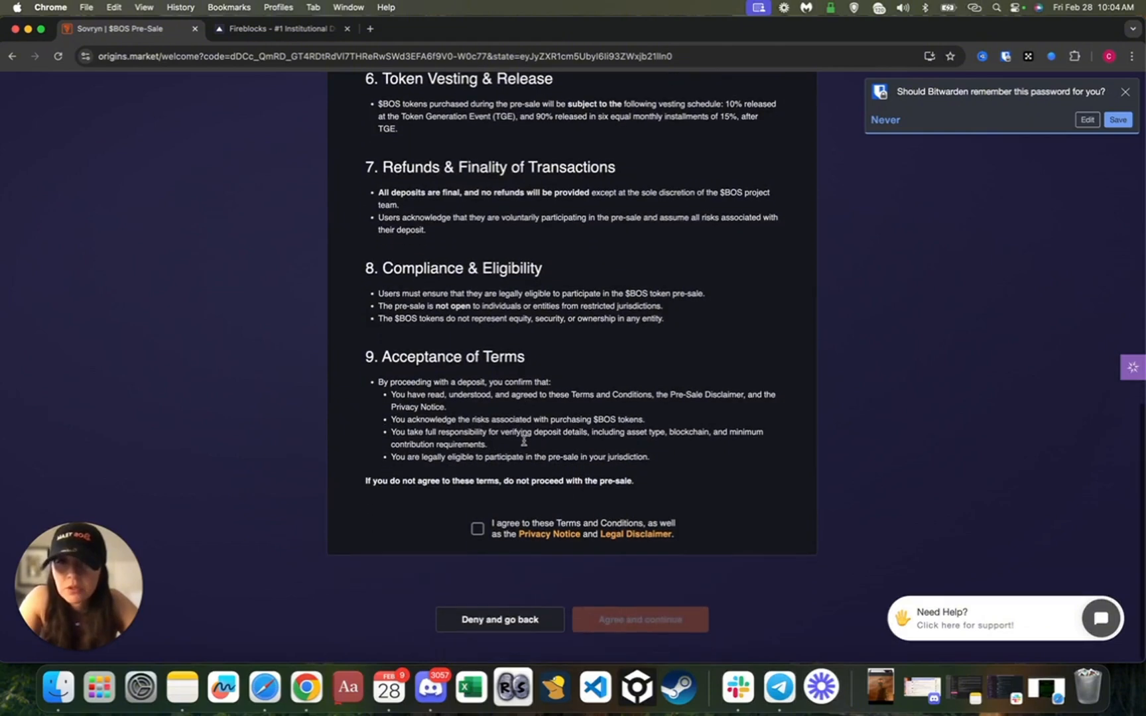
pyautogui.click(478, 529)
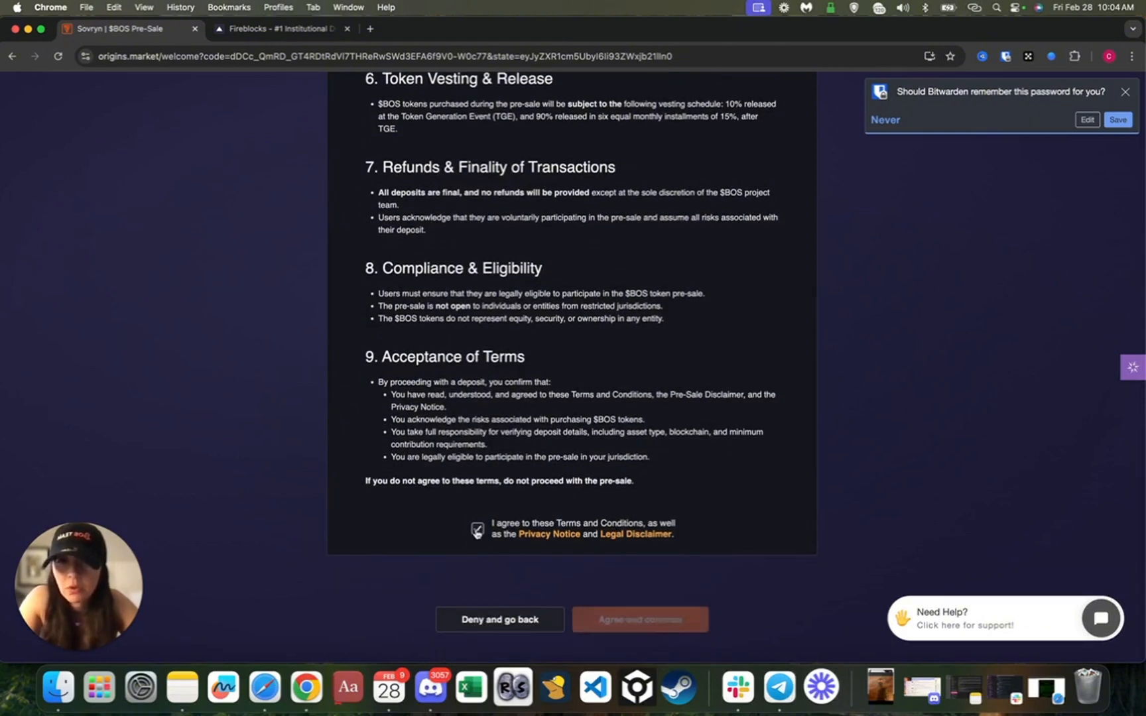
pyautogui.click(478, 529)
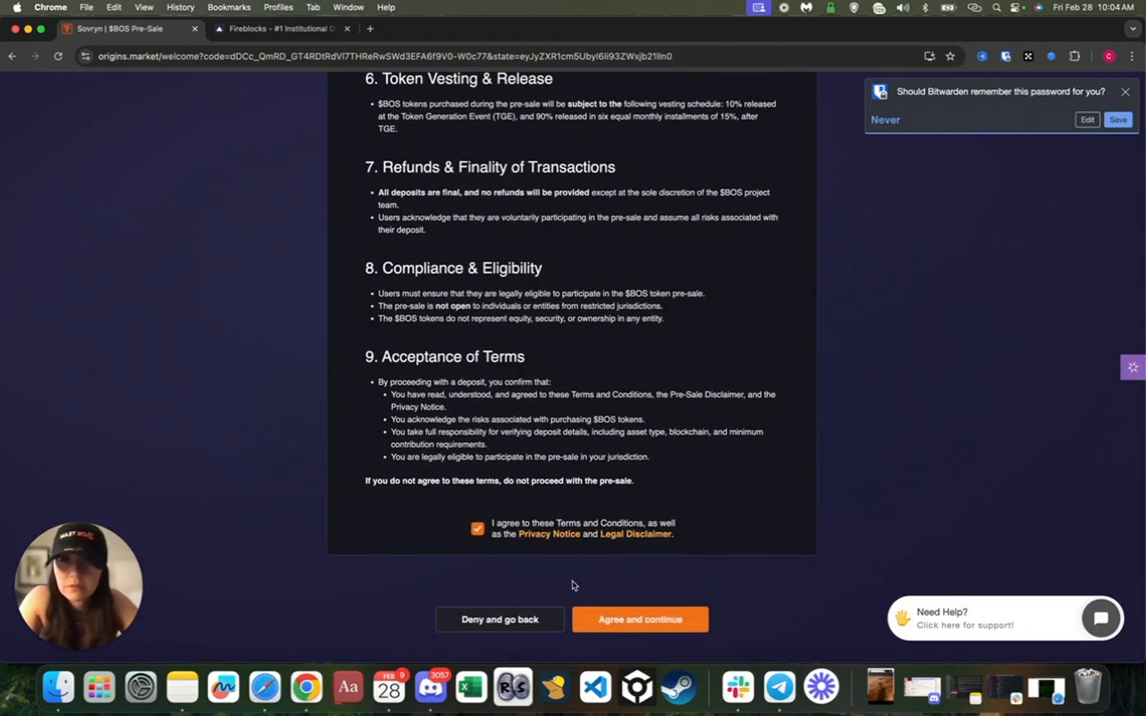
pyautogui.click(641, 619)
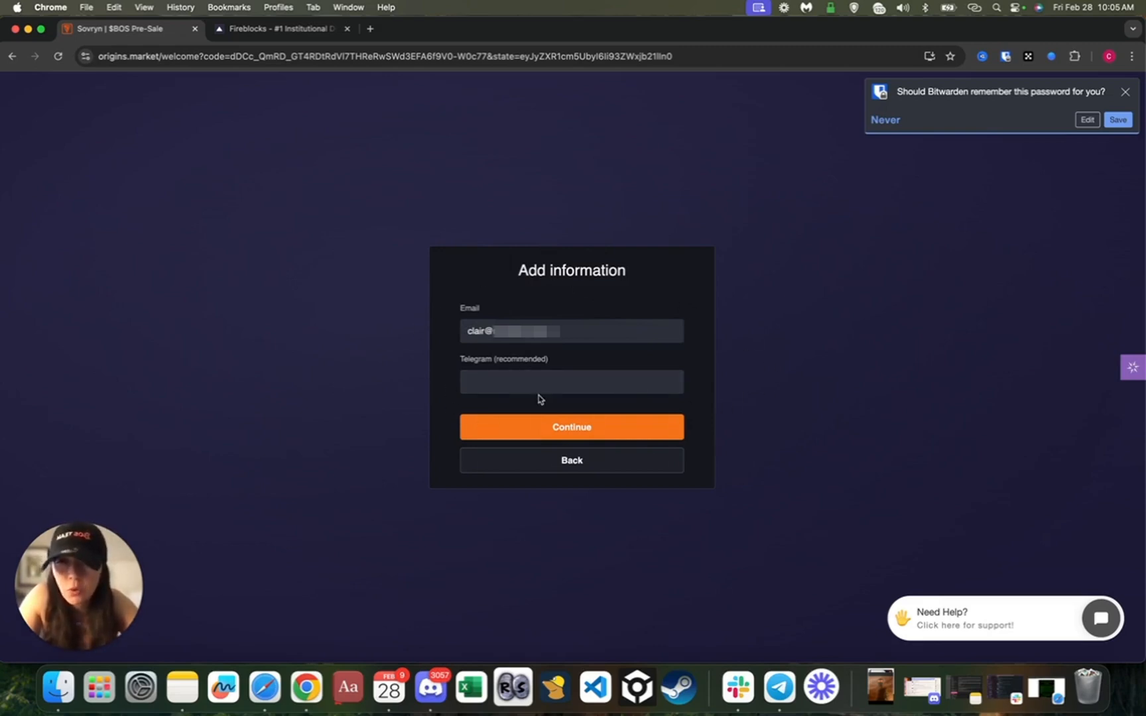
# Enter the Telegram handle 'aliens' in the contact details and continue to finish registration.
pyautogui.click(570, 382)
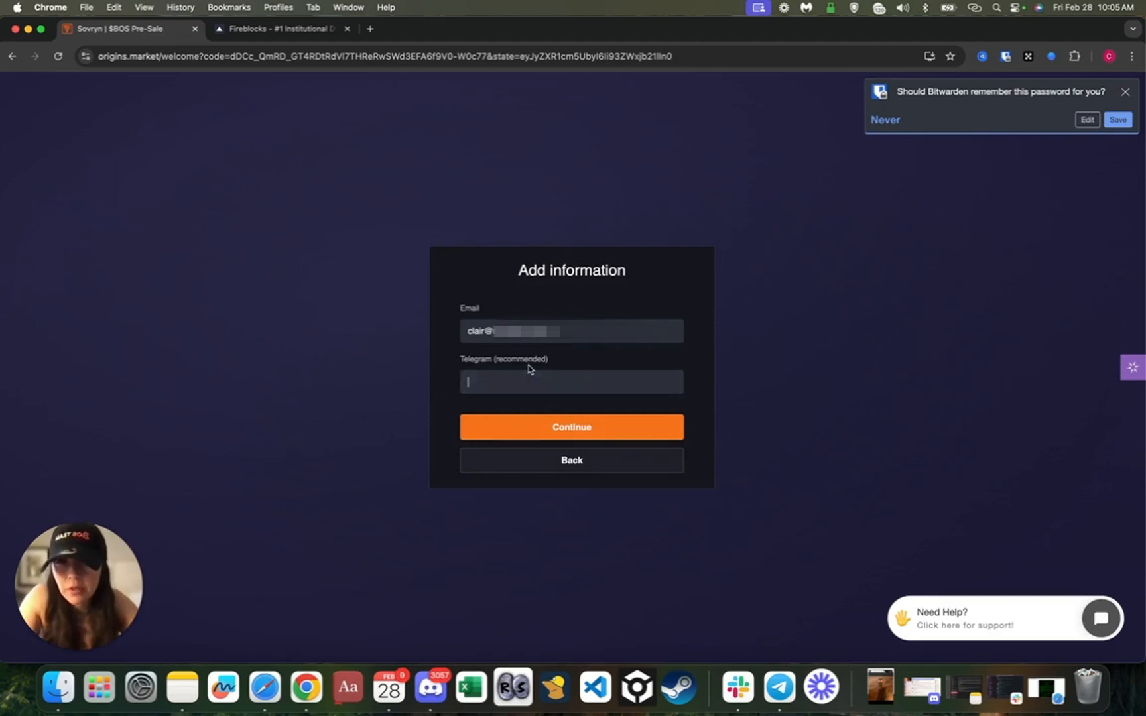
pyautogui.moveTo(441, 374)
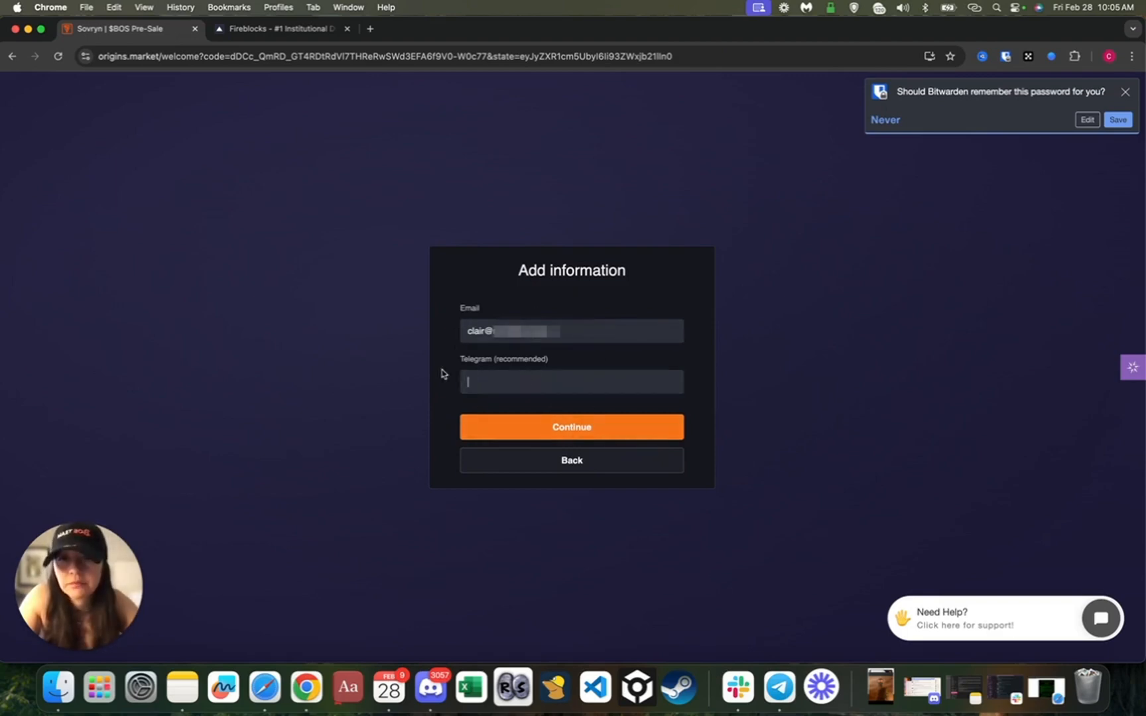
pyautogui.moveTo(720, 419)
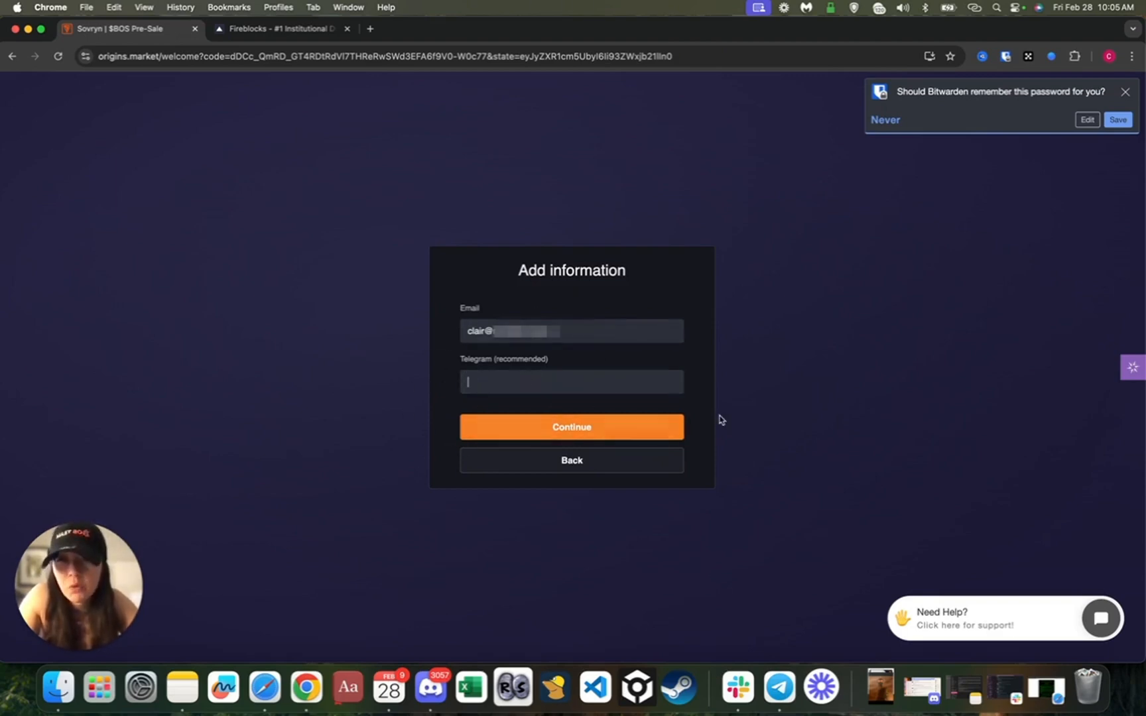
pyautogui.moveTo(503, 348)
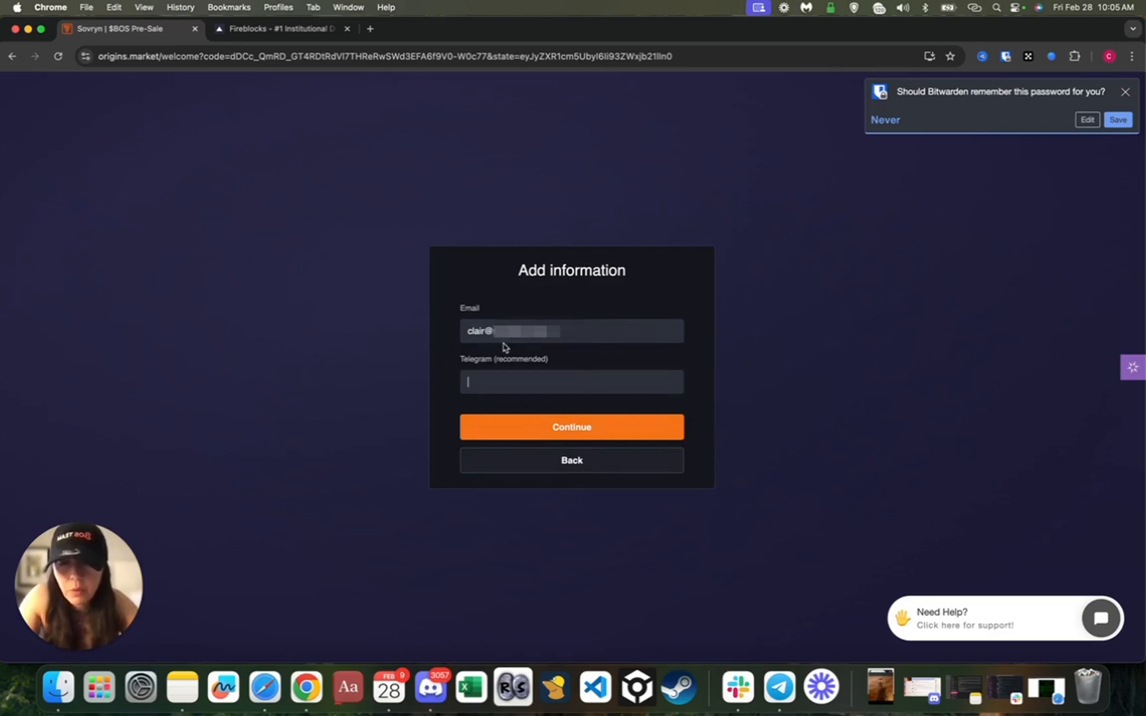
pyautogui.moveTo(430, 366)
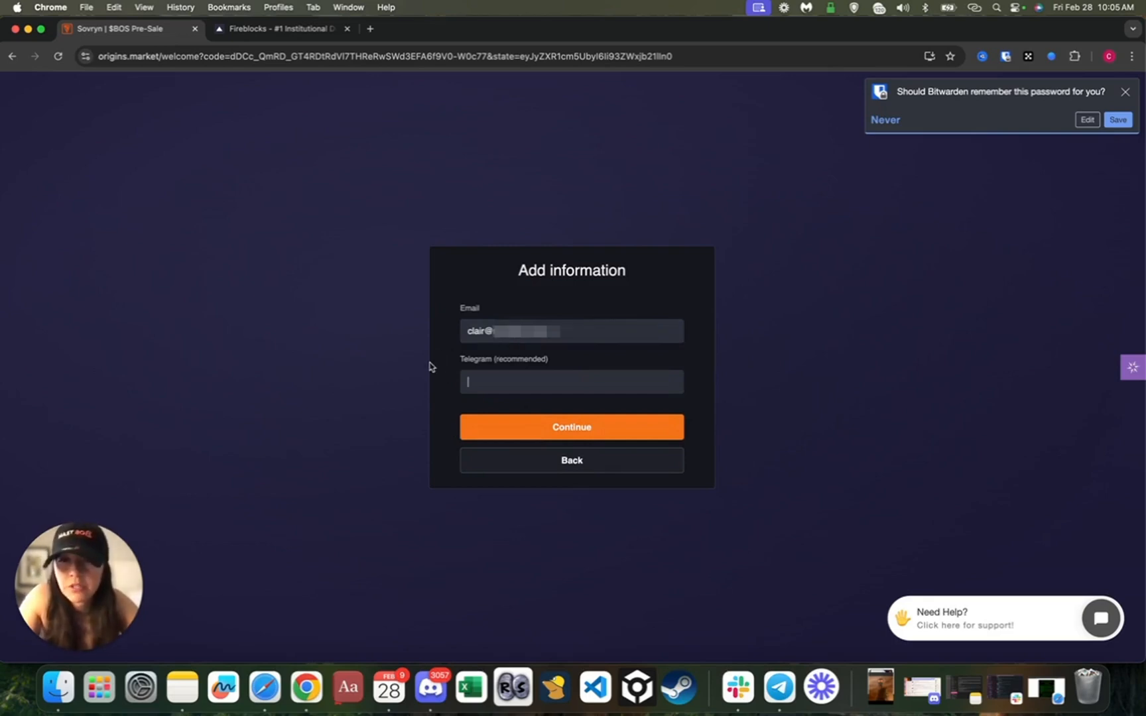
pyautogui.write('aliensinweb3')
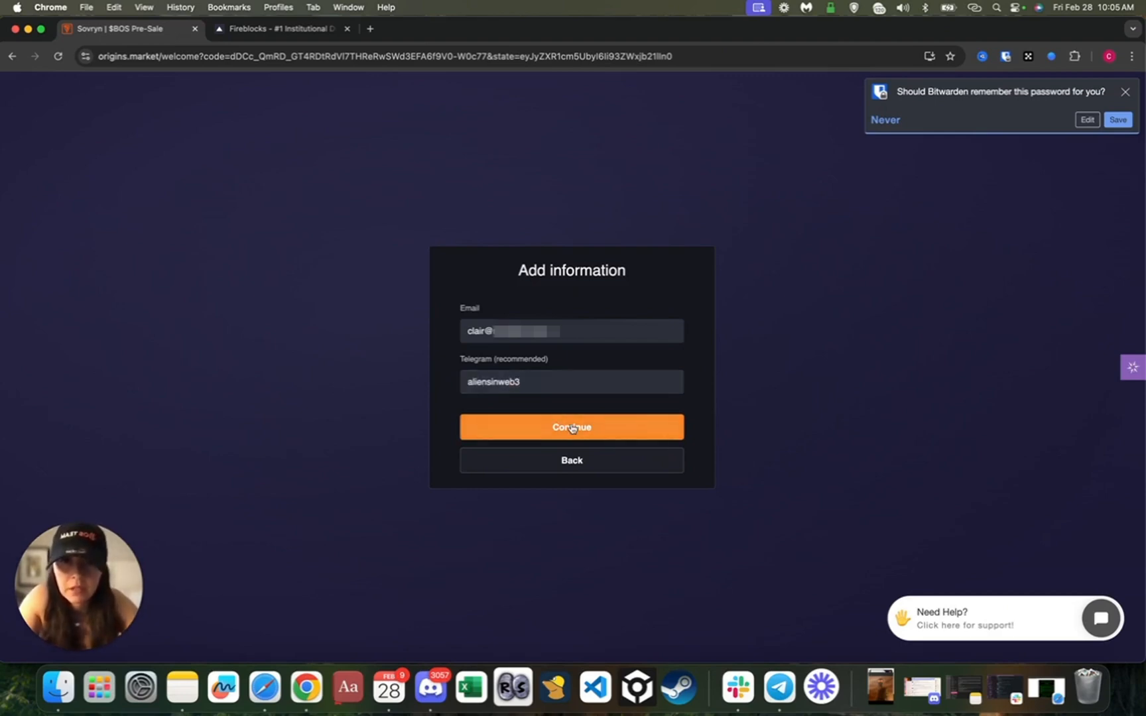
pyautogui.click(570, 428)
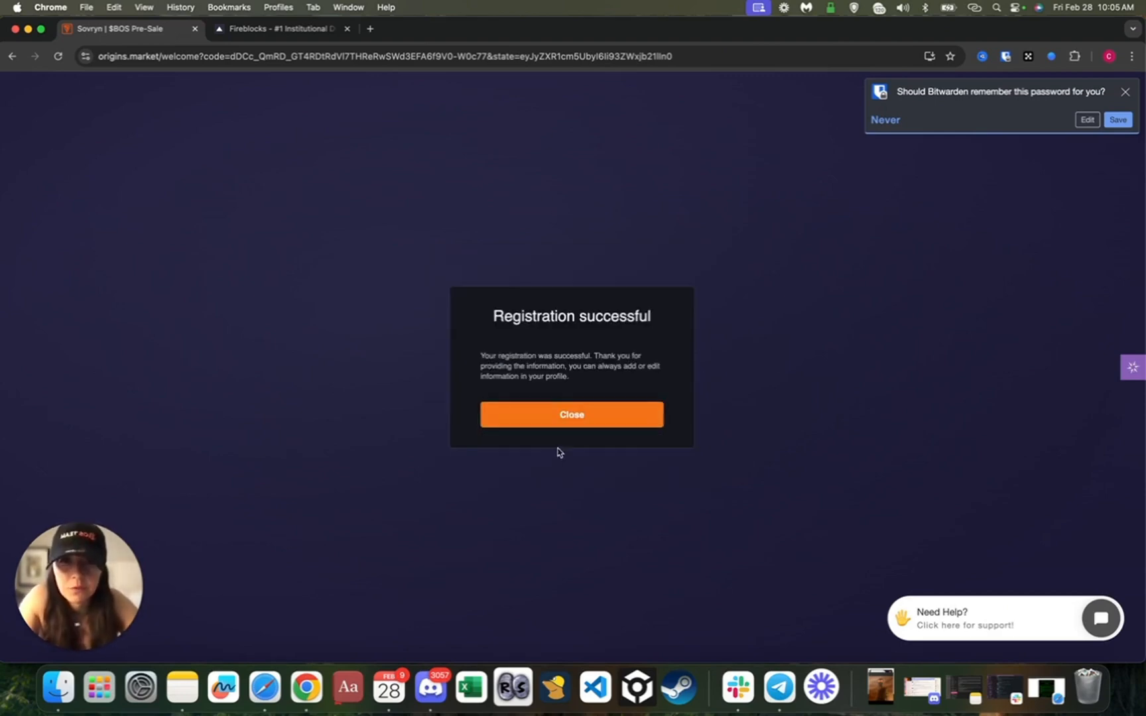
# Close the 'Registration successful' dialog to reach the $BOS presale dashboard.
pyautogui.click(571, 415)
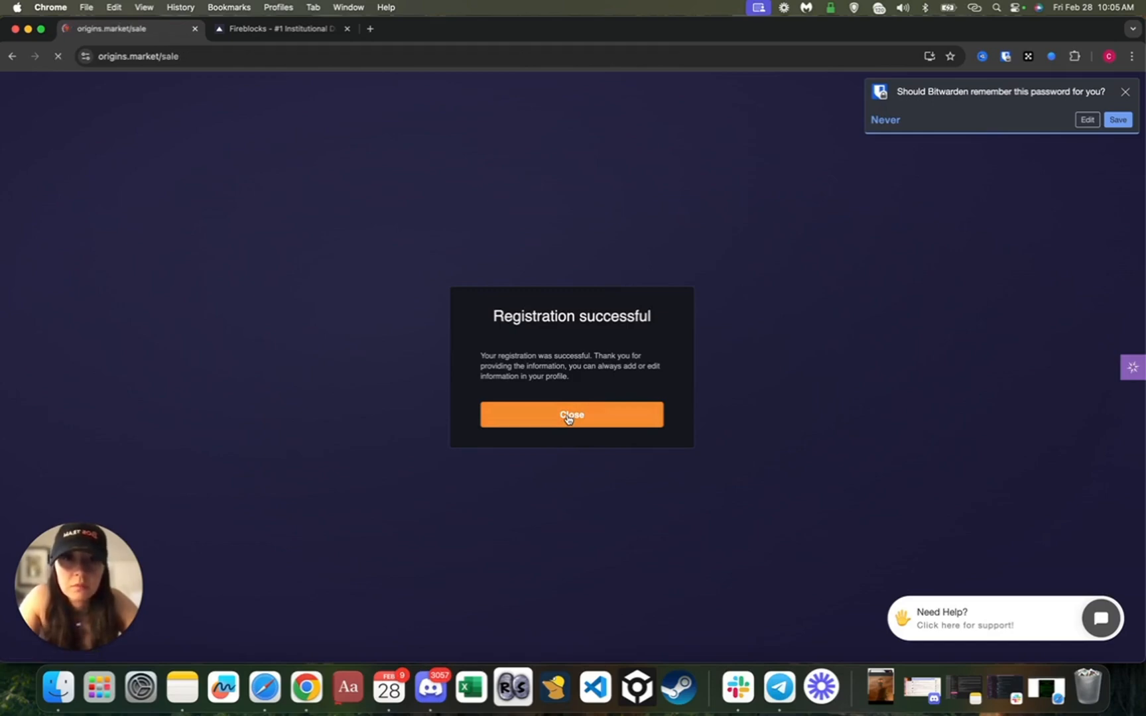
pyautogui.click(572, 414)
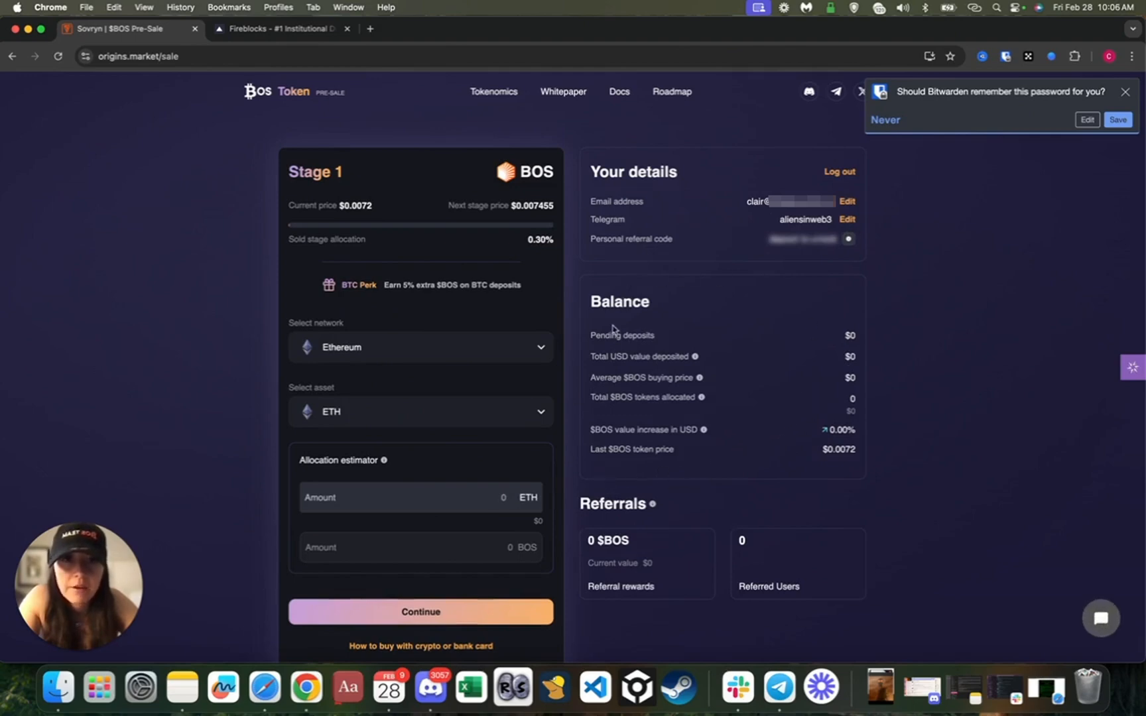
pyautogui.moveTo(689, 271)
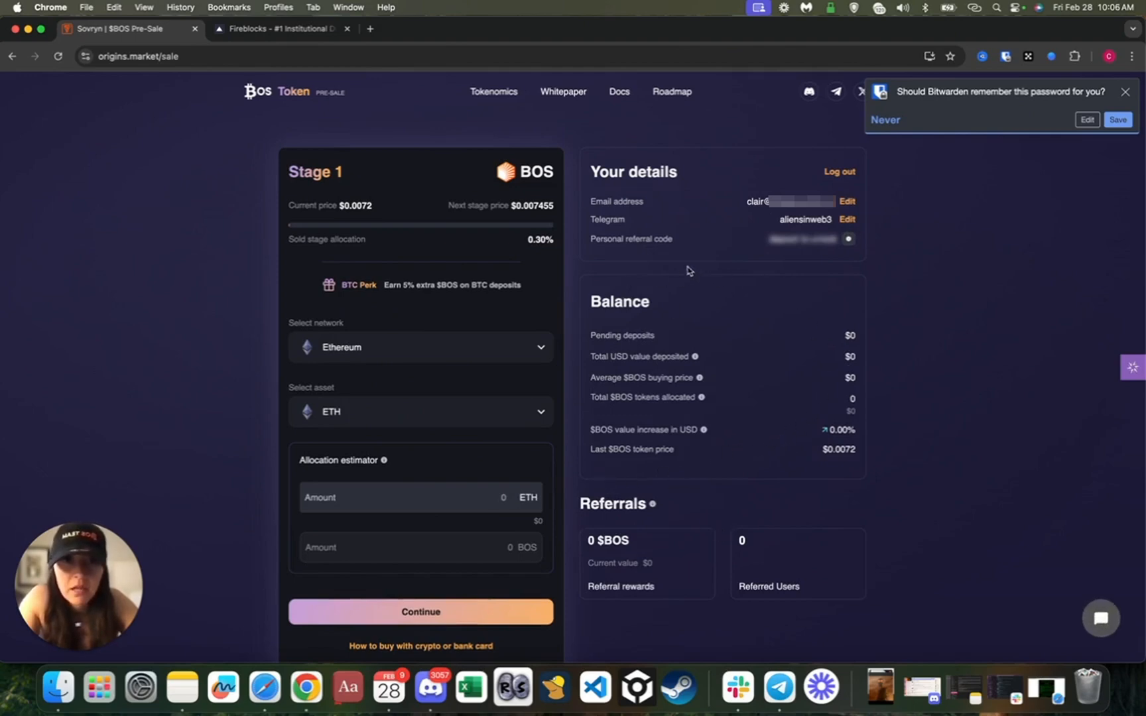
pyautogui.moveTo(801, 215)
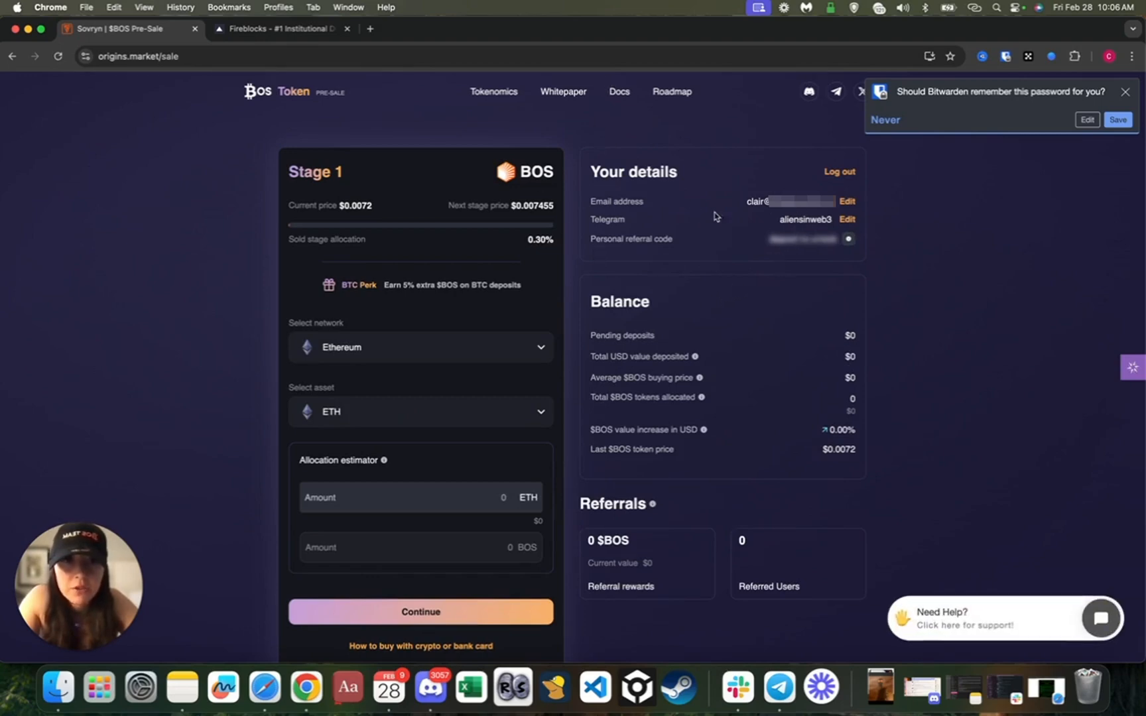
pyautogui.moveTo(698, 213)
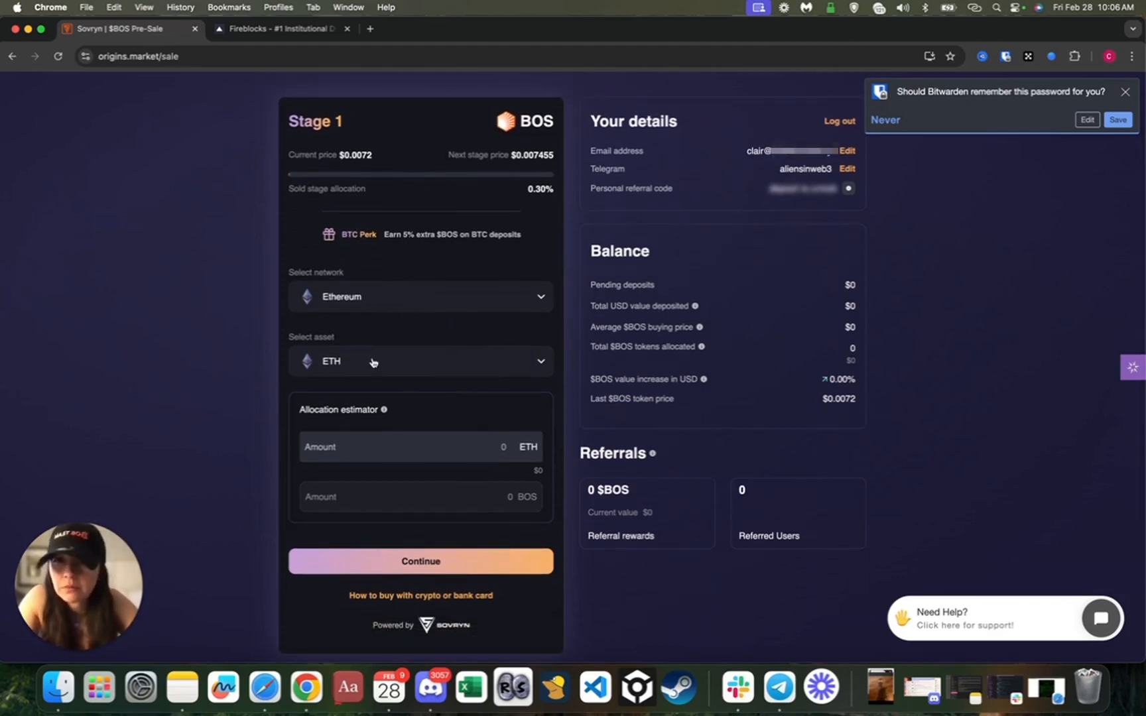
# Choose USDC as the deposit asset and enter an amount of 51 USDC, estimating about 7,082.55 BOS.
pyautogui.click(420, 361)
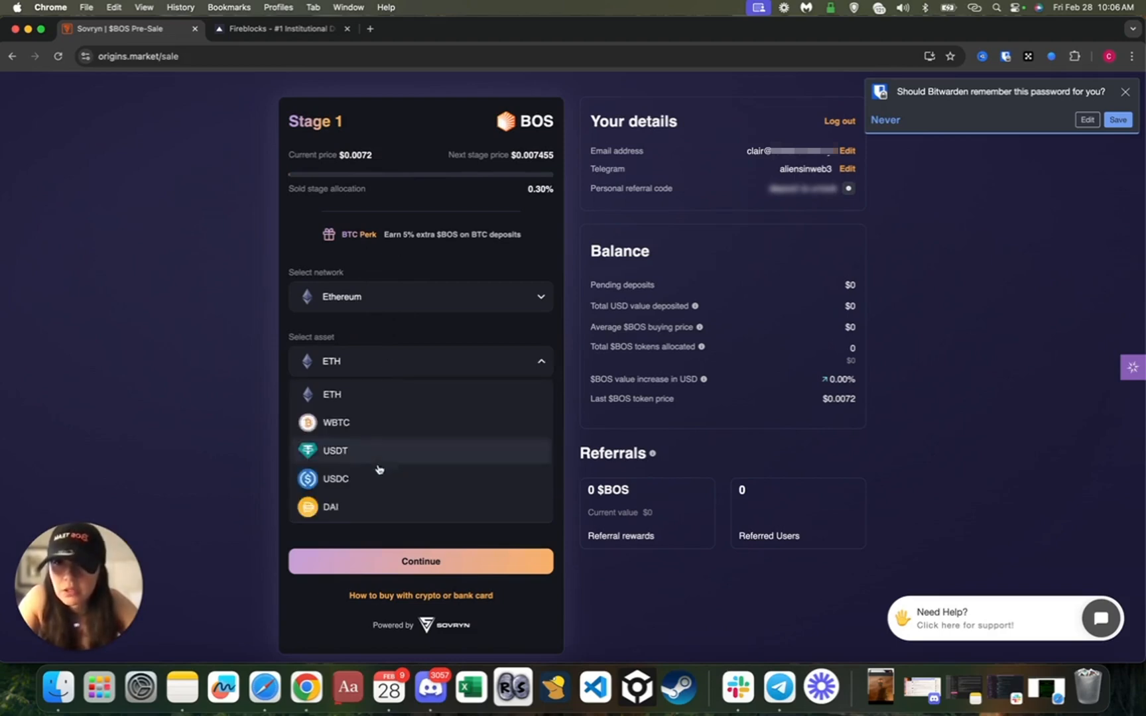
pyautogui.click(335, 479)
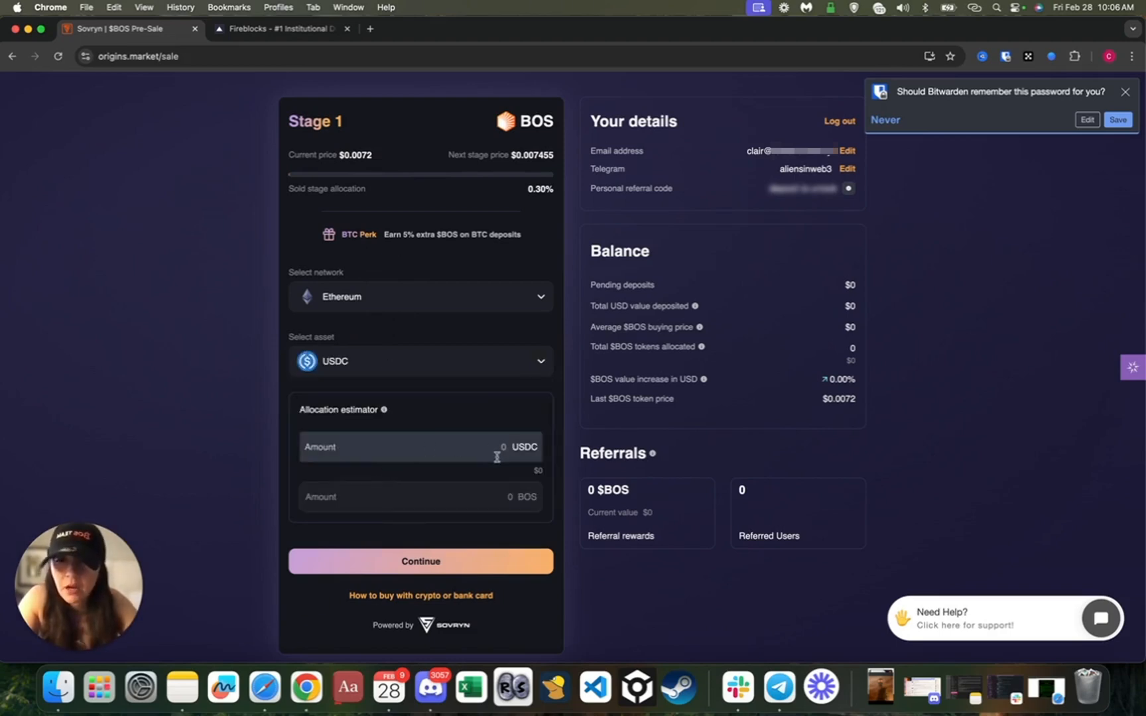
pyautogui.write('51')
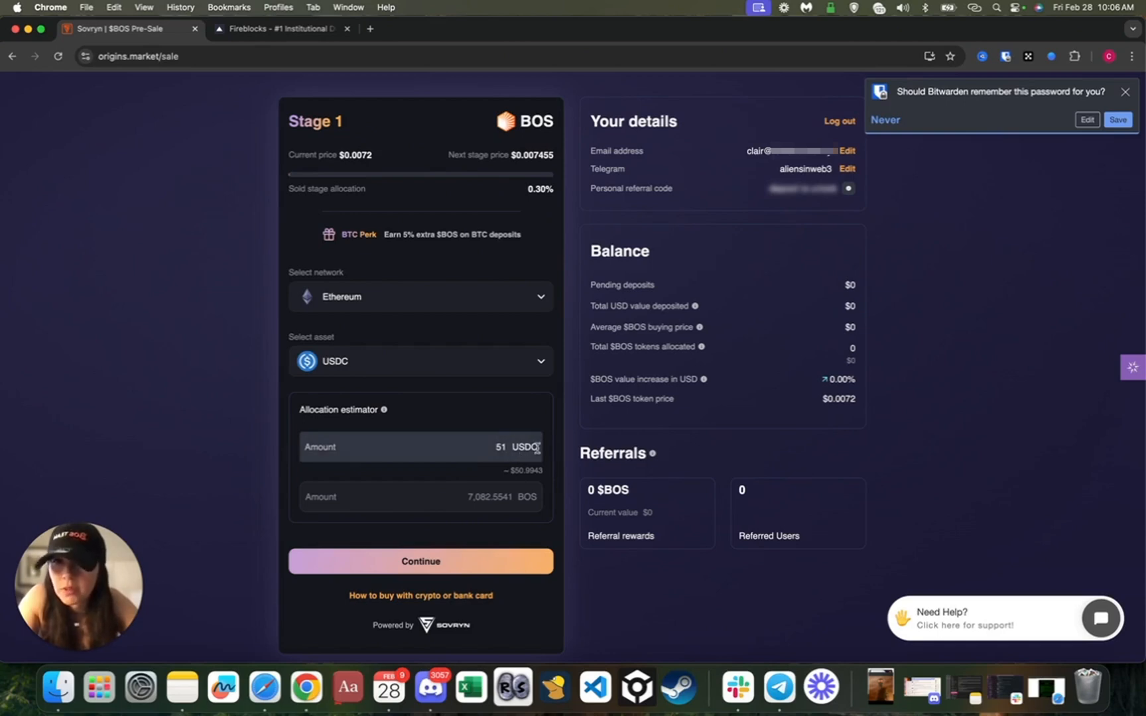
# Continue from the estimator to reveal the Ethereum USDC deposit address and minimum-deposit warning.
pyautogui.click(420, 562)
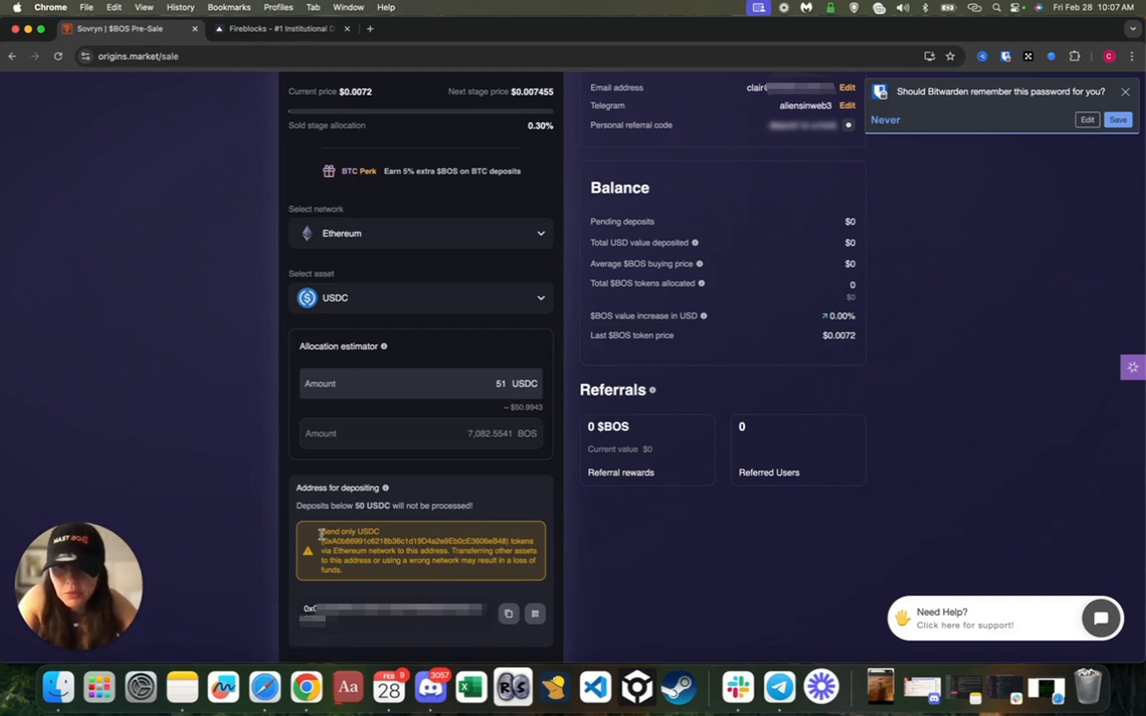
pyautogui.moveTo(361, 545)
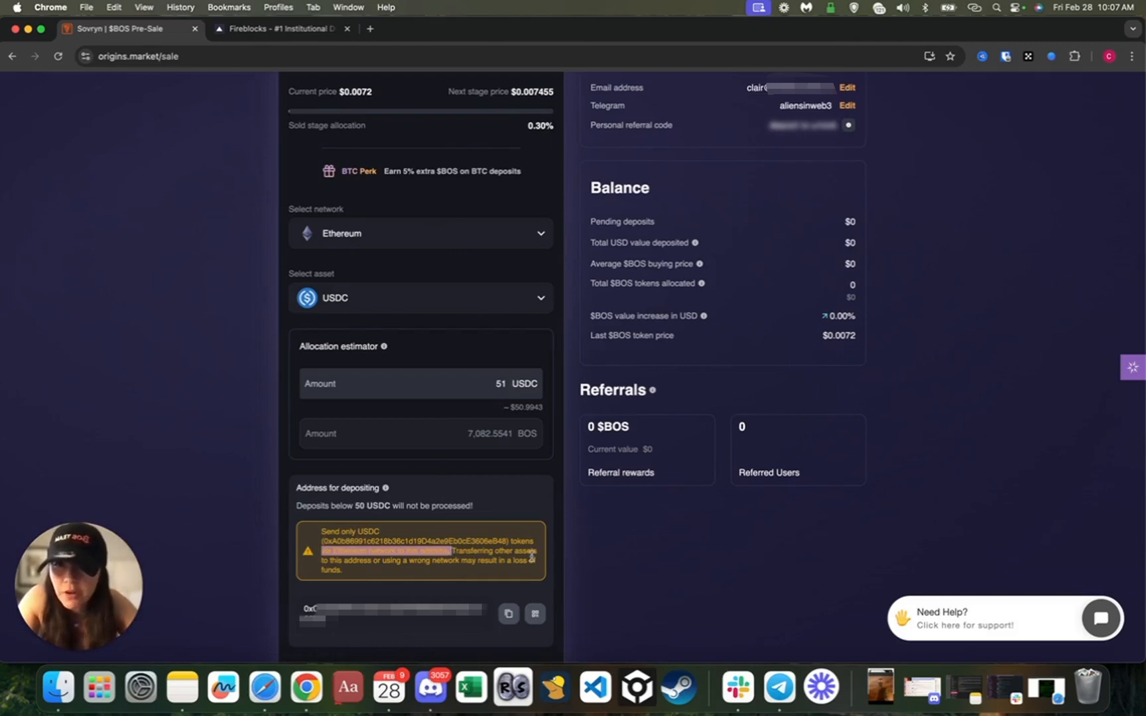
pyautogui.scroll(-3)
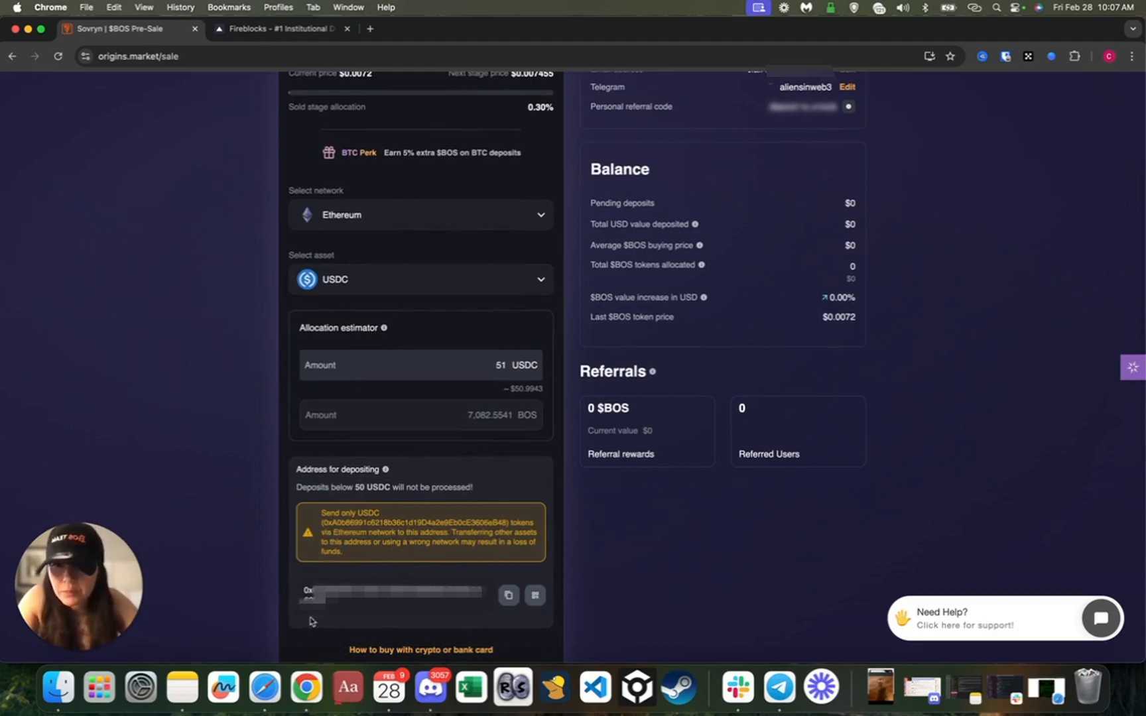
pyautogui.moveTo(309, 555)
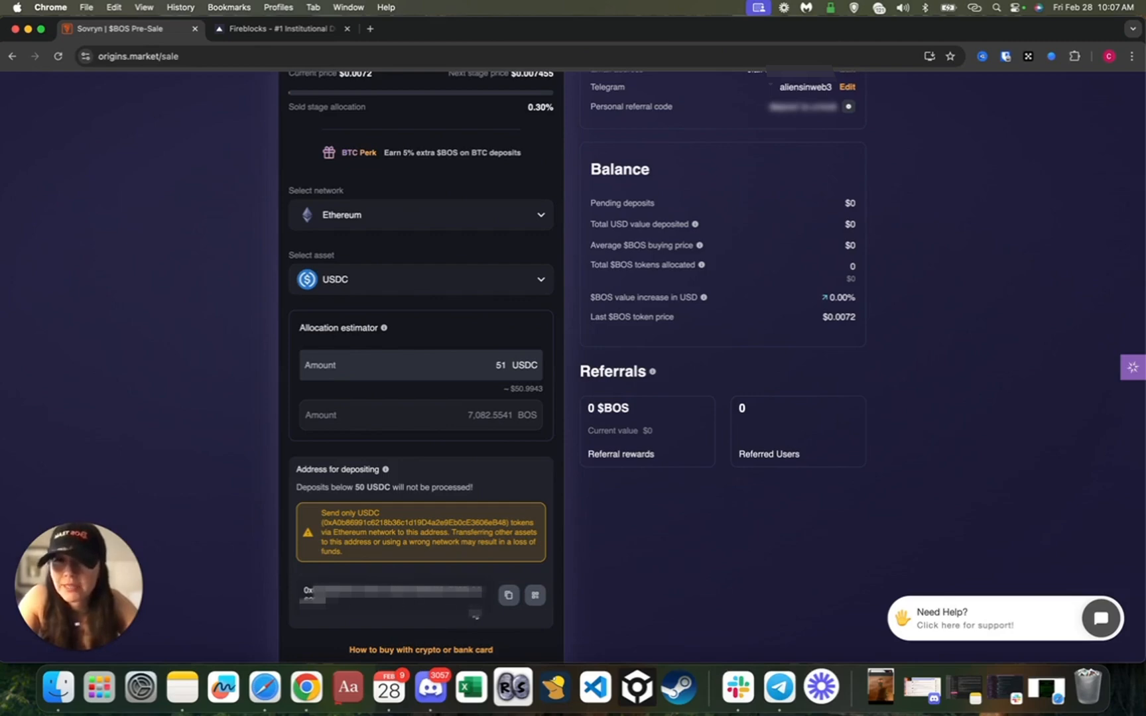
pyautogui.moveTo(311, 576)
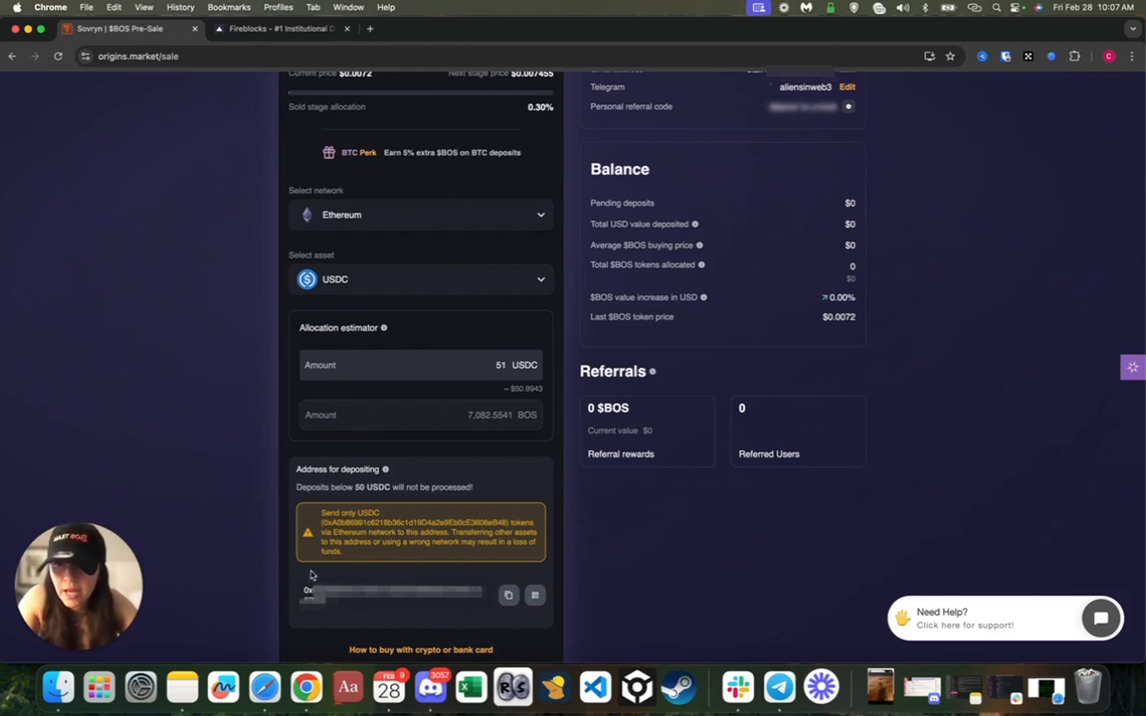
pyautogui.moveTo(399, 562)
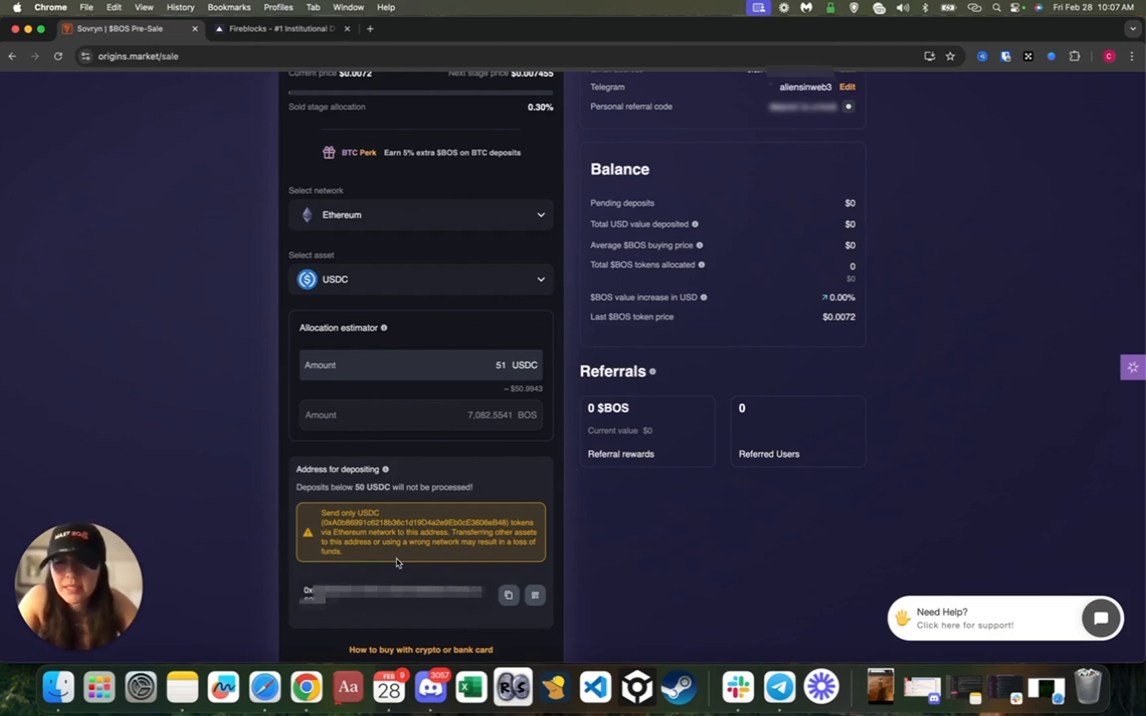
pyautogui.moveTo(481, 188)
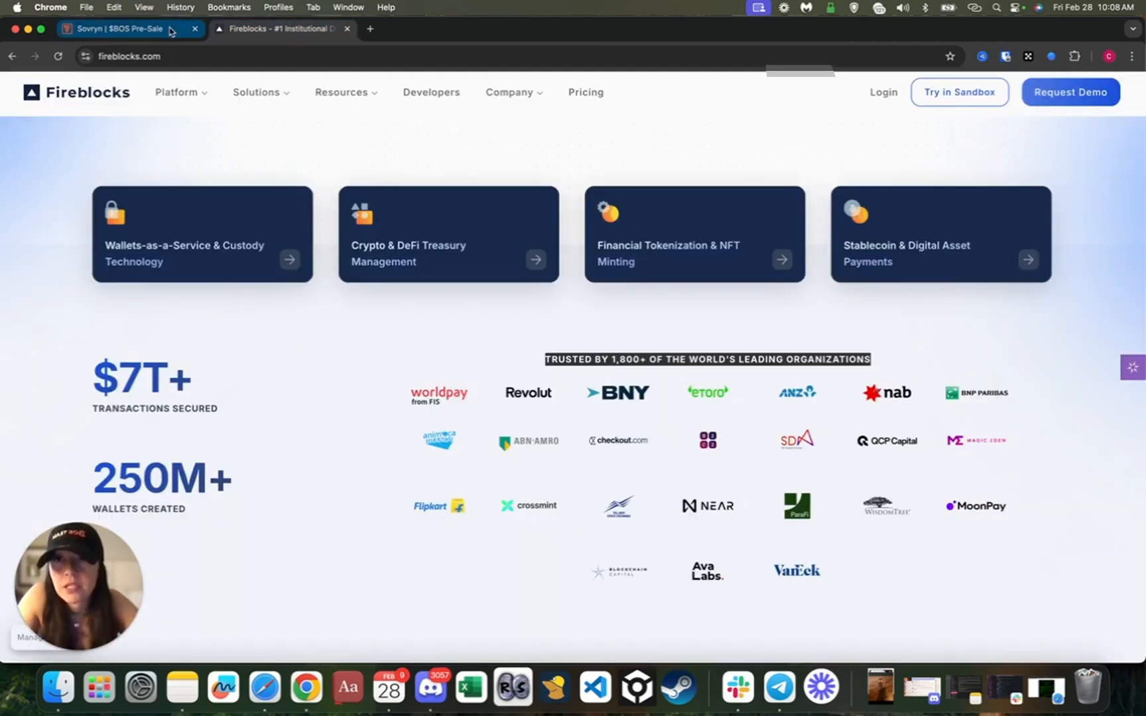
pyautogui.click(126, 29)
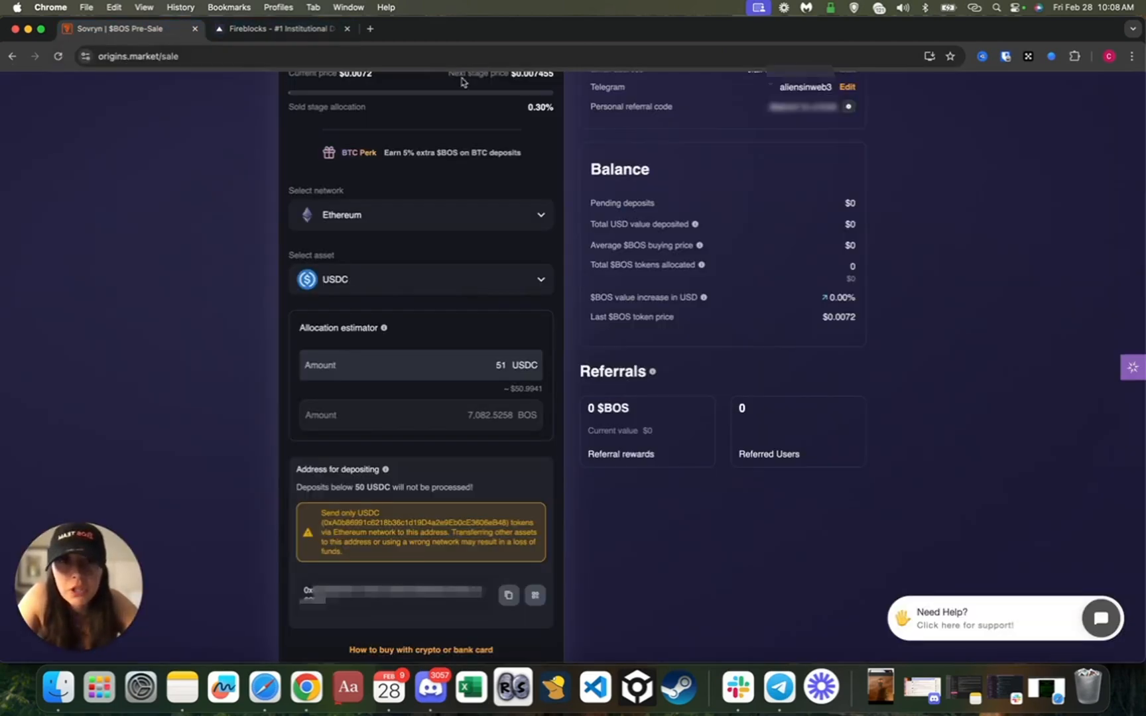
pyautogui.moveTo(472, 162)
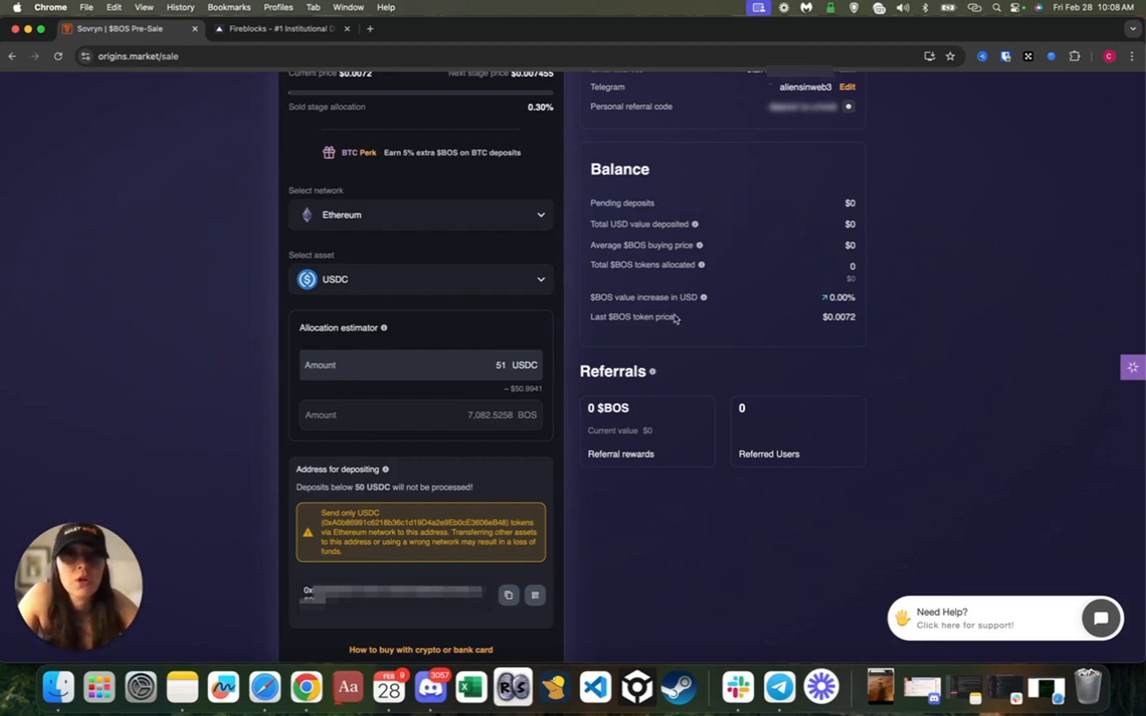
pyautogui.moveTo(573, 158)
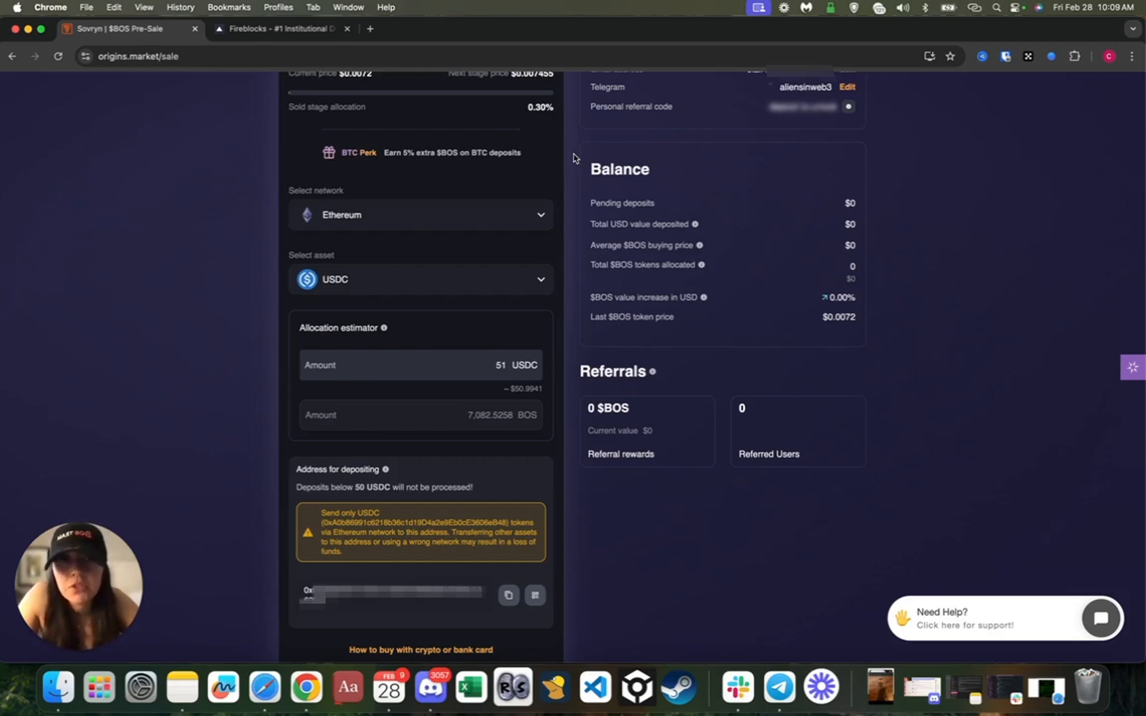
pyautogui.moveTo(309, 564)
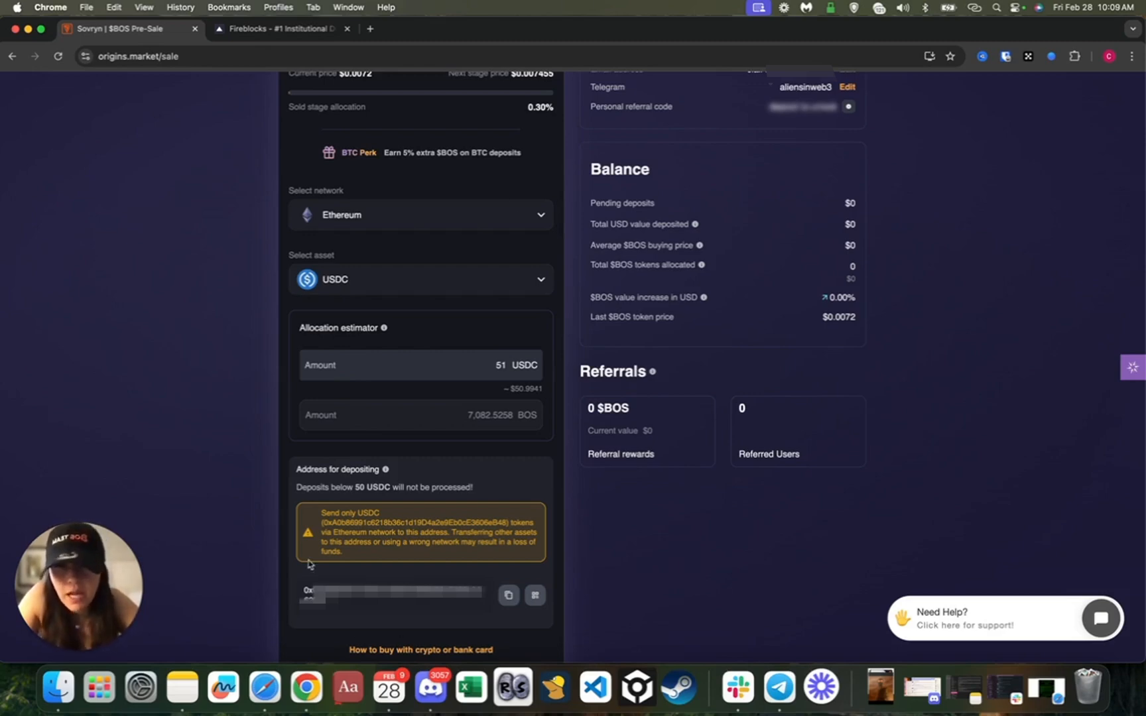
pyautogui.moveTo(358, 331)
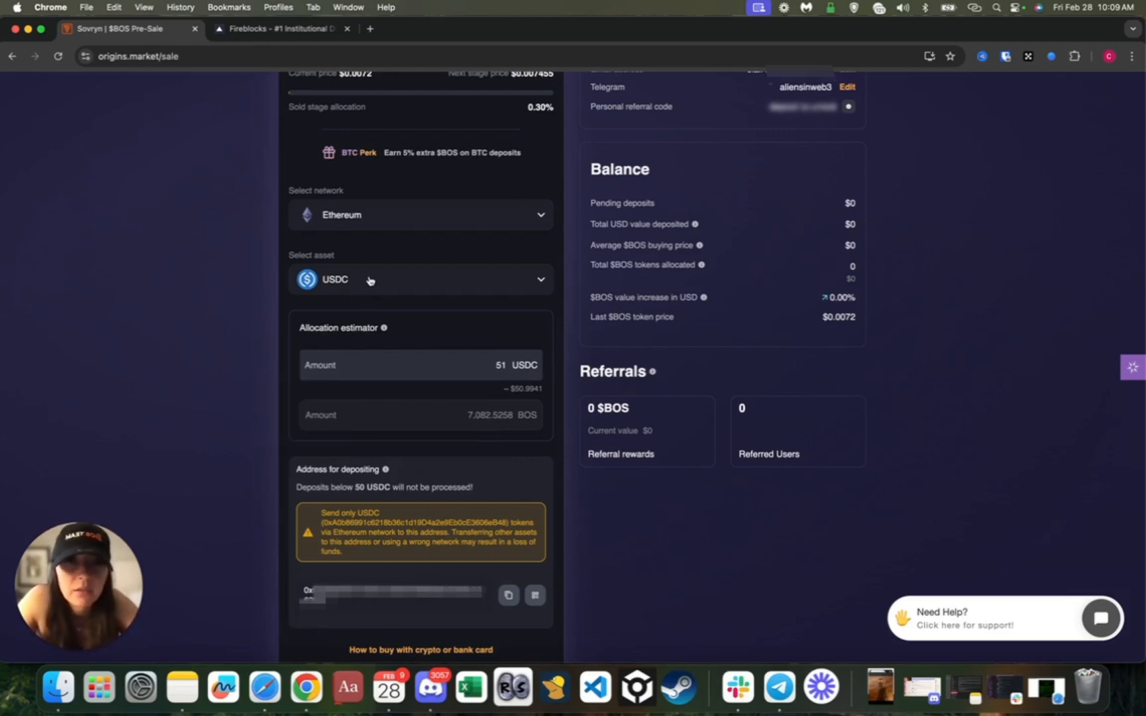
pyautogui.moveTo(443, 124)
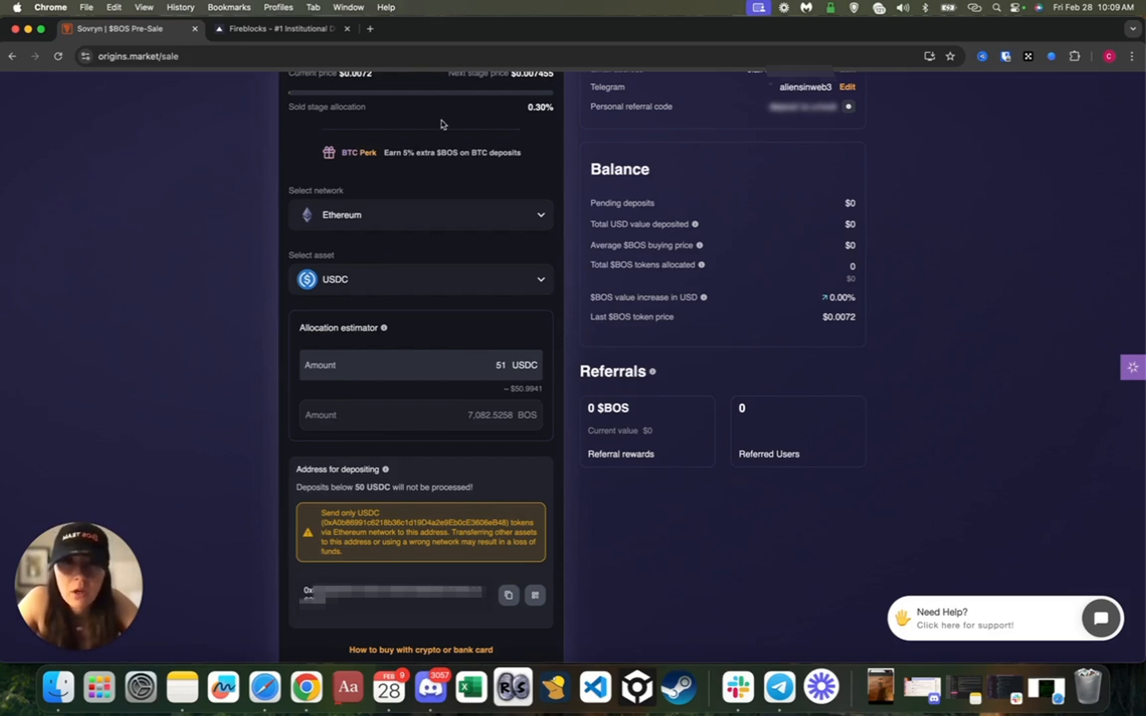
pyautogui.moveTo(264, 676)
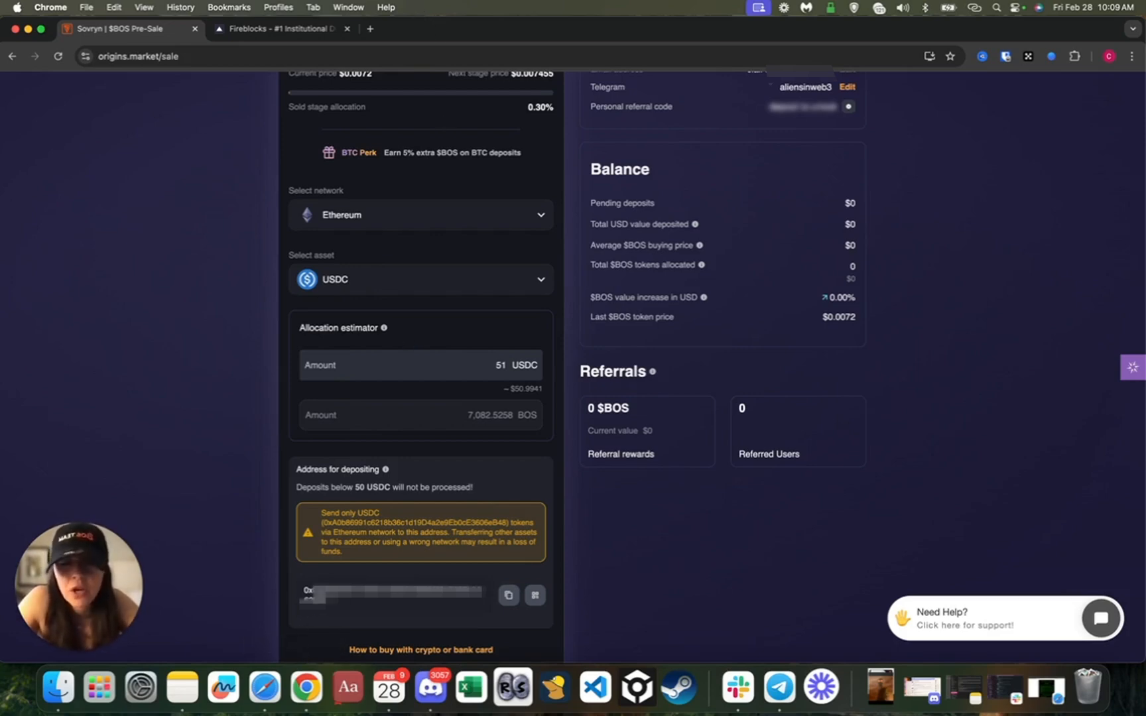
pyautogui.moveTo(365, 535)
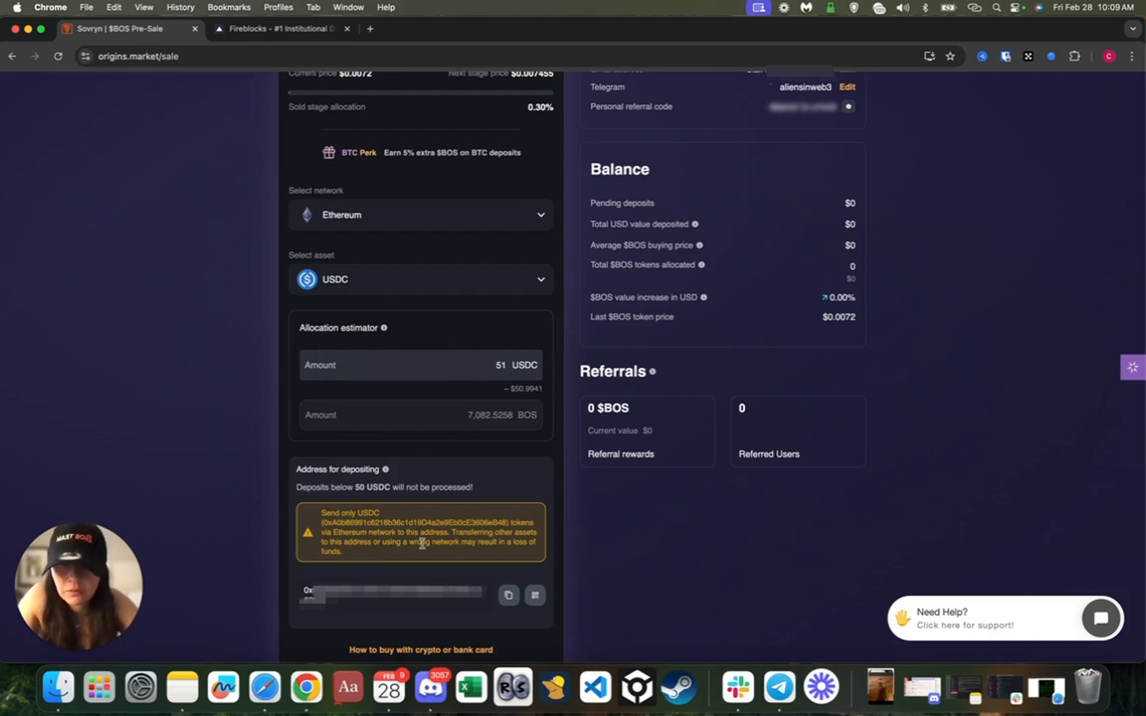
# Scroll the refreshed presale page to the Balance panel showing ~$50.99 deposited and ~7,083.156 BOS.
pyautogui.scroll(3)
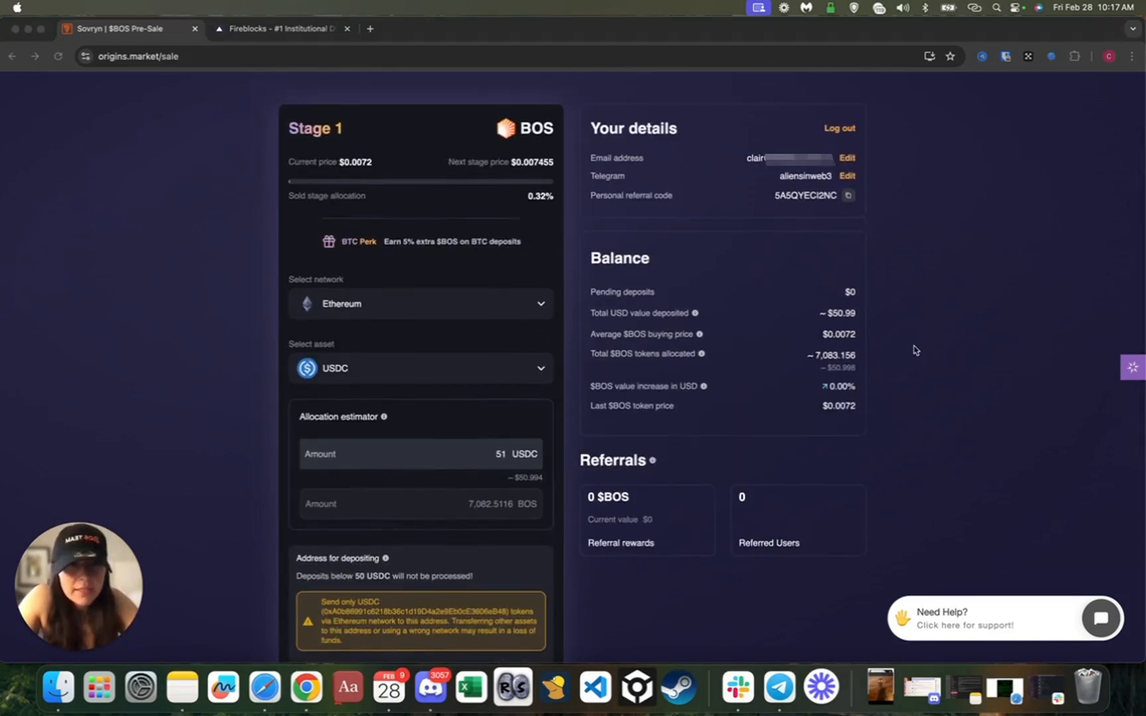
pyautogui.moveTo(609, 321)
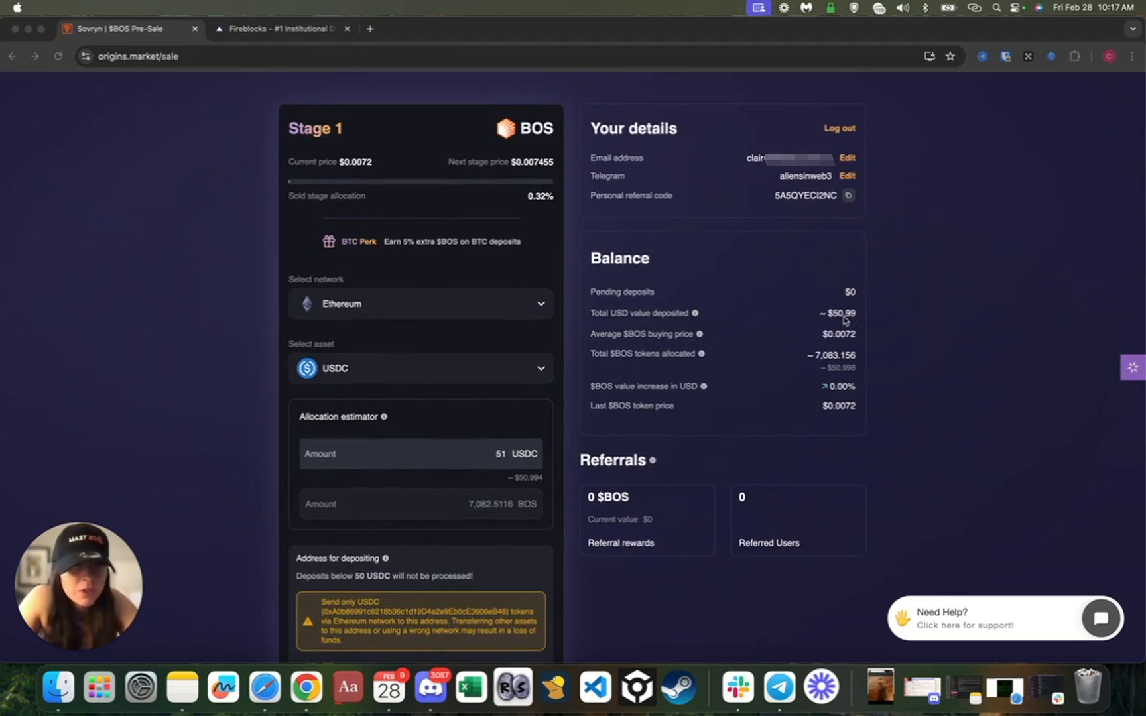
pyautogui.moveTo(668, 325)
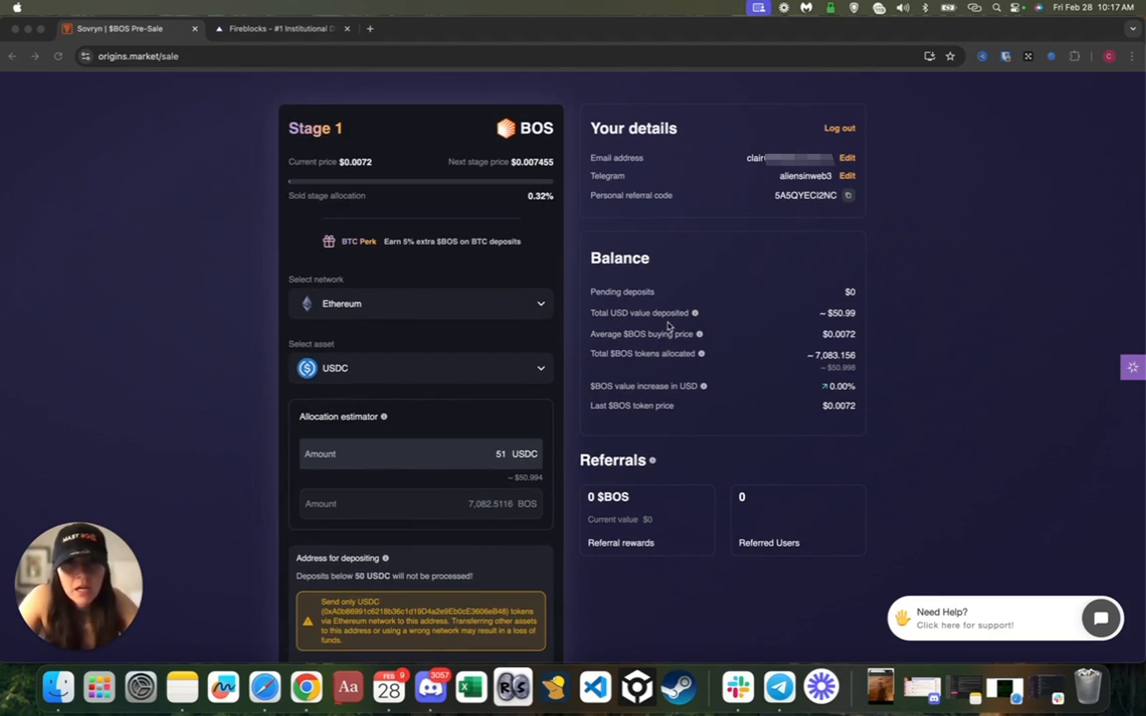
pyautogui.moveTo(693, 348)
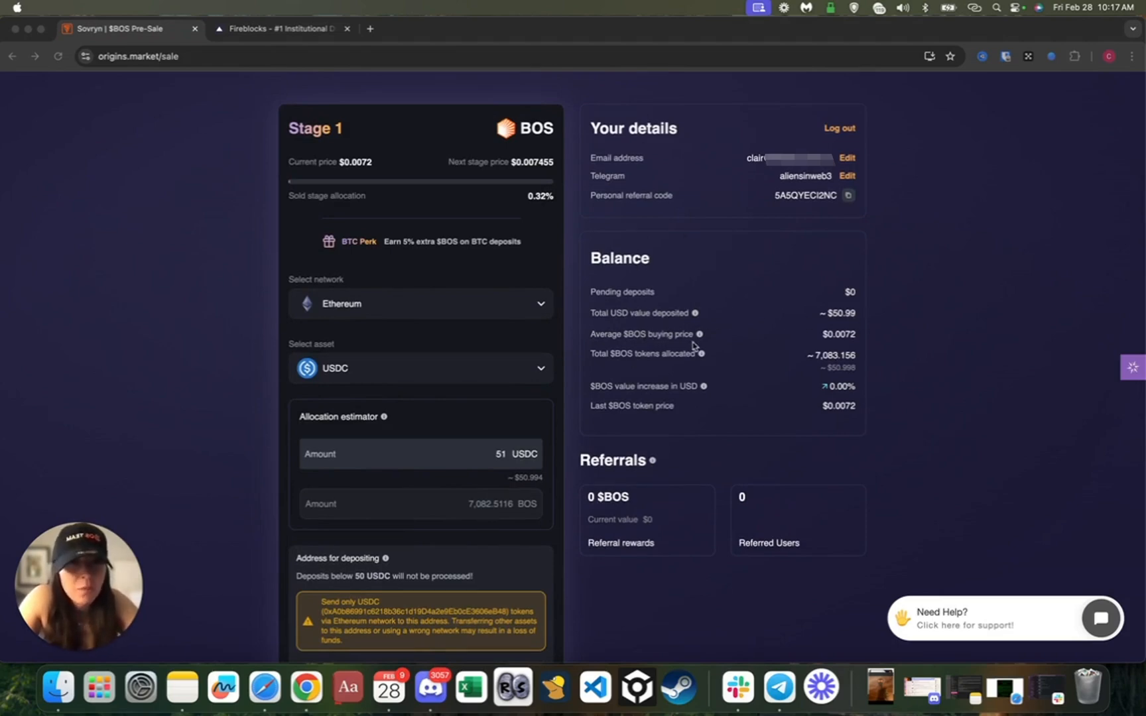
pyautogui.moveTo(867, 338)
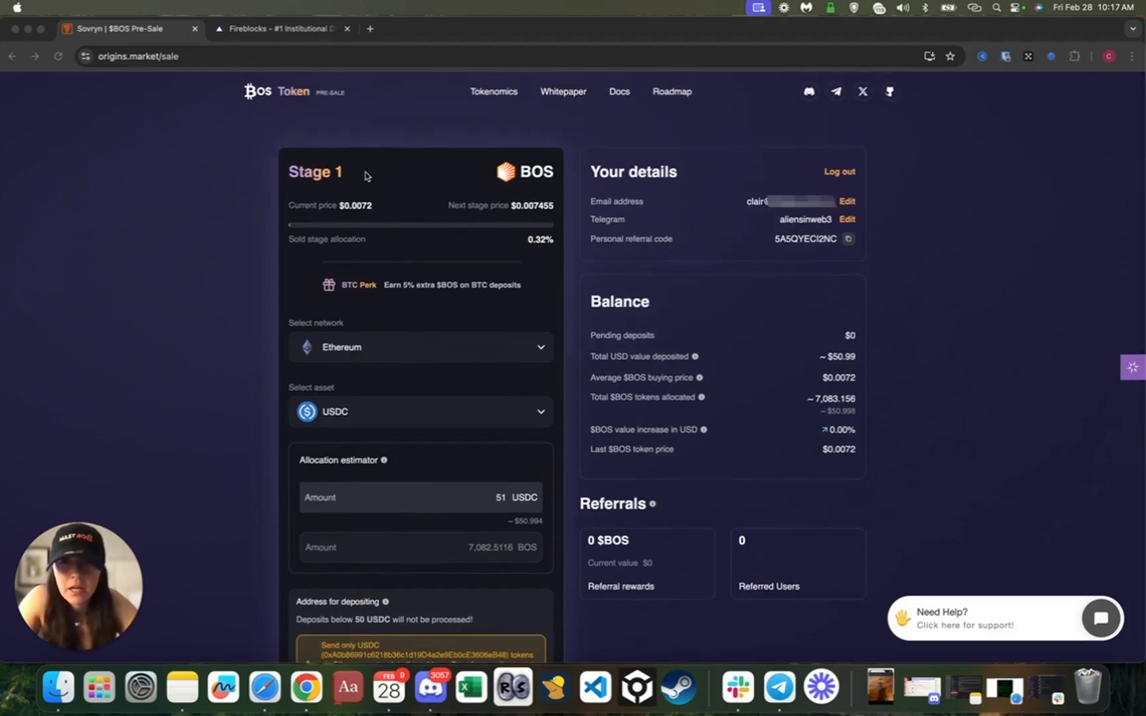
pyautogui.scroll(-3)
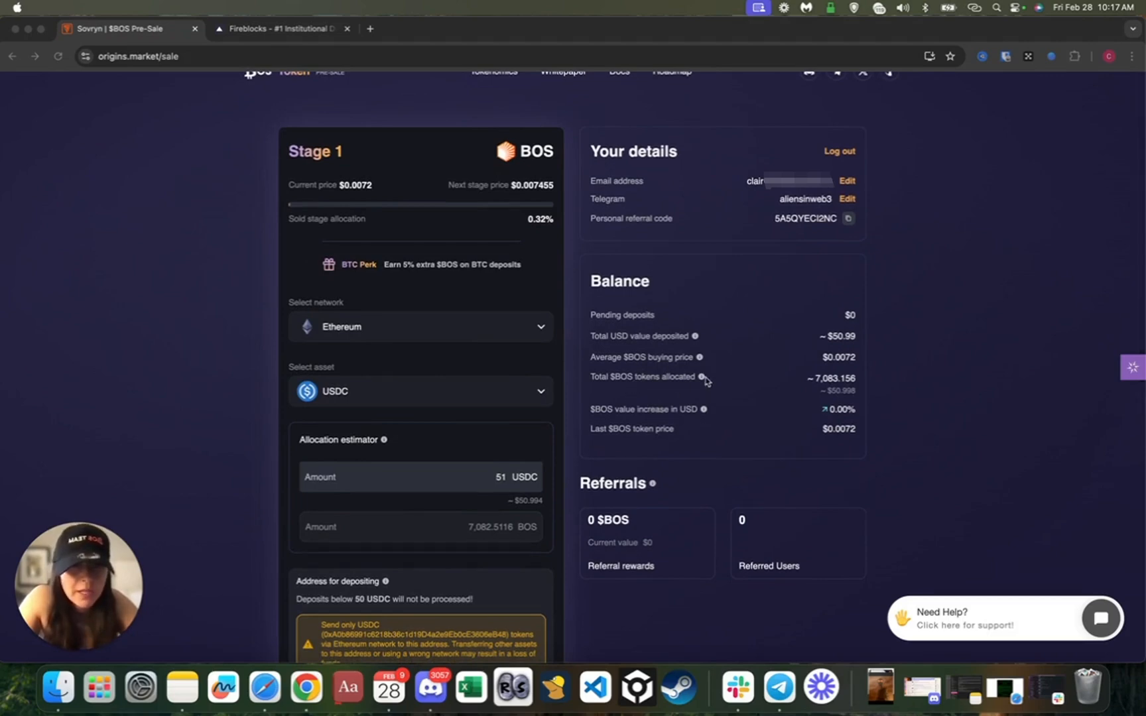
pyautogui.moveTo(830, 383)
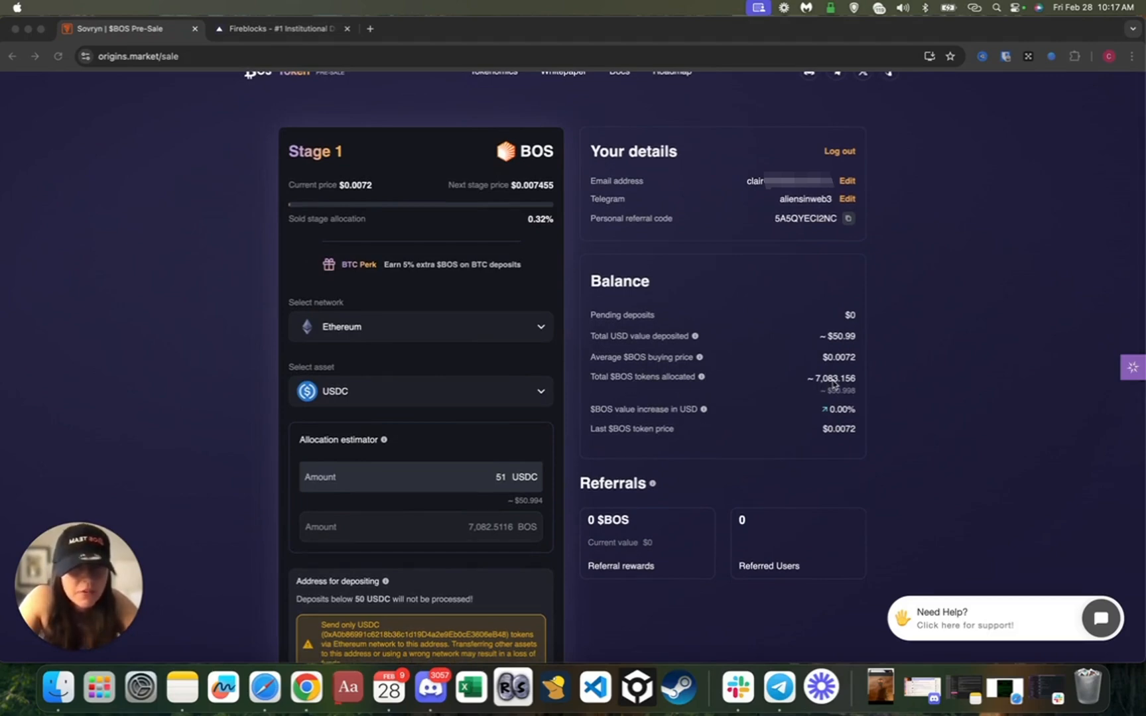
pyautogui.scroll(-3)
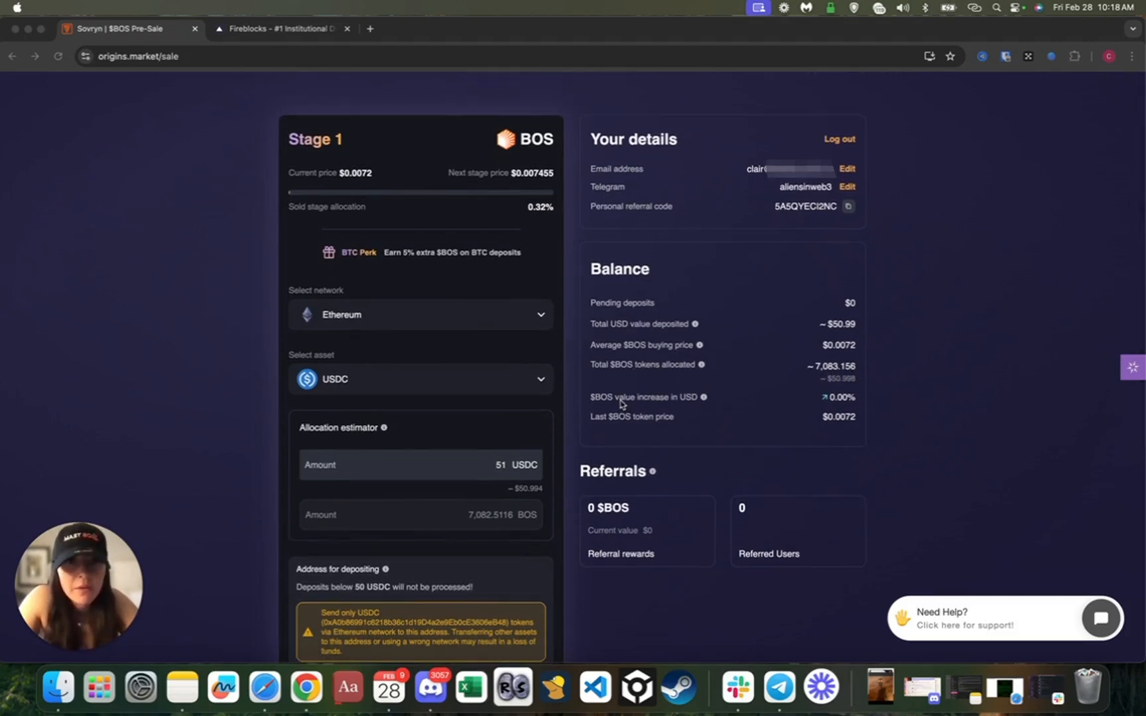
pyautogui.moveTo(828, 403)
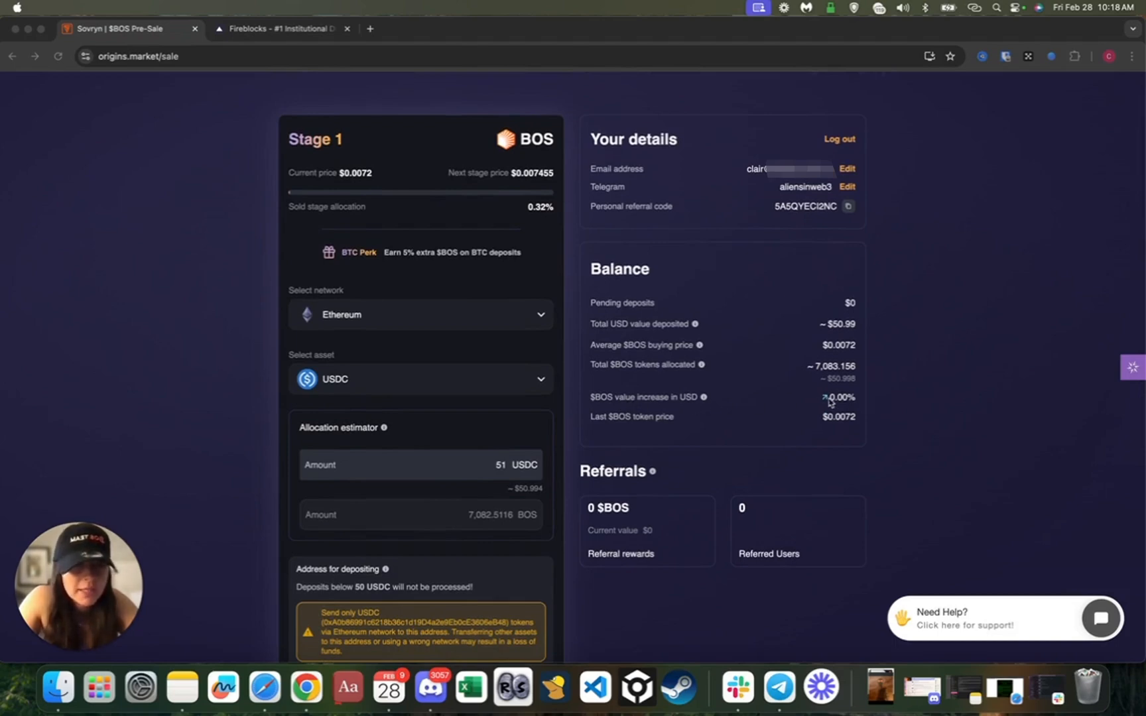
pyautogui.moveTo(813, 421)
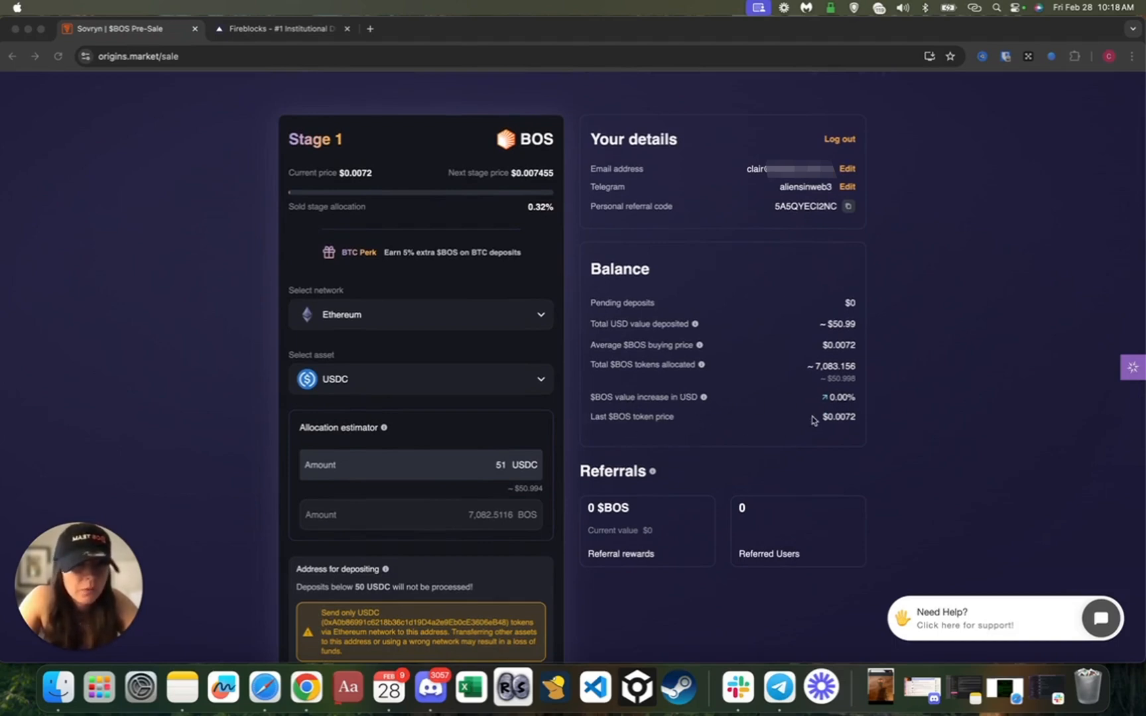
pyautogui.moveTo(809, 432)
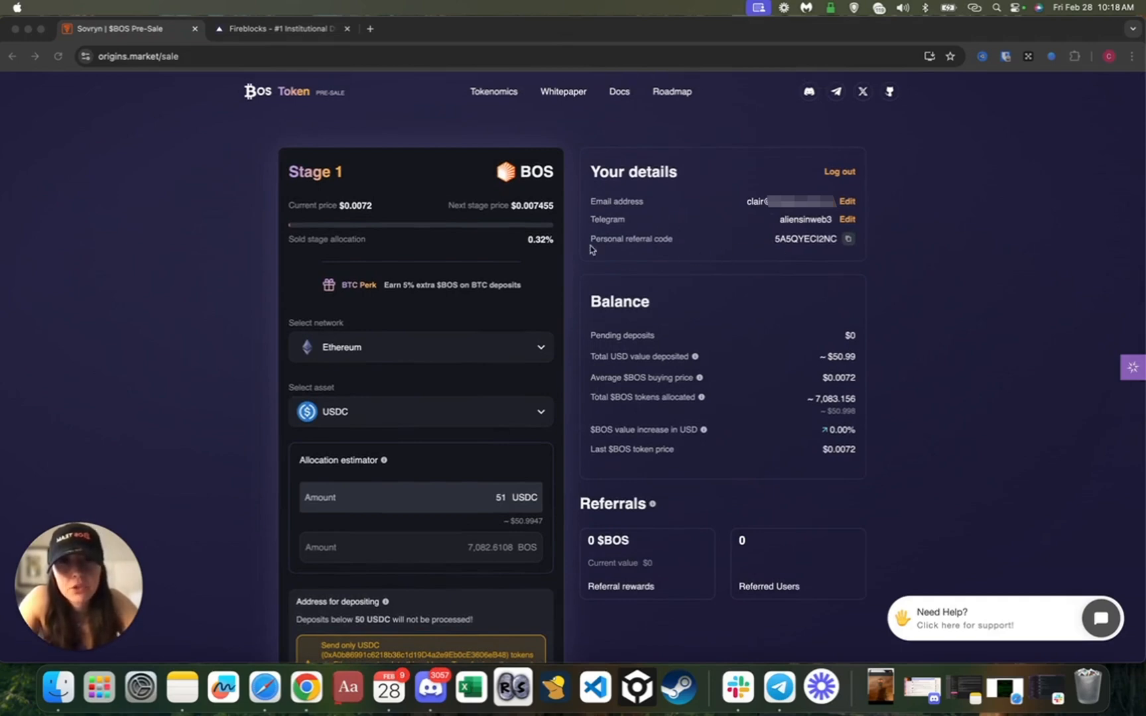
pyautogui.moveTo(641, 230)
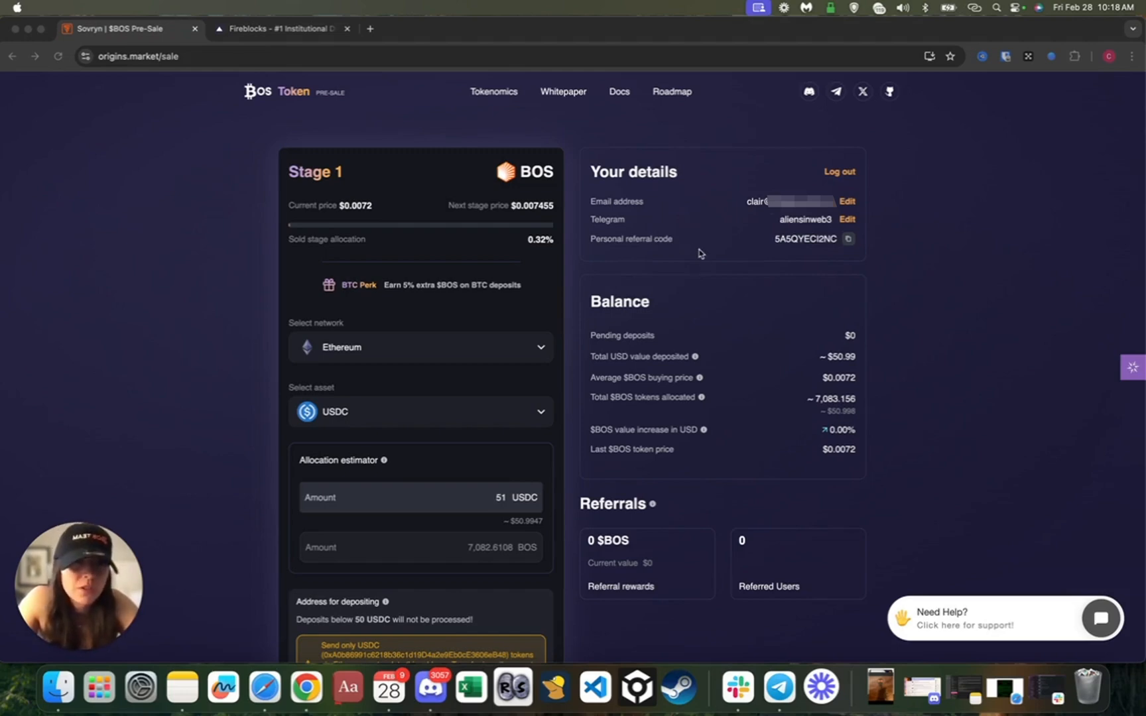
pyautogui.moveTo(591, 158)
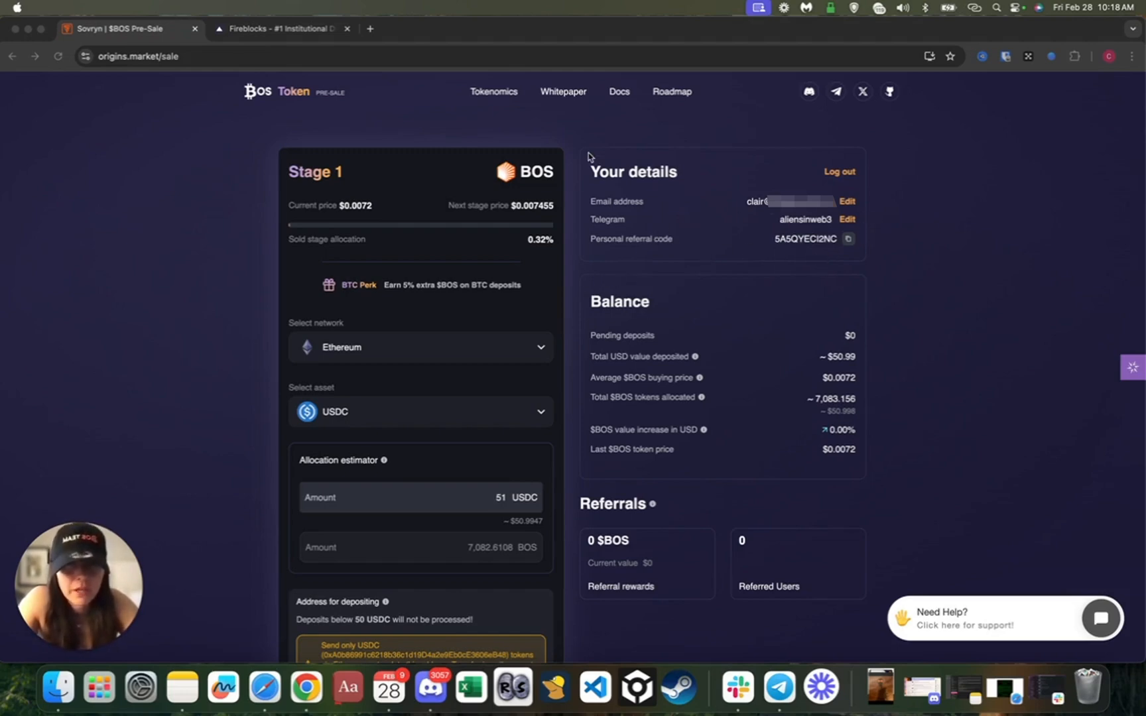
pyautogui.moveTo(681, 228)
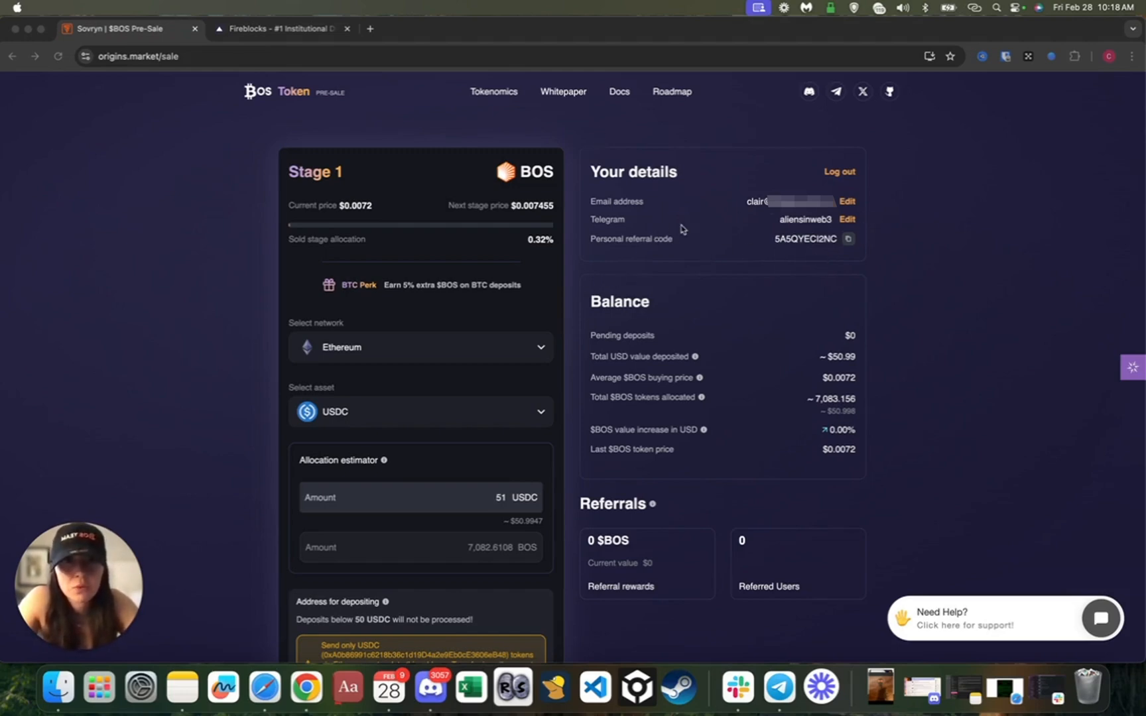
pyautogui.moveTo(840, 498)
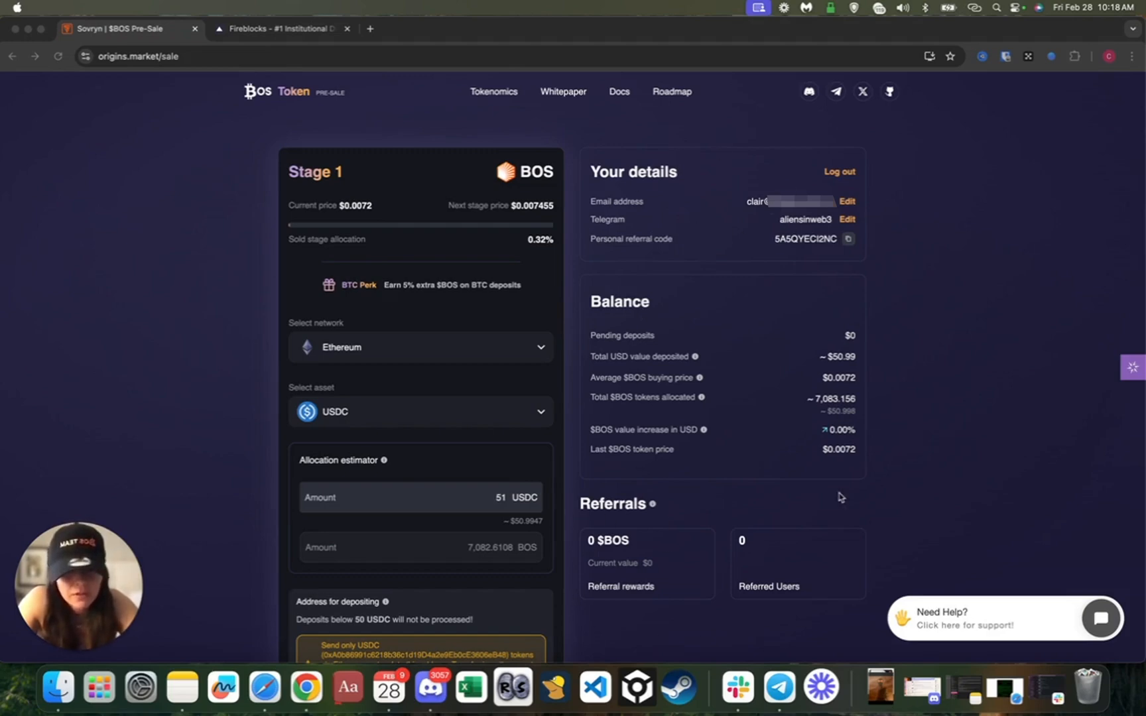
pyautogui.scroll(-3)
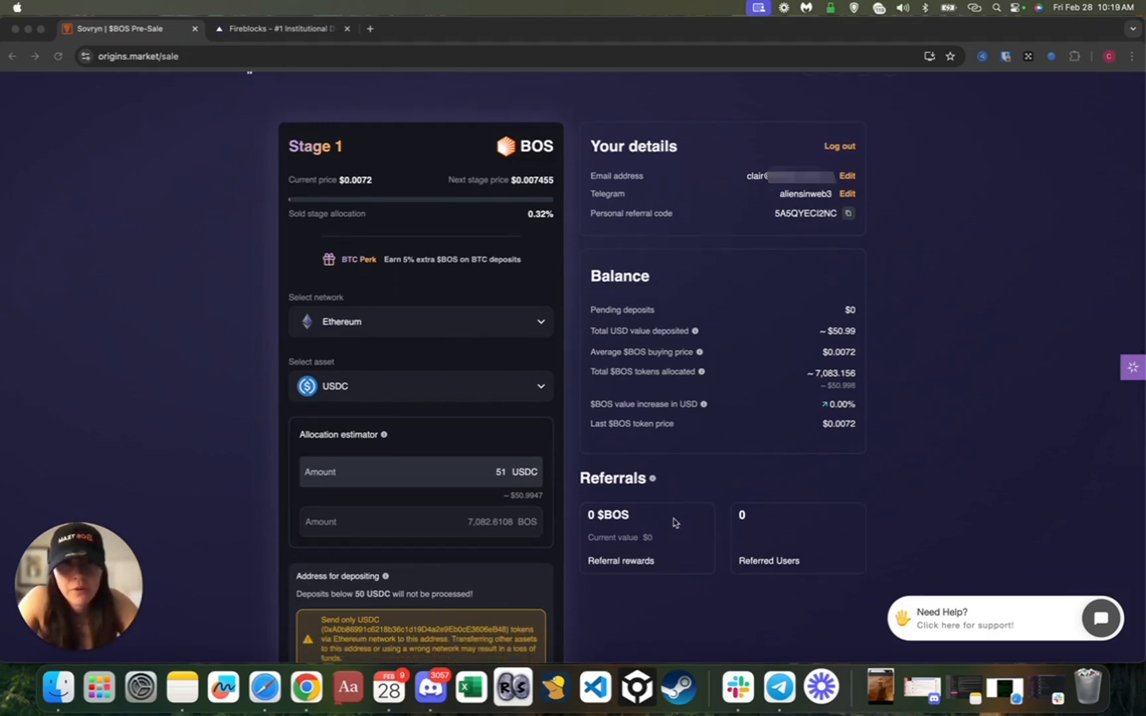
pyautogui.moveTo(583, 577)
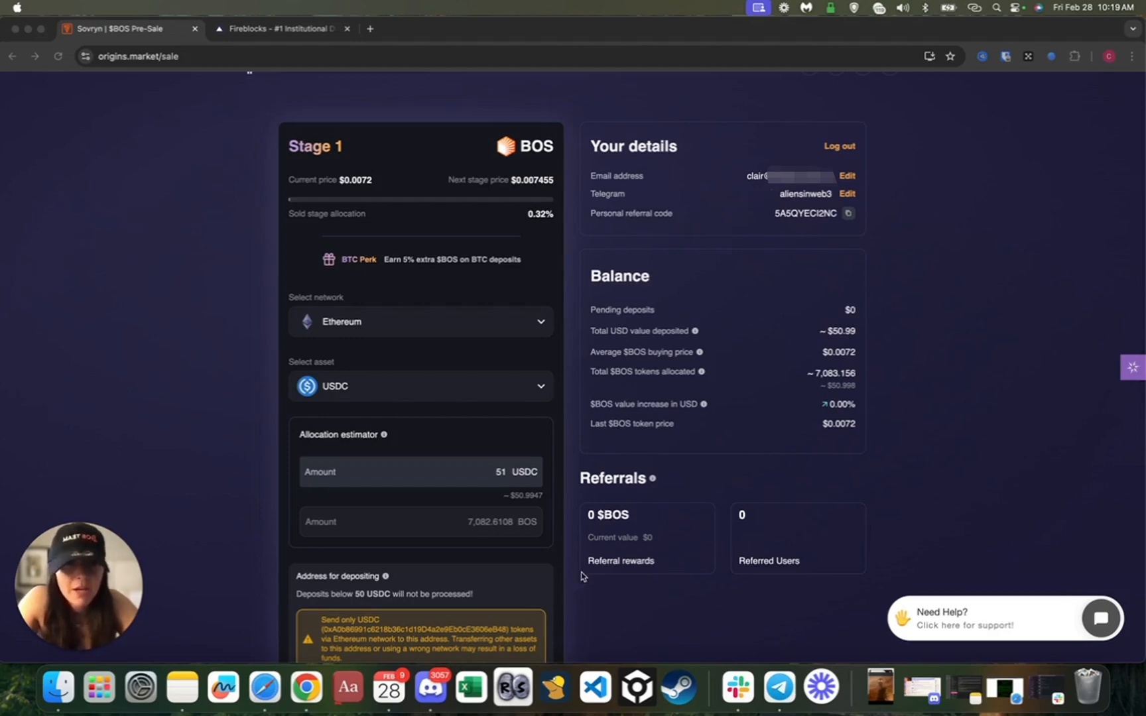
pyautogui.moveTo(642, 546)
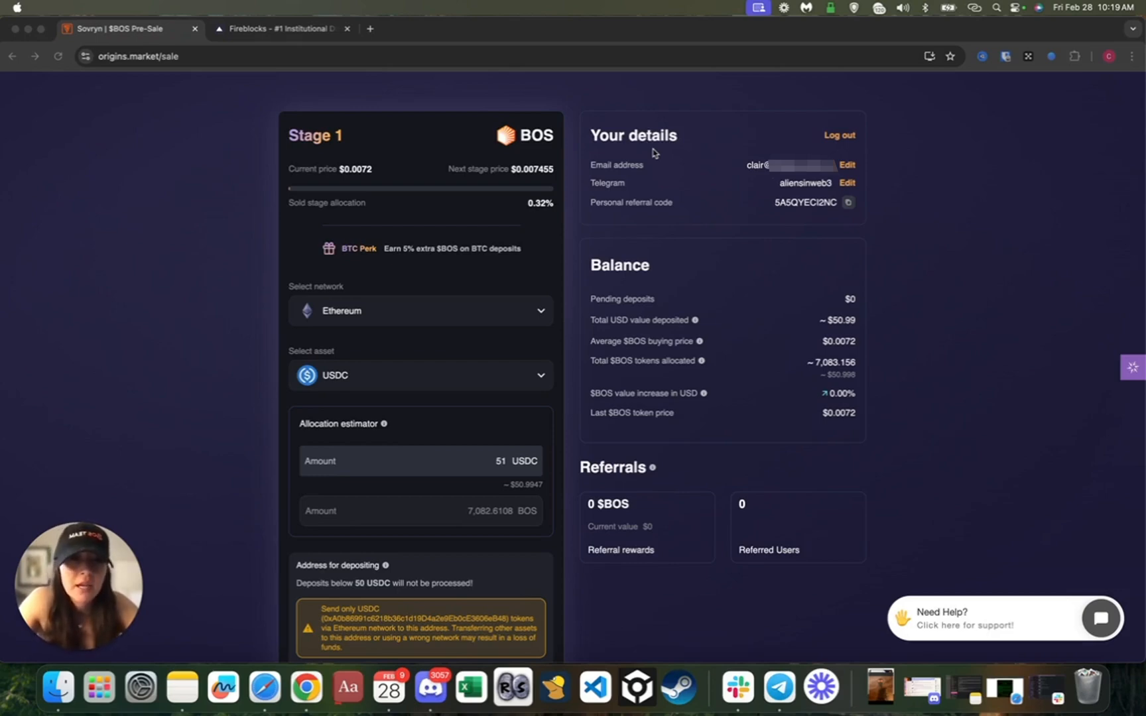
pyautogui.moveTo(928, 568)
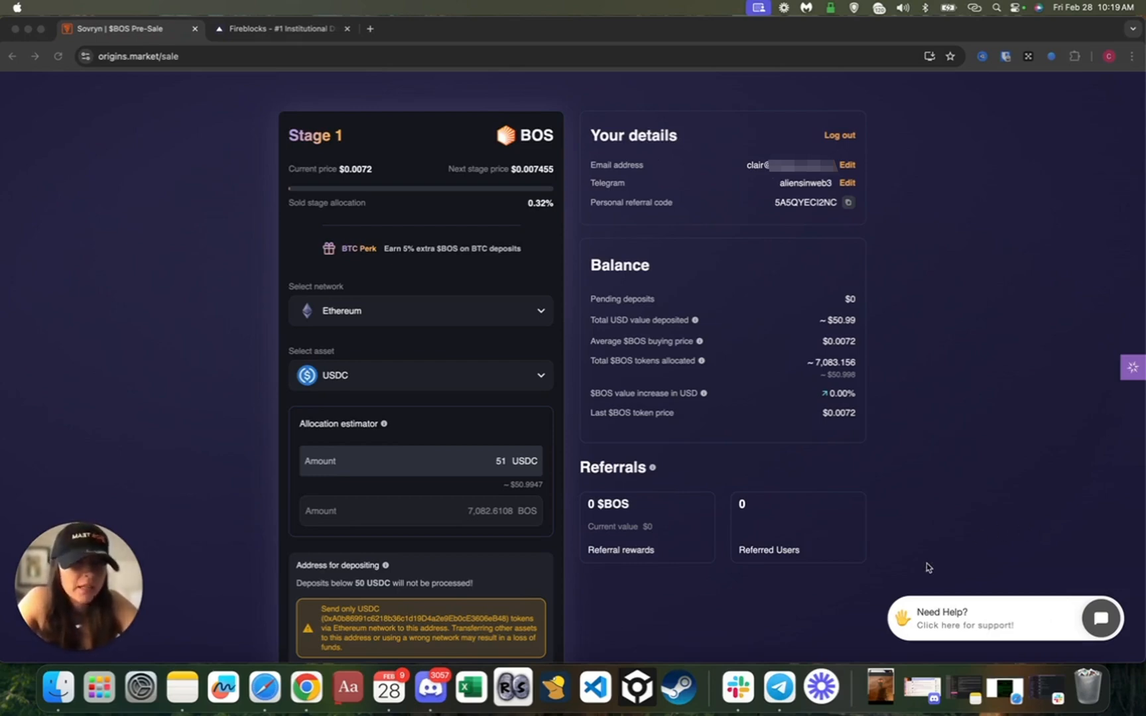
pyautogui.moveTo(994, 549)
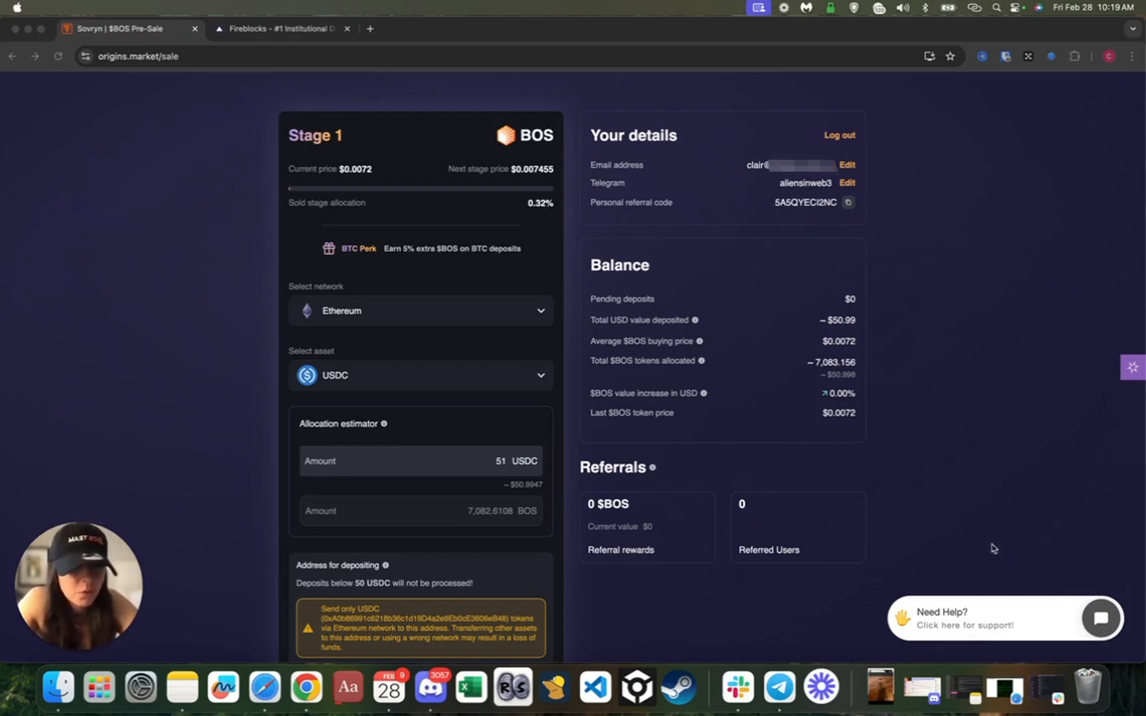